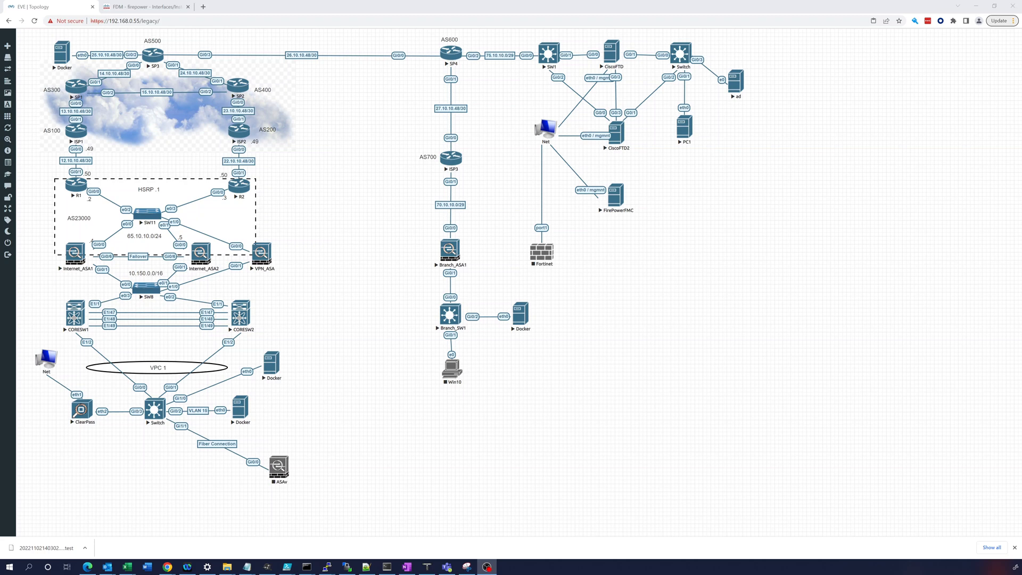
mouse_move(918, 364)
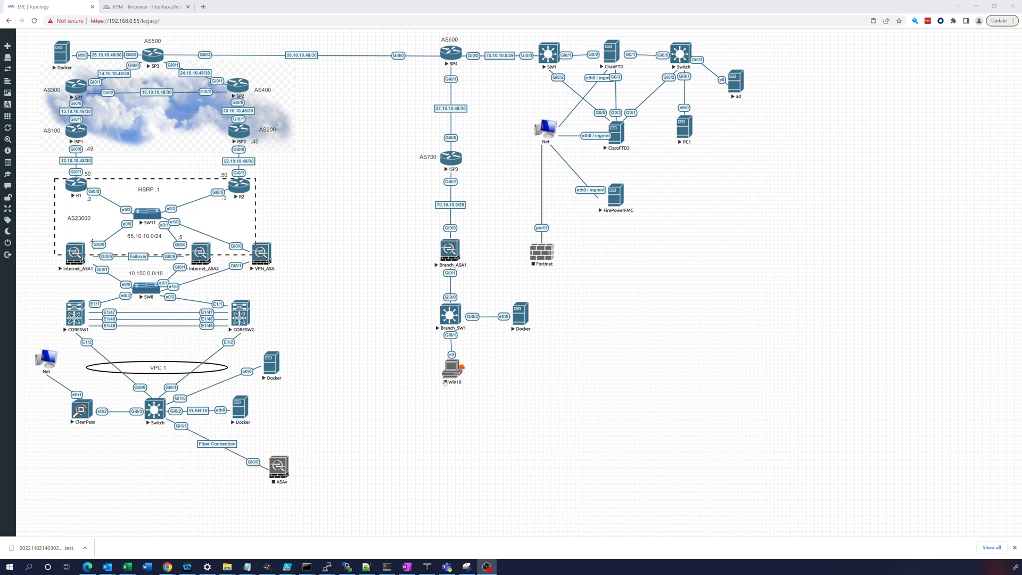
mouse_move(451, 370)
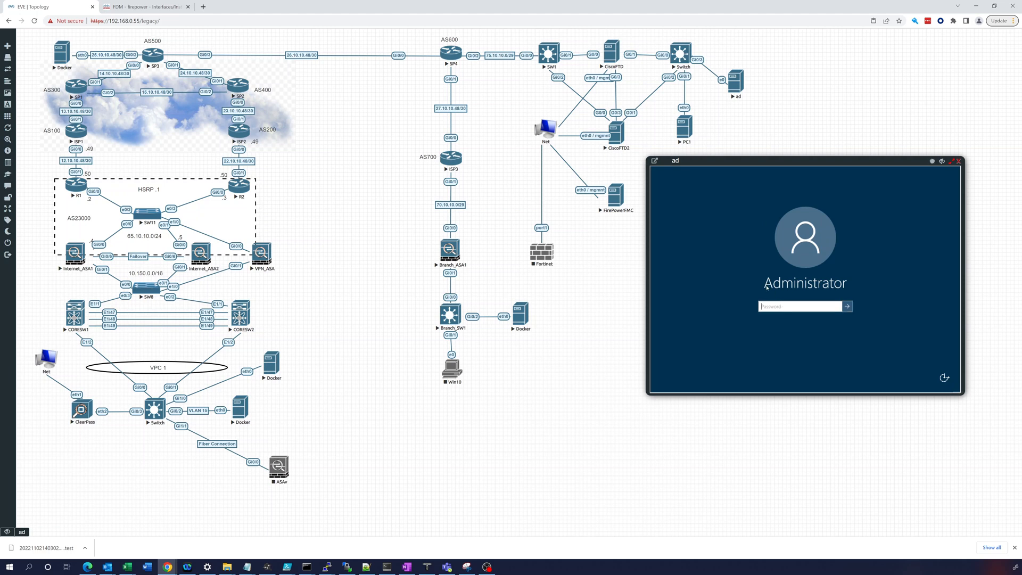
Sign in as Administrator and reconnect after the remote session drops.
left_click(846, 307)
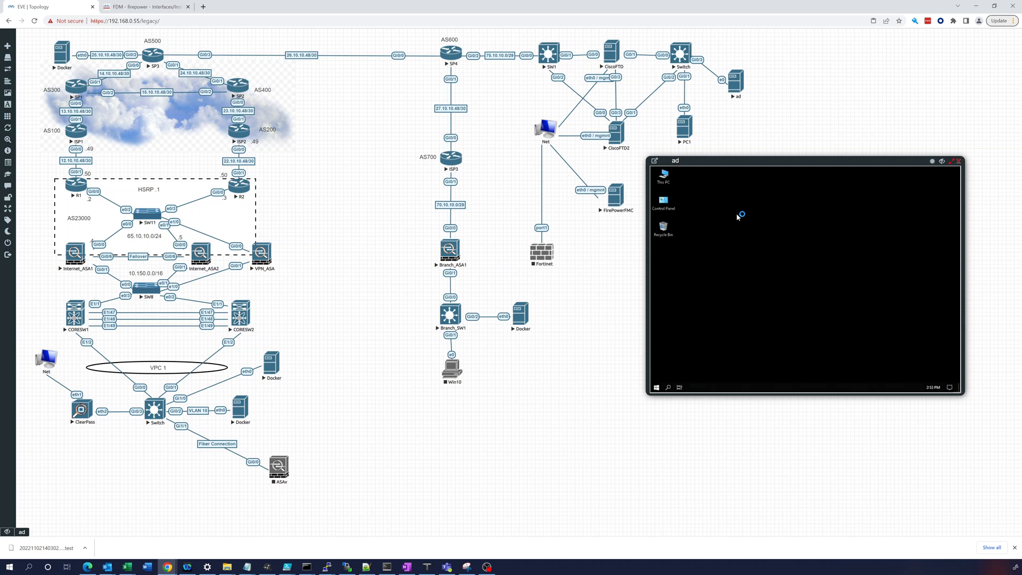
mouse_move(775, 309)
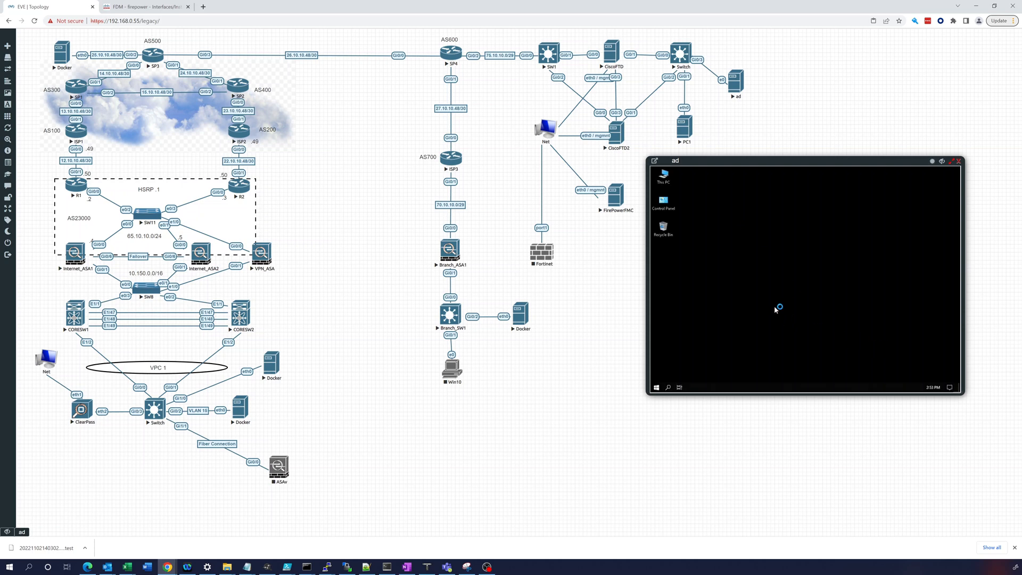
mouse_move(713, 223)
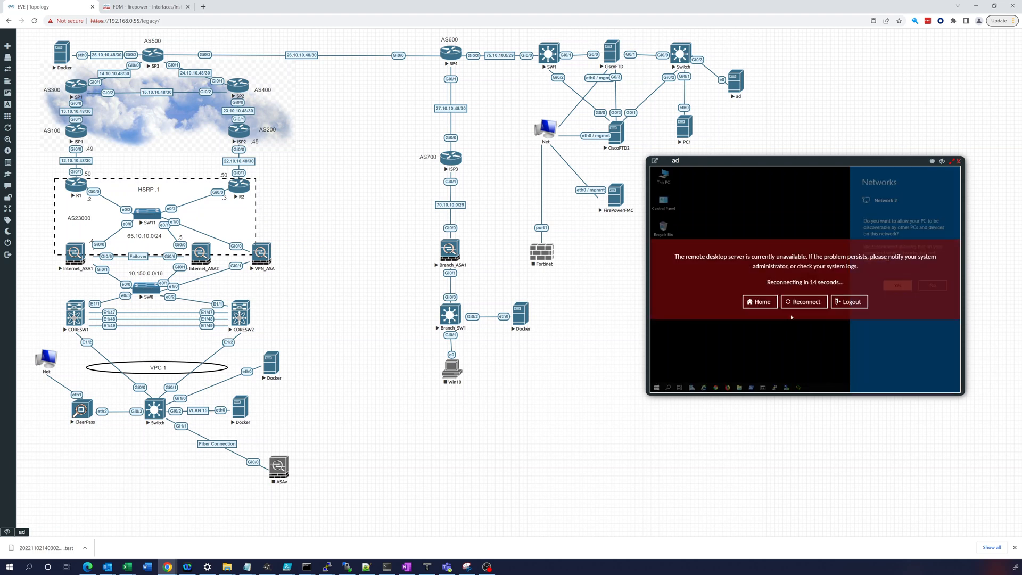
left_click(803, 302)
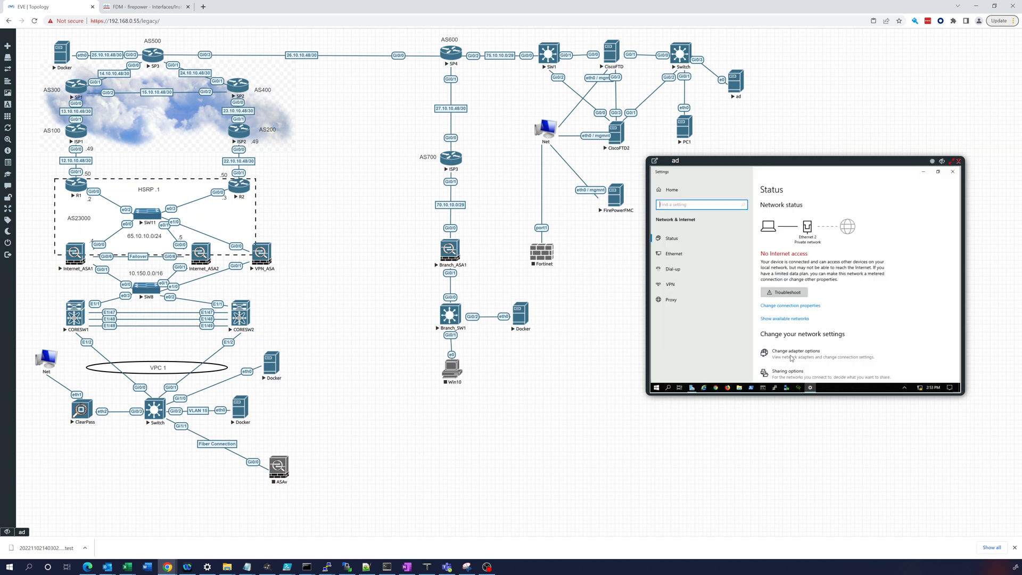
mouse_move(795, 354)
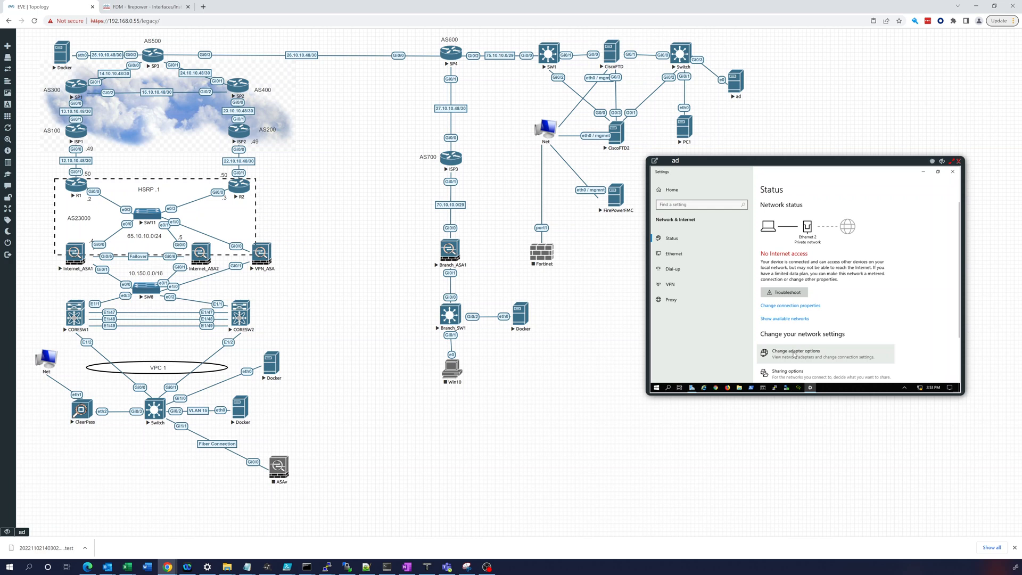
Reach the Ethernet adapter's Internet Protocol Version 4 (TCP/IPv4) properties from adapter options.
left_click(795, 351)
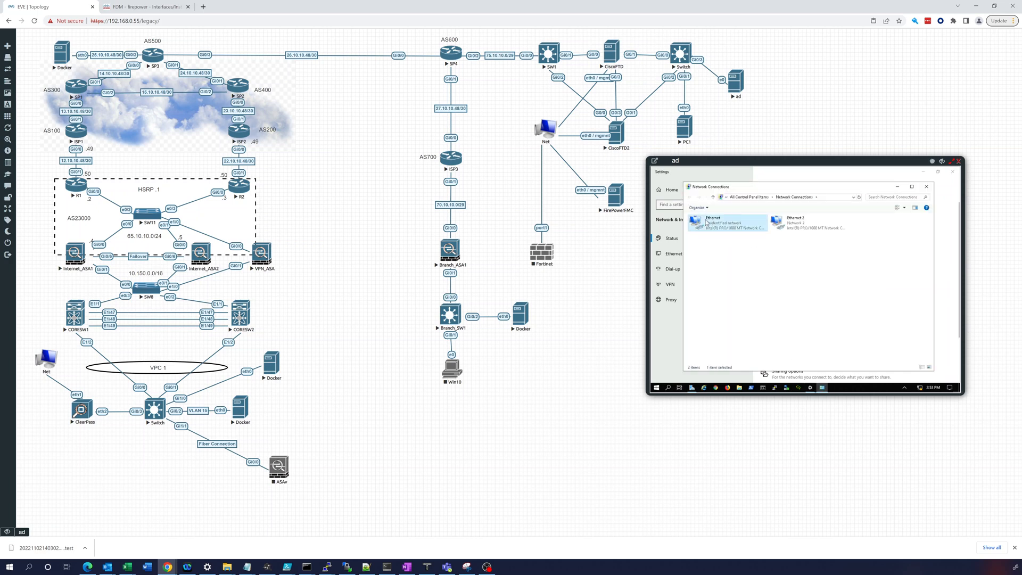
right_click(713, 223)
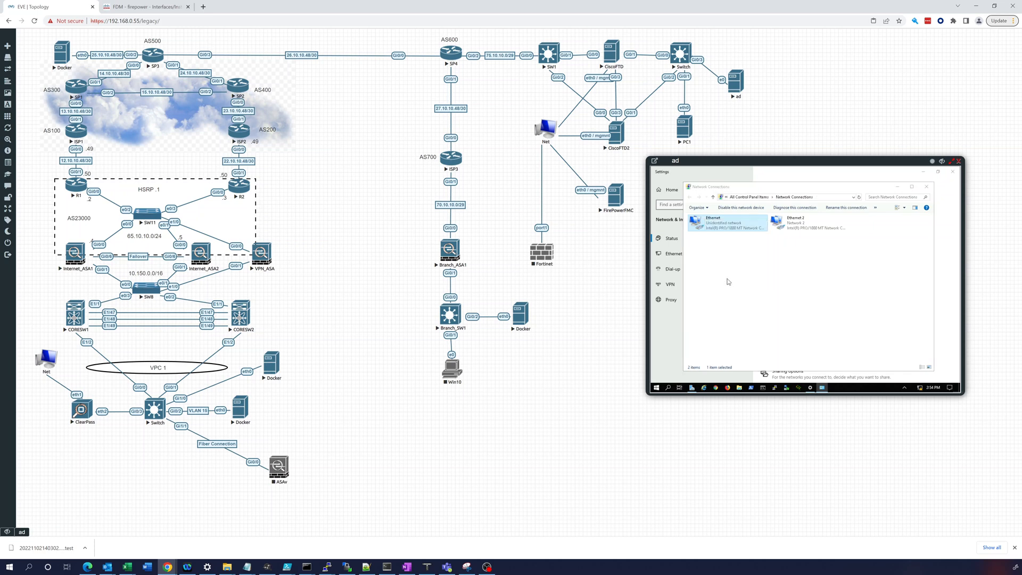
double_click(726, 221)
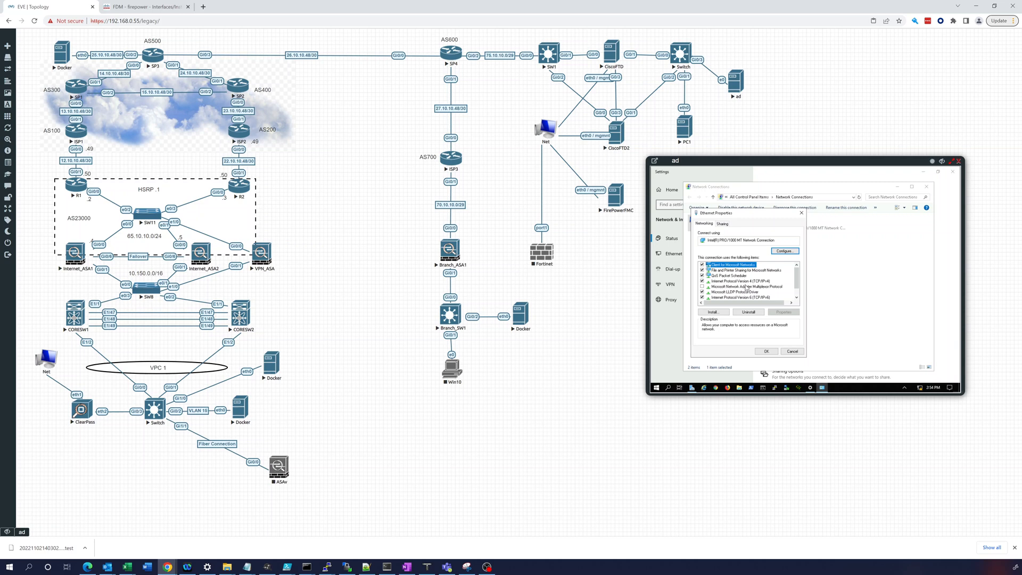
left_click(736, 281)
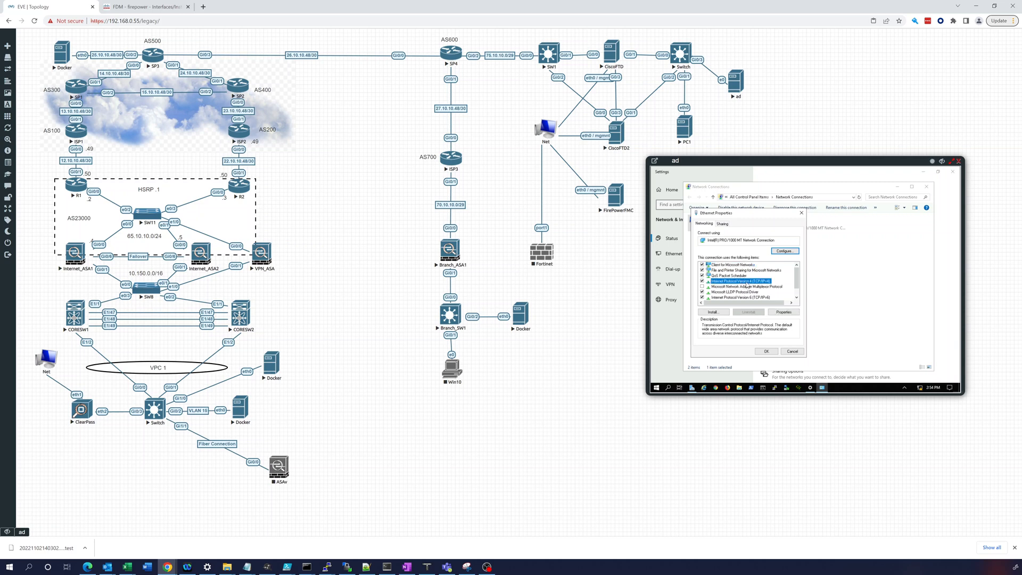
left_click(783, 312)
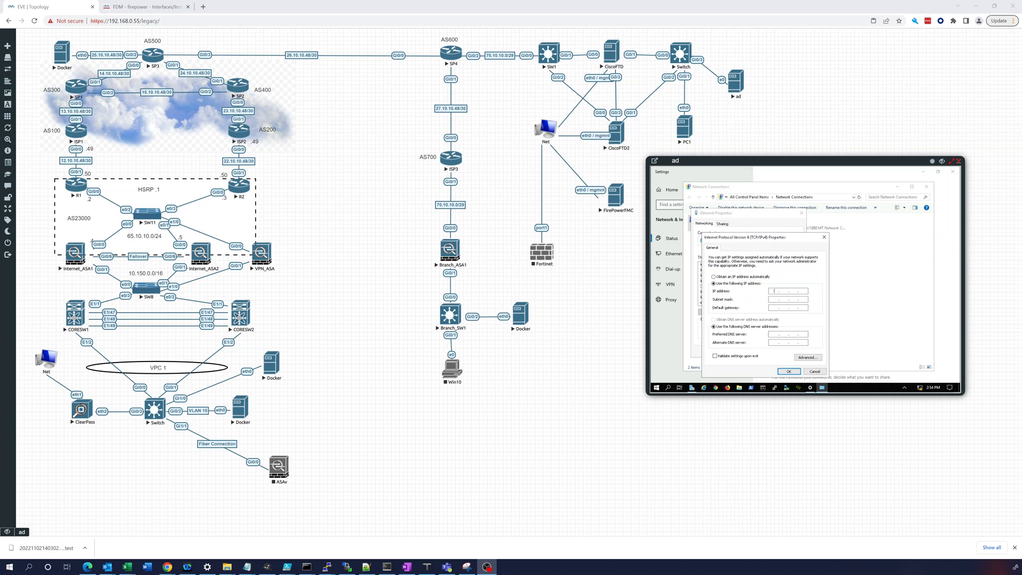
mouse_move(532, 79)
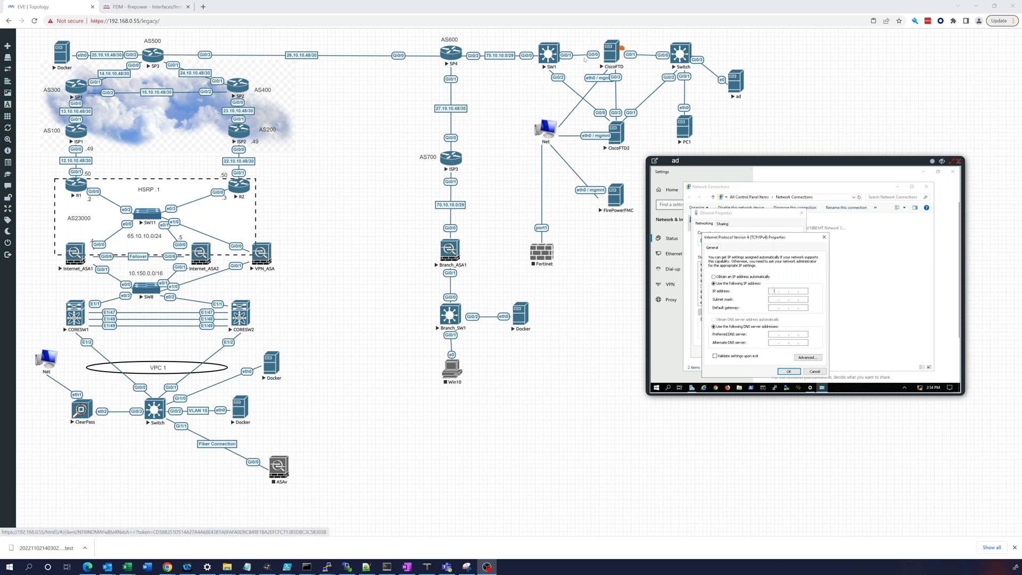
left_click(140, 7)
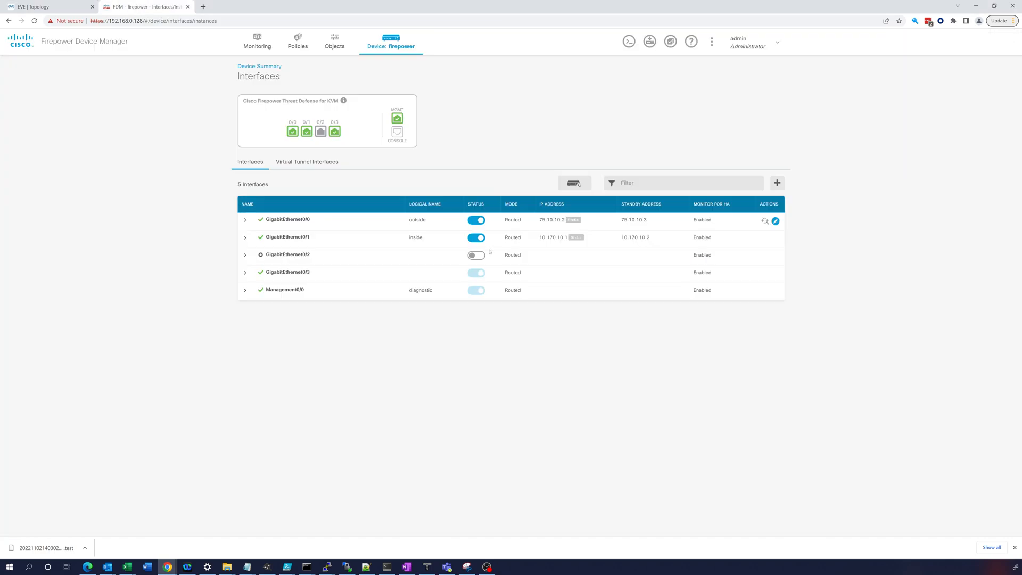
mouse_move(333, 235)
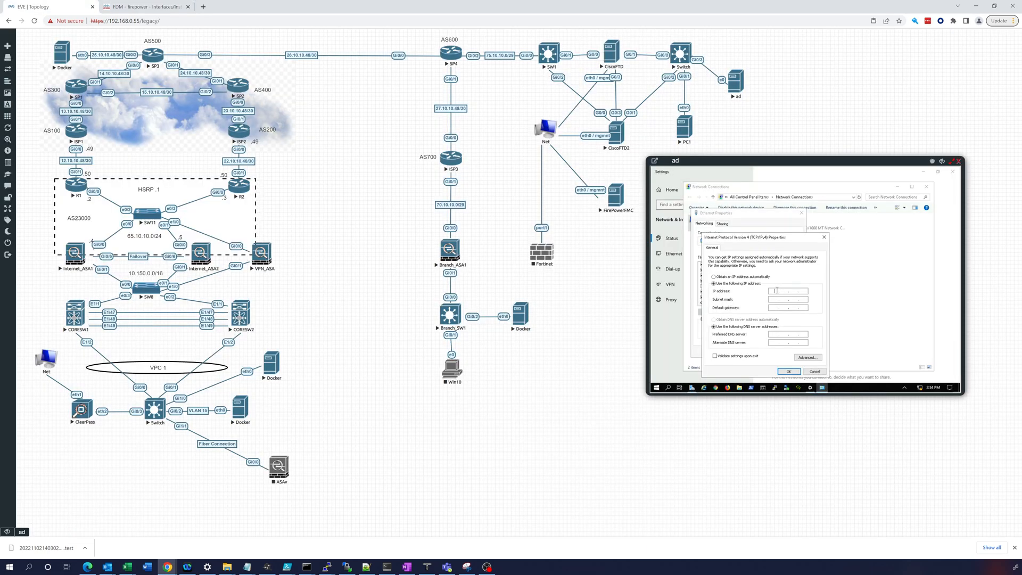
Enter IP address 10.170.10.100 with subnet mask 255.255.255.0.
type("10.170")
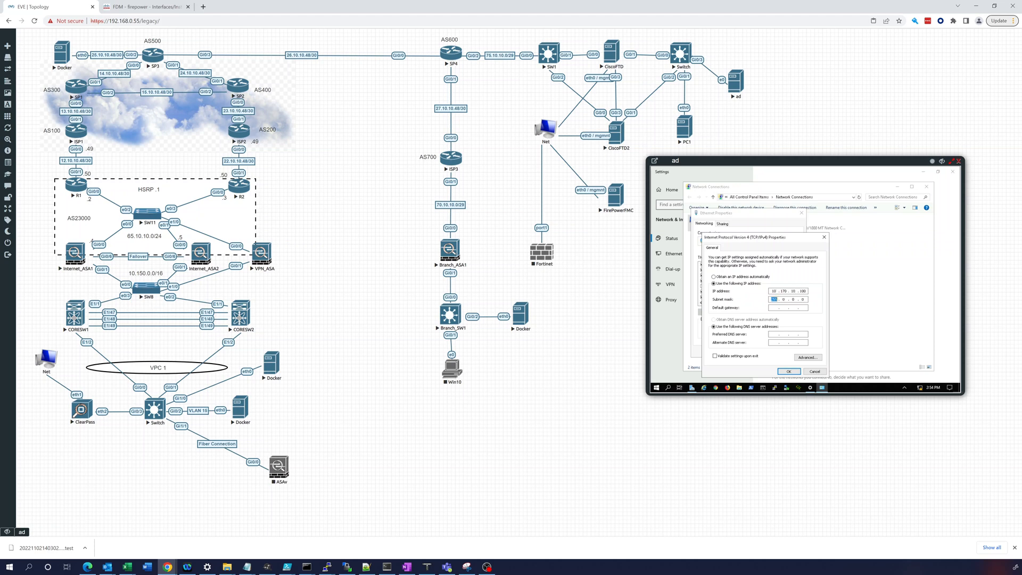
type("255.255.255.0")
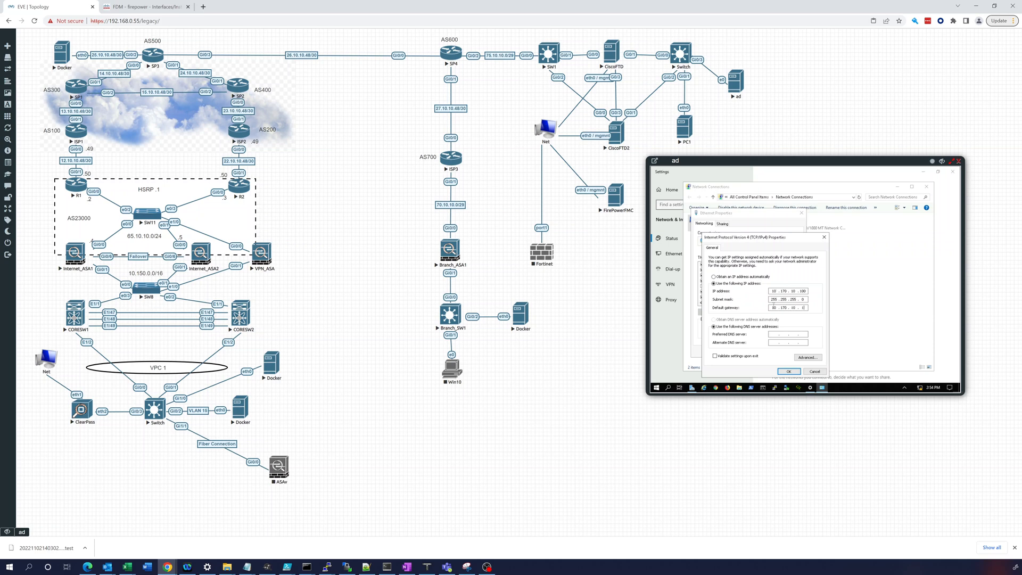
Set preferred DNS server 127.0.0.1, confirm the IPv4 settings and close the adapter properties.
left_click(785, 333)
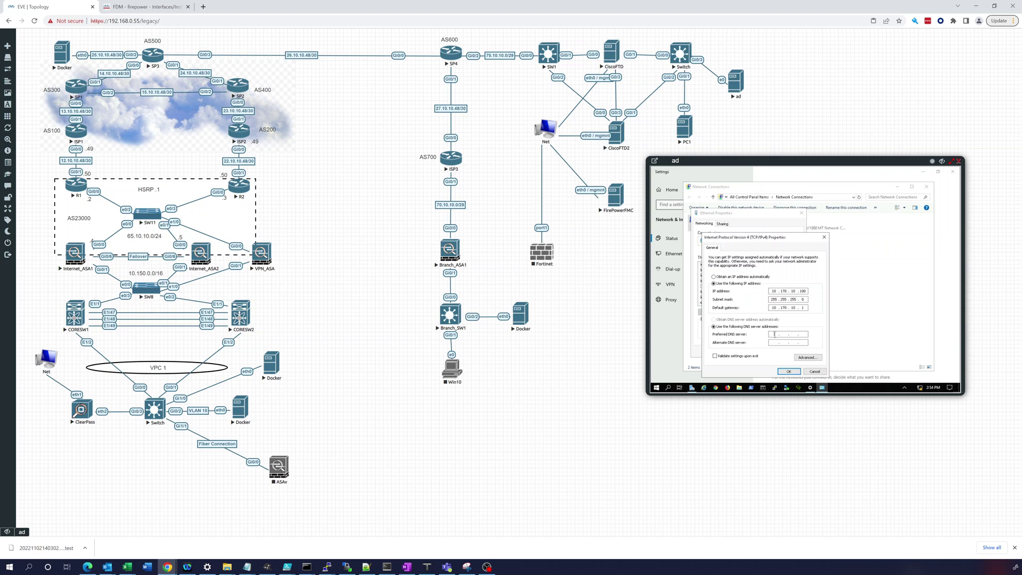
type("172 . . .")
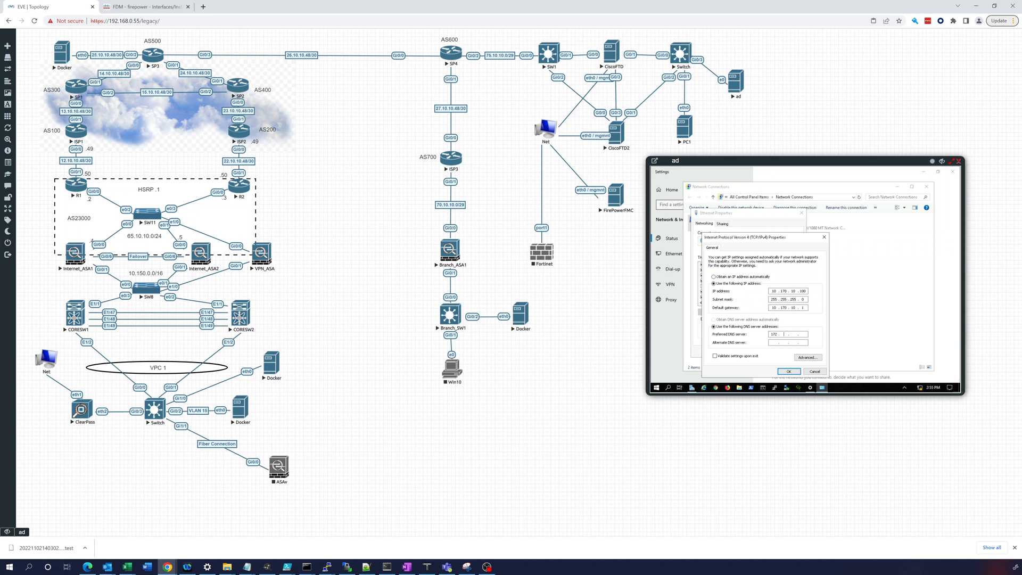
type("0")
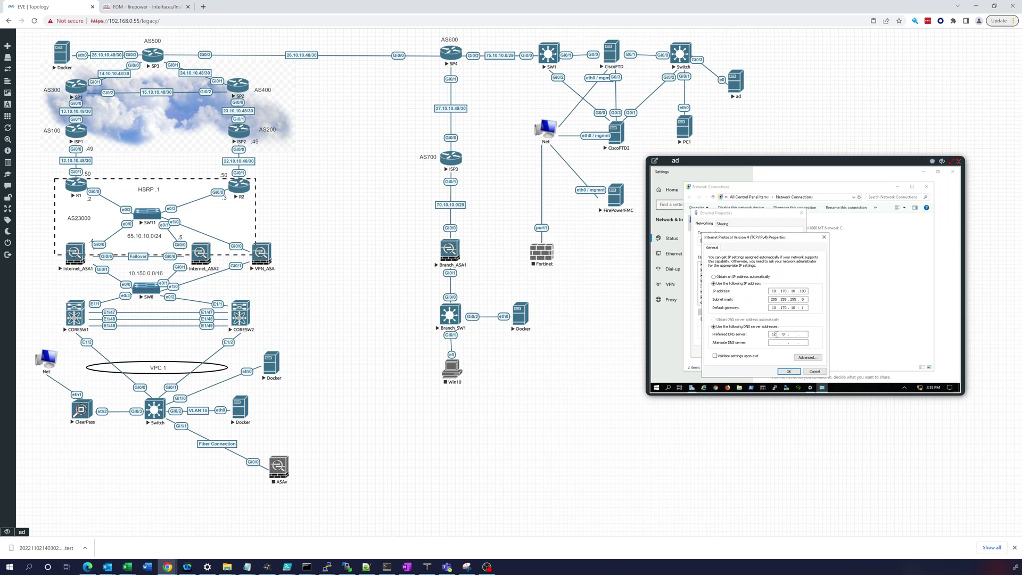
type("127")
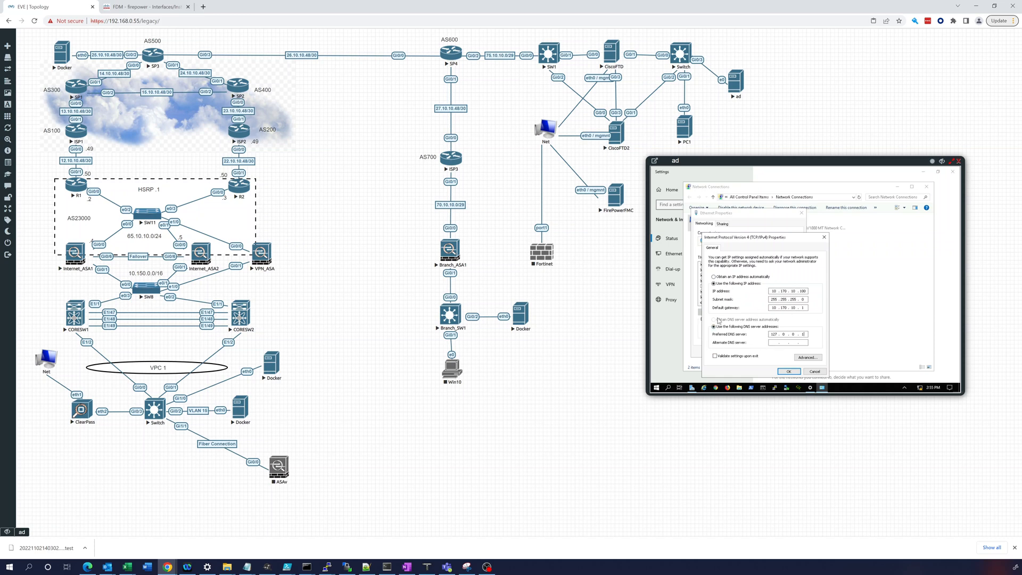
left_click(788, 370)
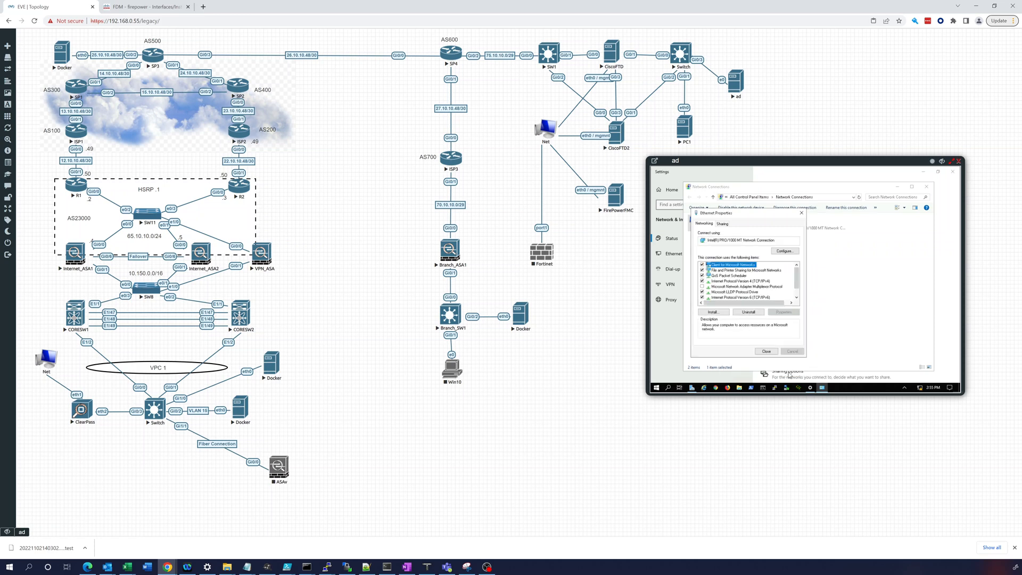
left_click(766, 351)
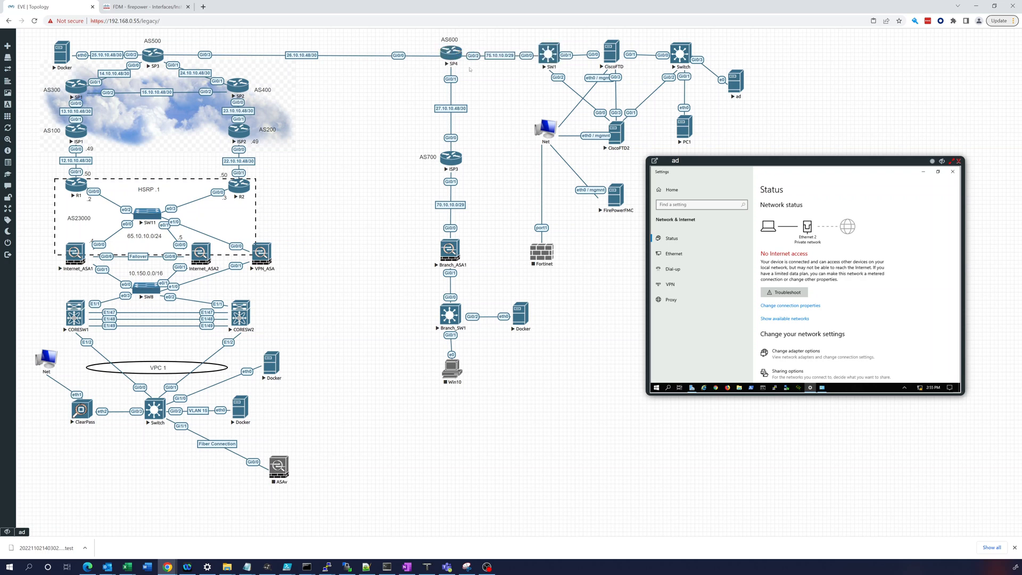
mouse_move(816, 246)
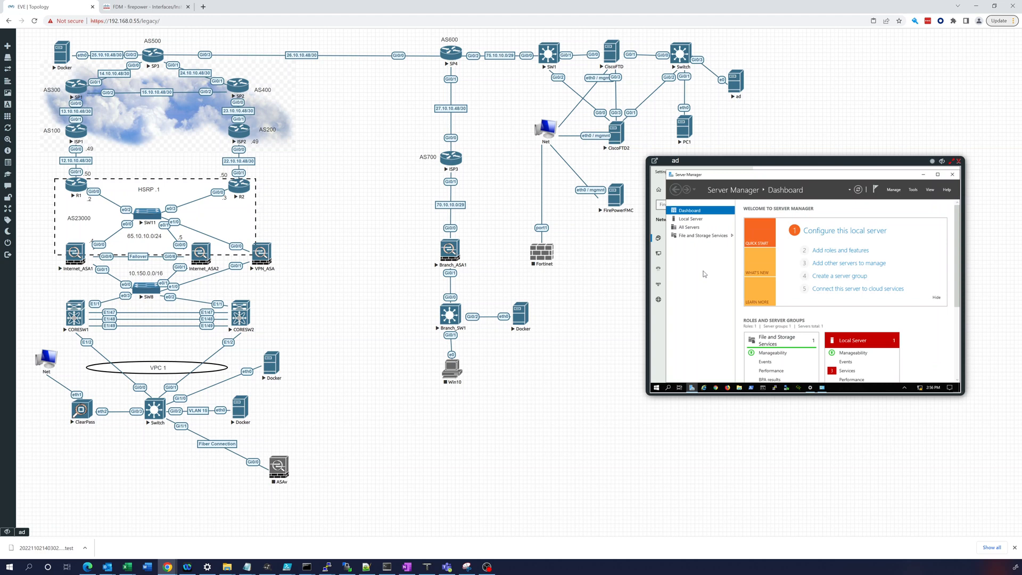
Change the computer name to 'ad' in System Properties and confirm it.
left_click(690, 219)
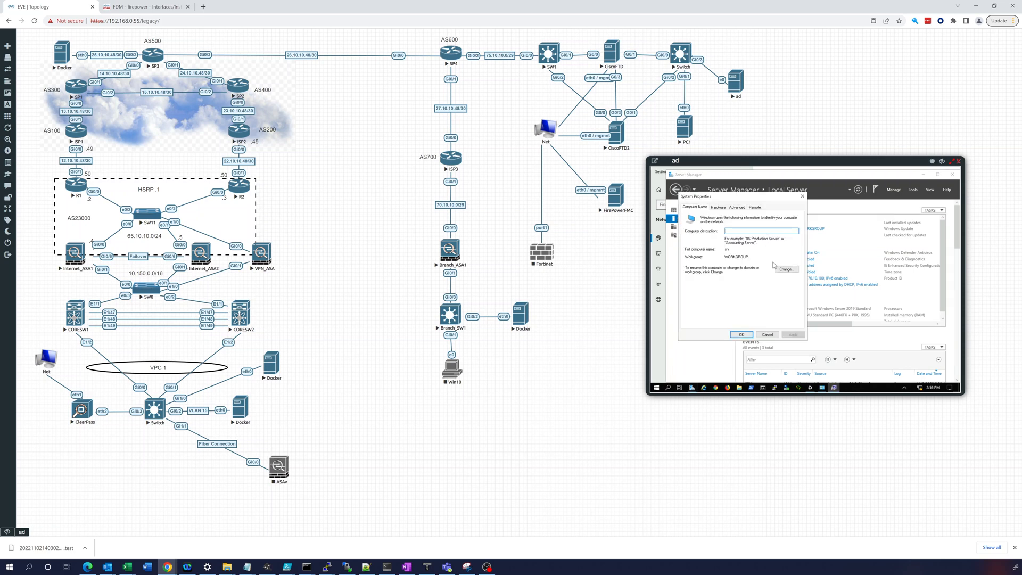
left_click(786, 268)
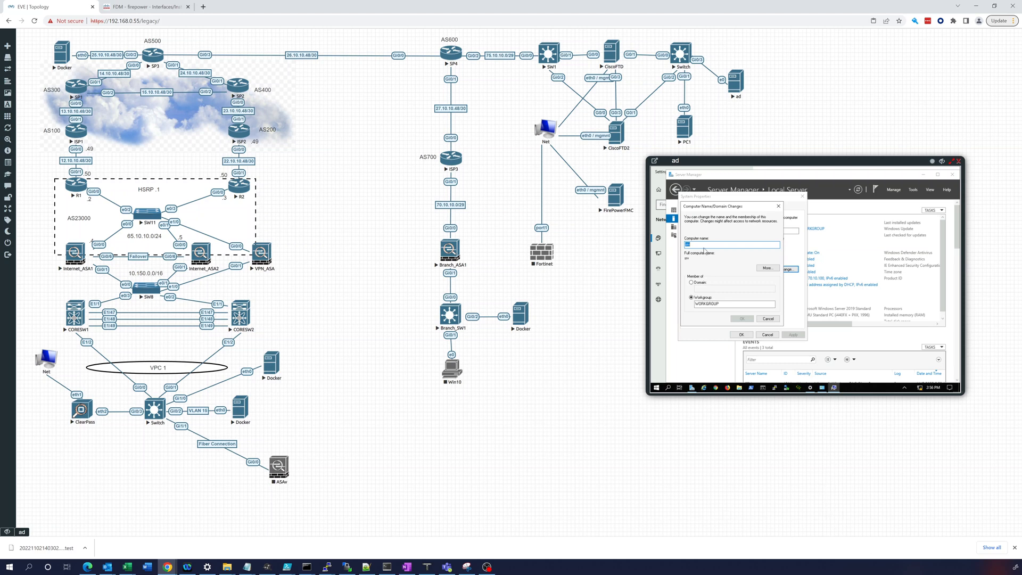
type("ad")
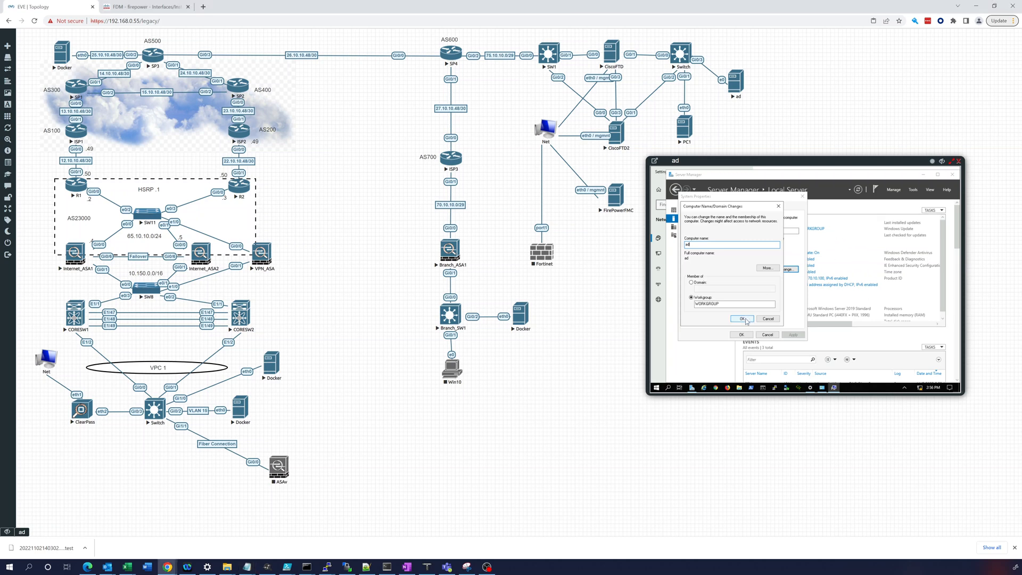
left_click(741, 318)
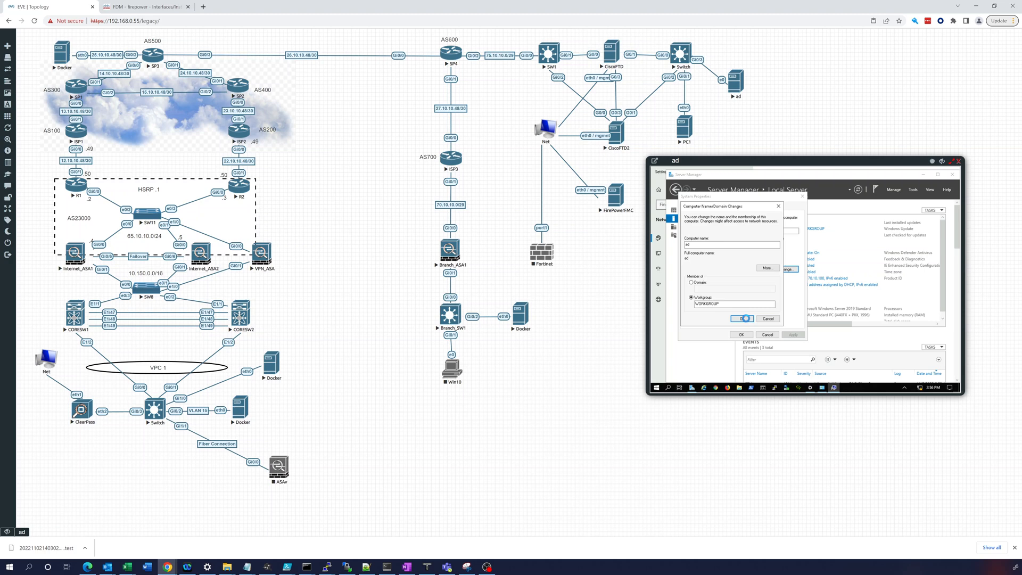
left_click(742, 318)
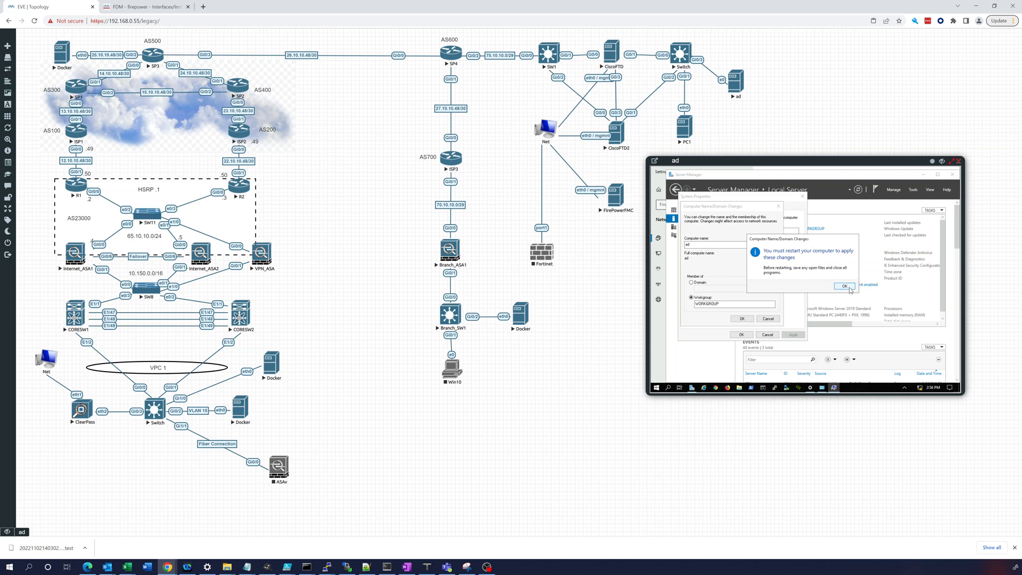
Acknowledge the restart notice, close System Properties and restart the server now.
left_click(844, 285)
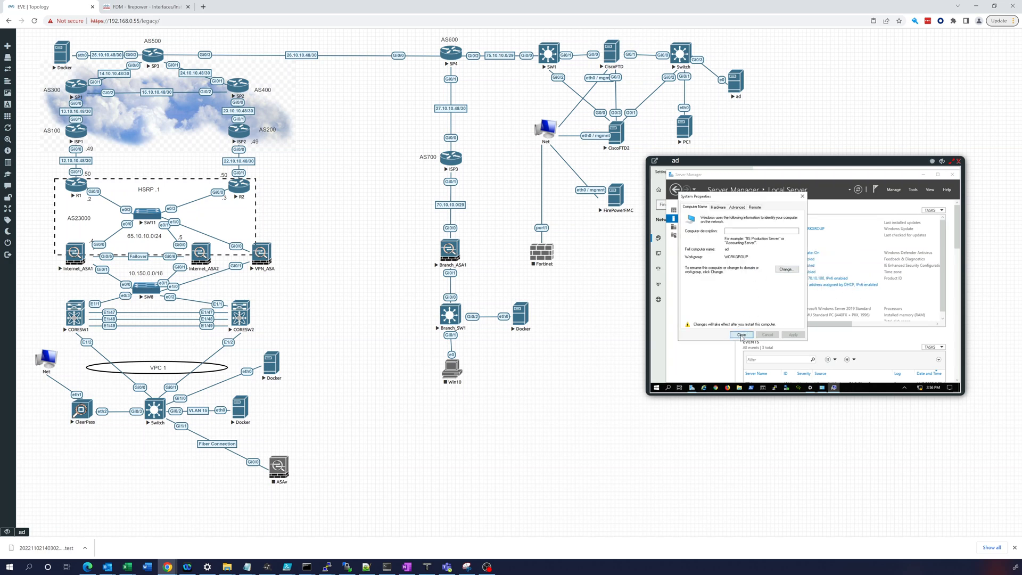
left_click(741, 334)
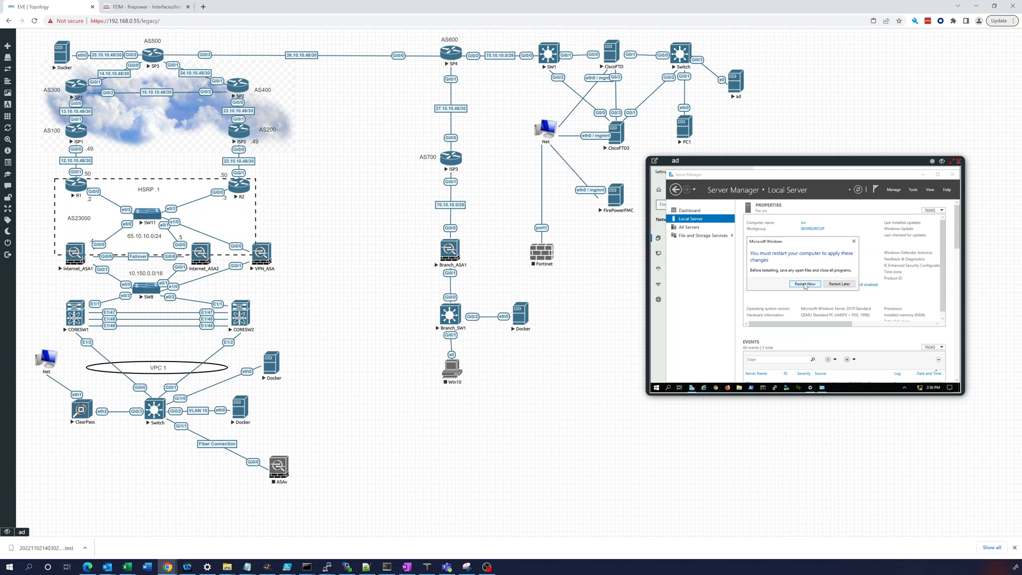
left_click(805, 285)
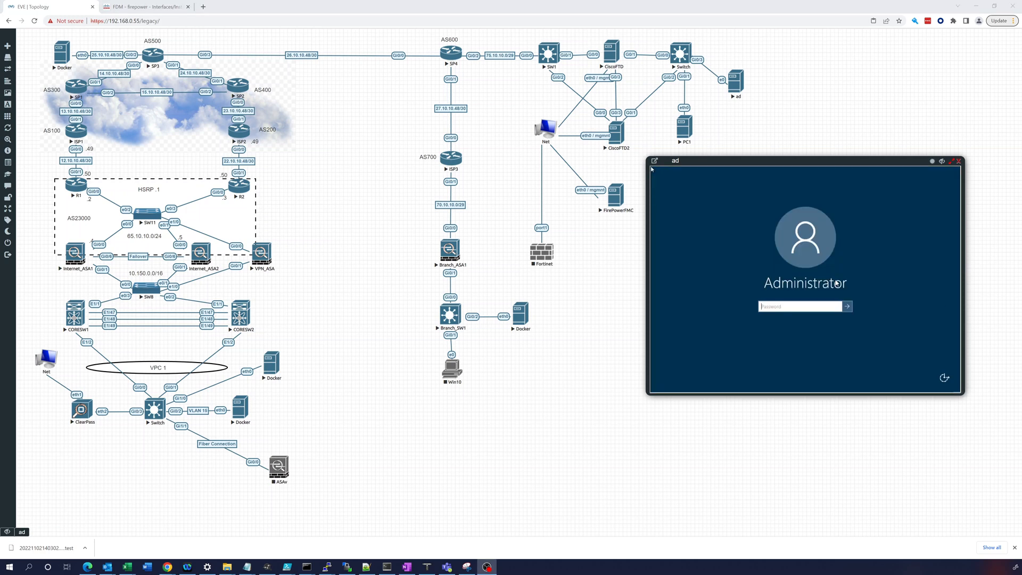
Enter the Administrator password and sign in to the restarted ad server.
left_click(798, 306)
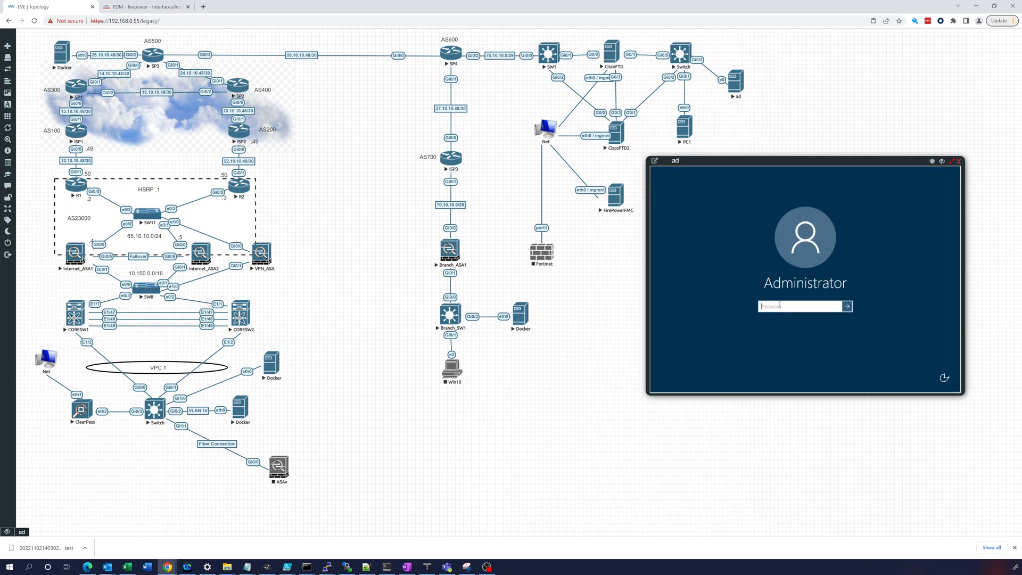
type("password")
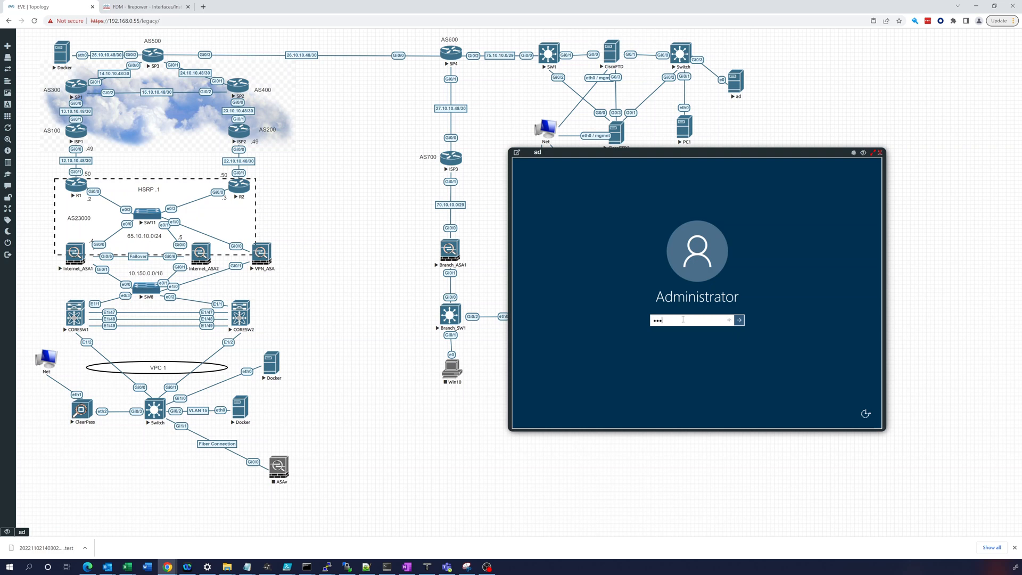
left_click(739, 319)
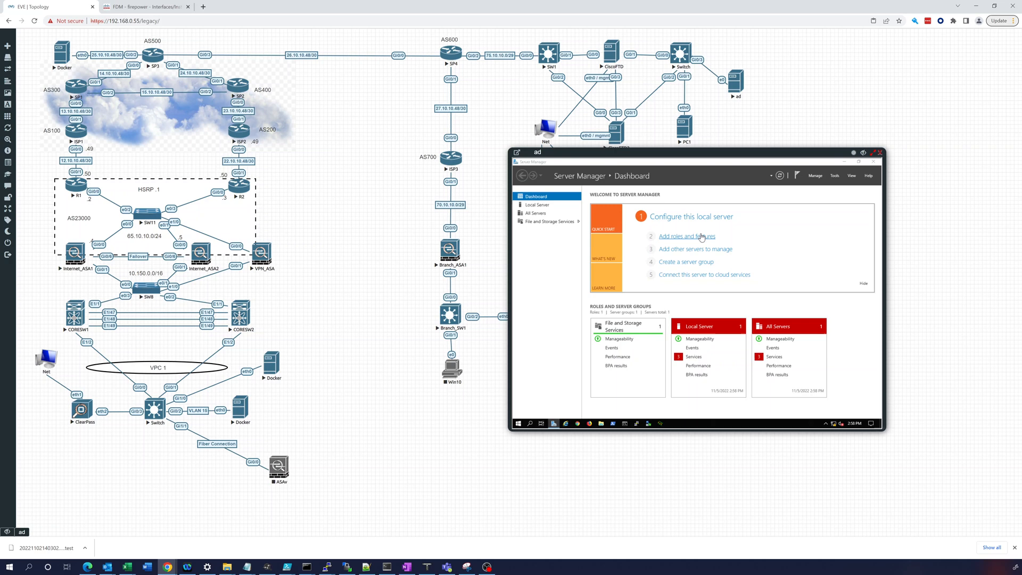
Start the Add Roles and Features wizard with role-based installation targeting server ad.
left_click(687, 236)
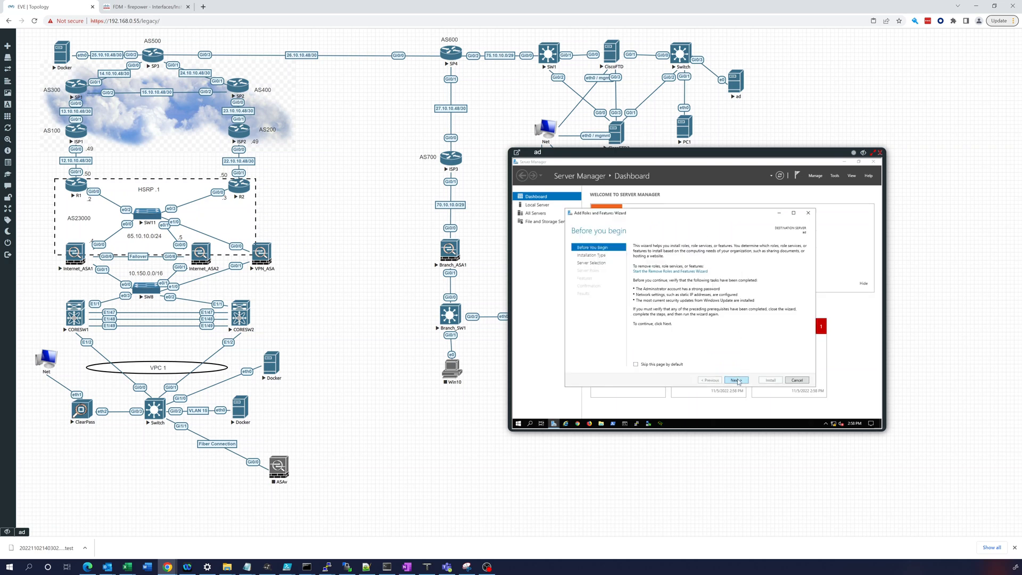
left_click(737, 380)
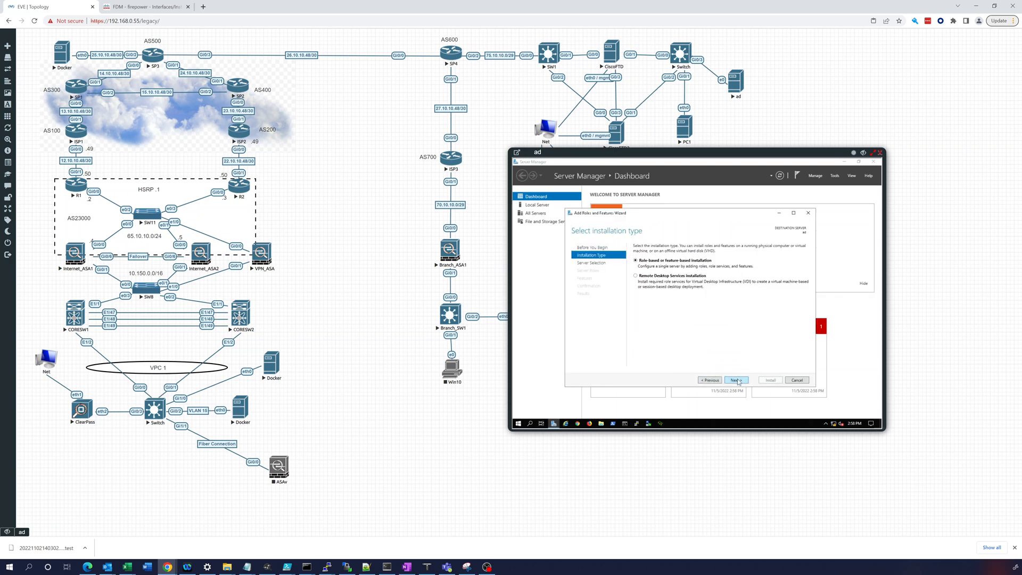
left_click(736, 380)
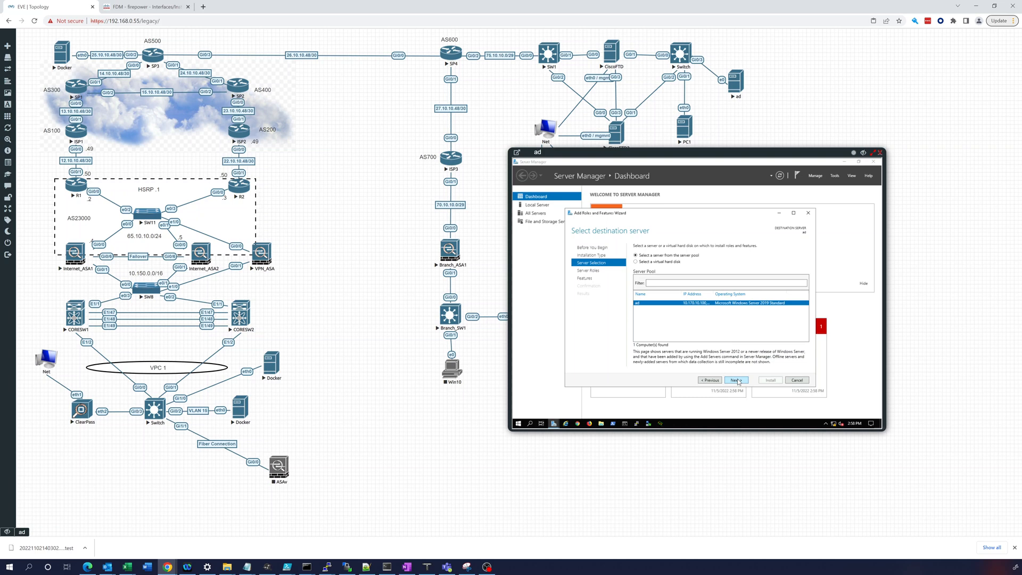
left_click(736, 379)
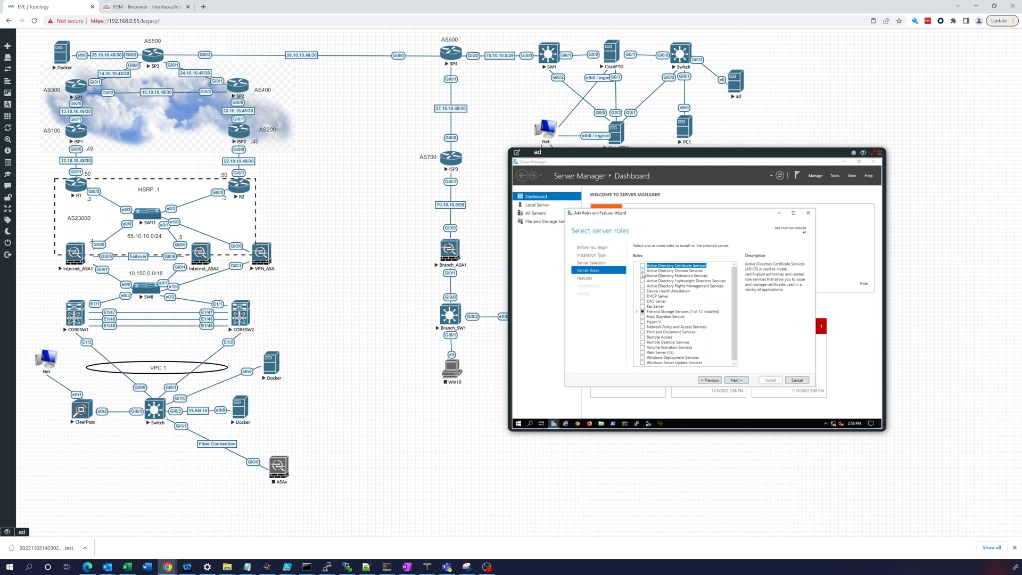
Select Active Directory Domain Services with its required management tools and continue to Confirmation.
left_click(642, 270)
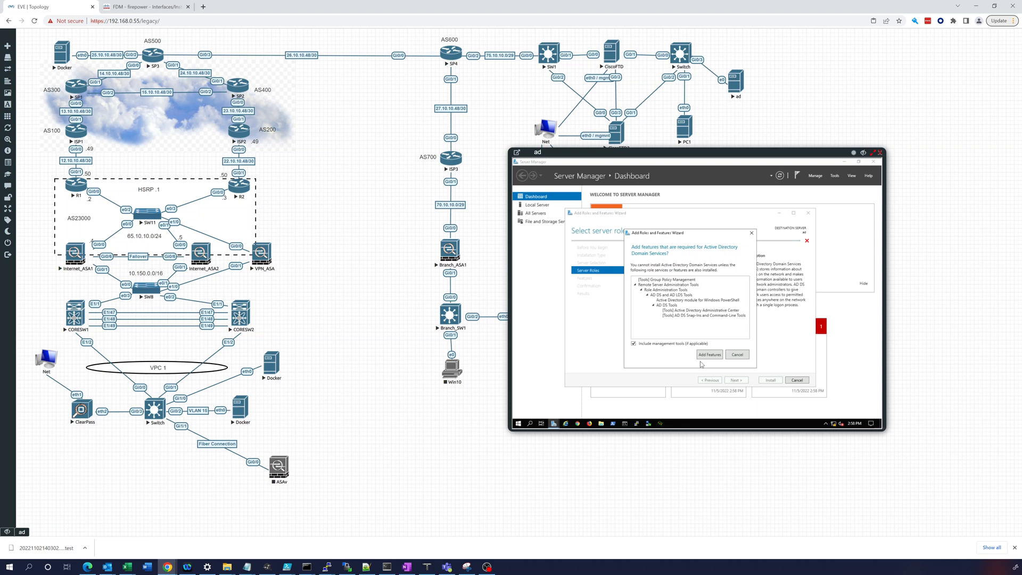
mouse_move(709, 355)
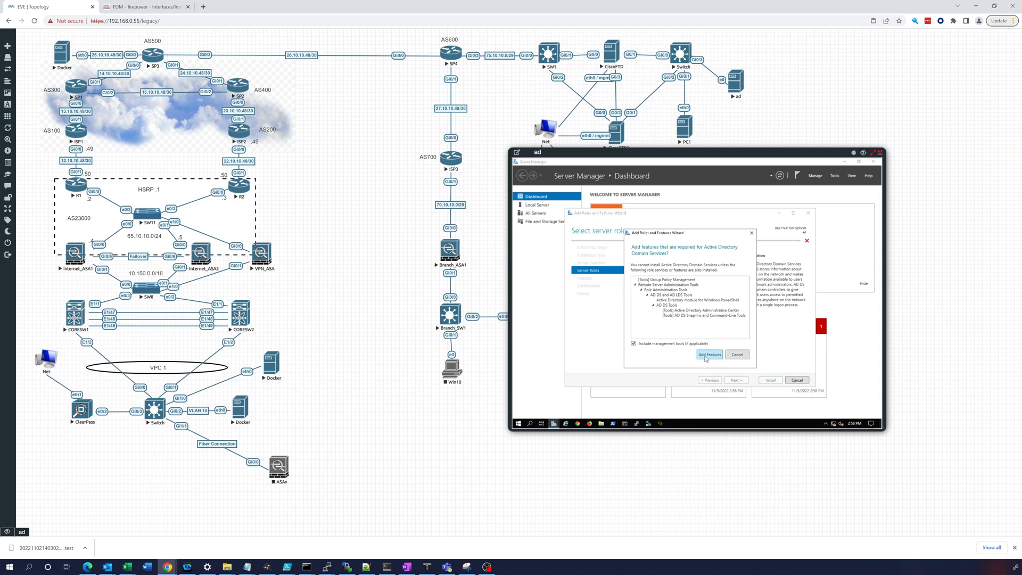
left_click(708, 355)
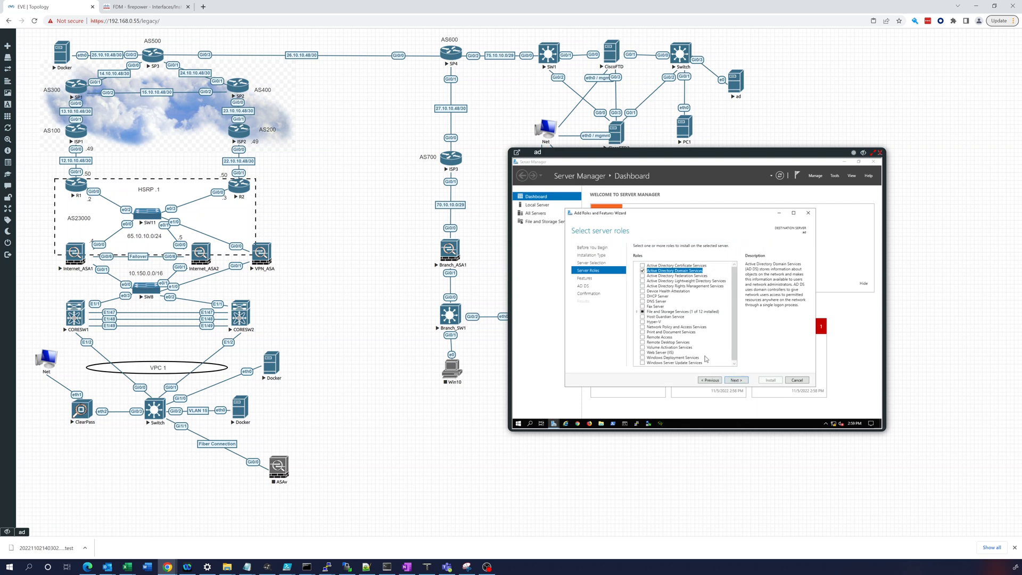
left_click(736, 380)
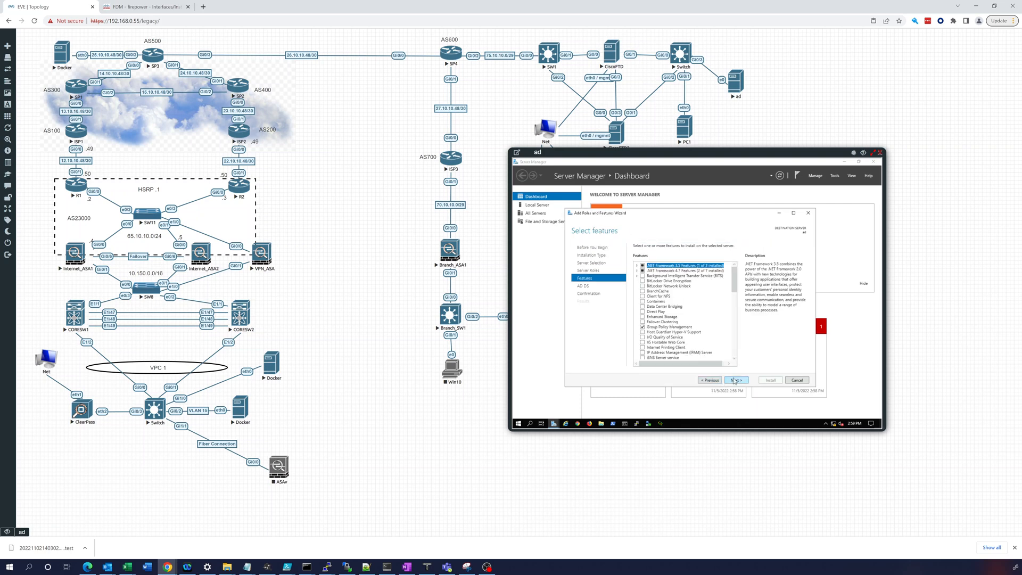
left_click(735, 380)
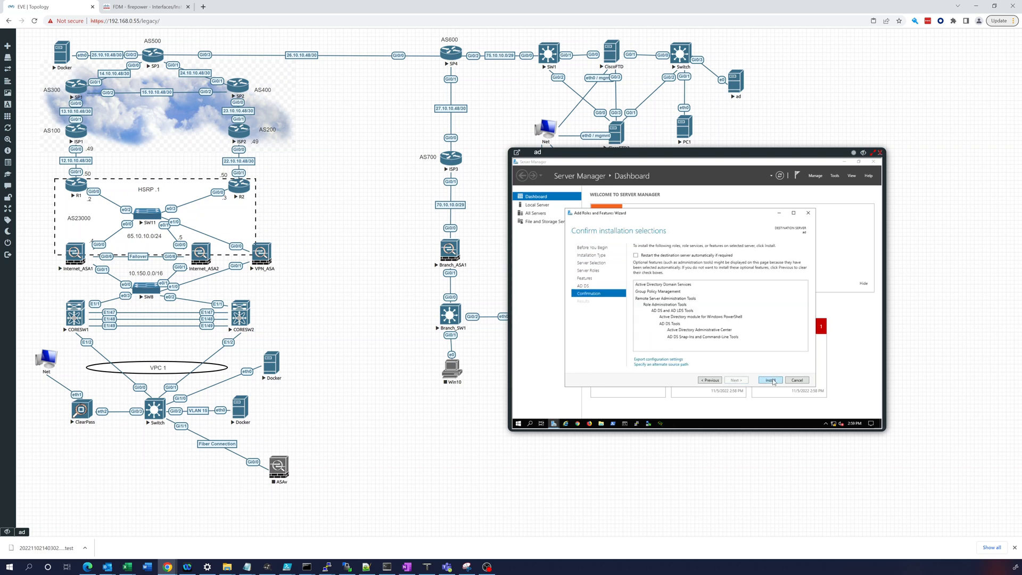
Install the selected Active Directory Domain Services role and tools.
left_click(771, 380)
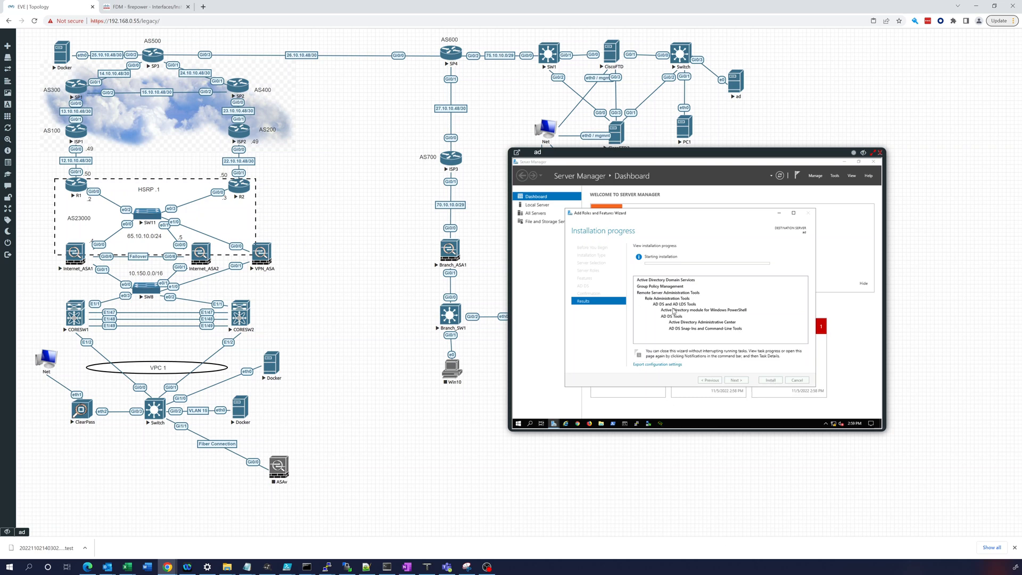
mouse_move(667, 333)
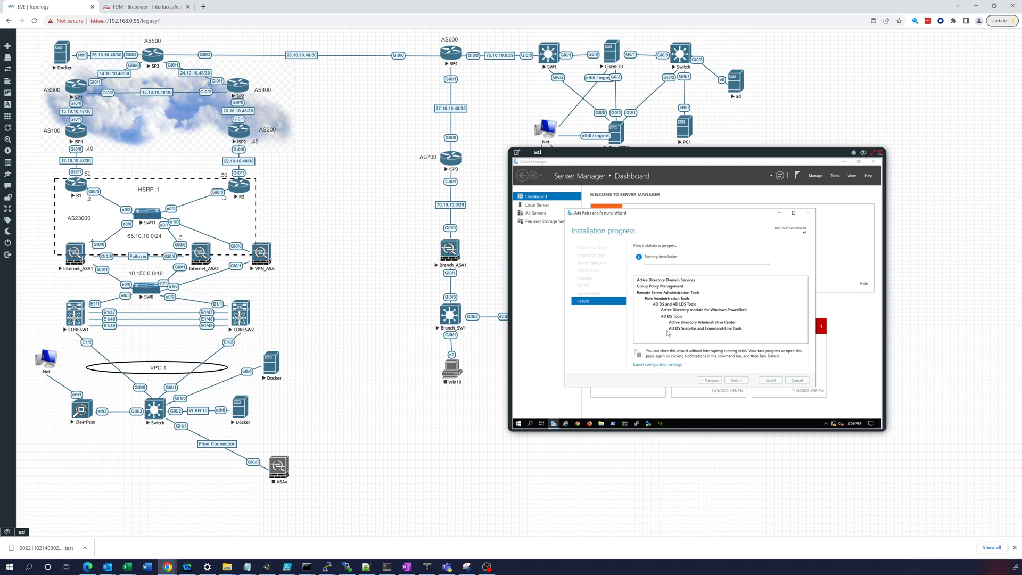
mouse_move(664, 334)
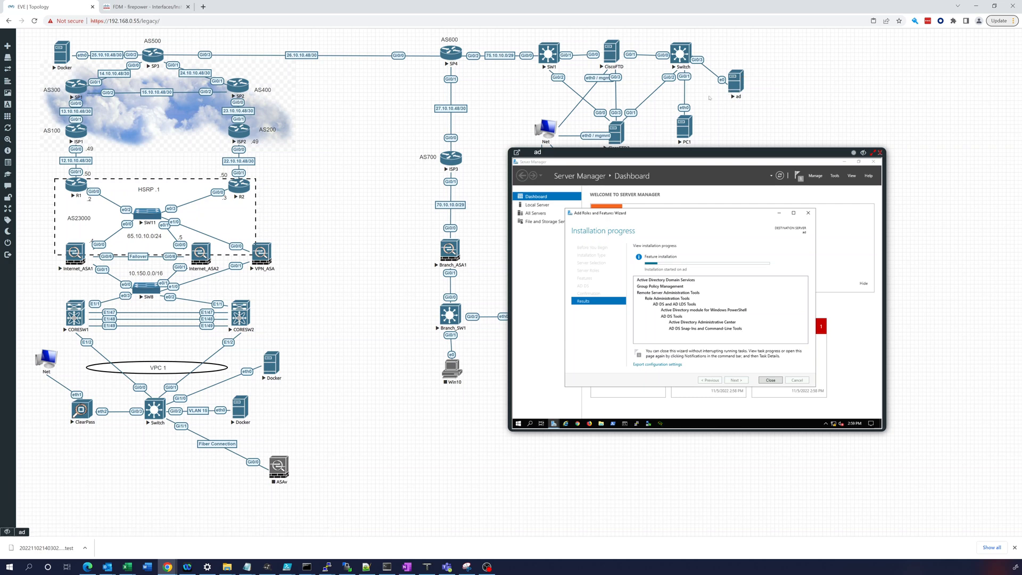
mouse_move(722, 132)
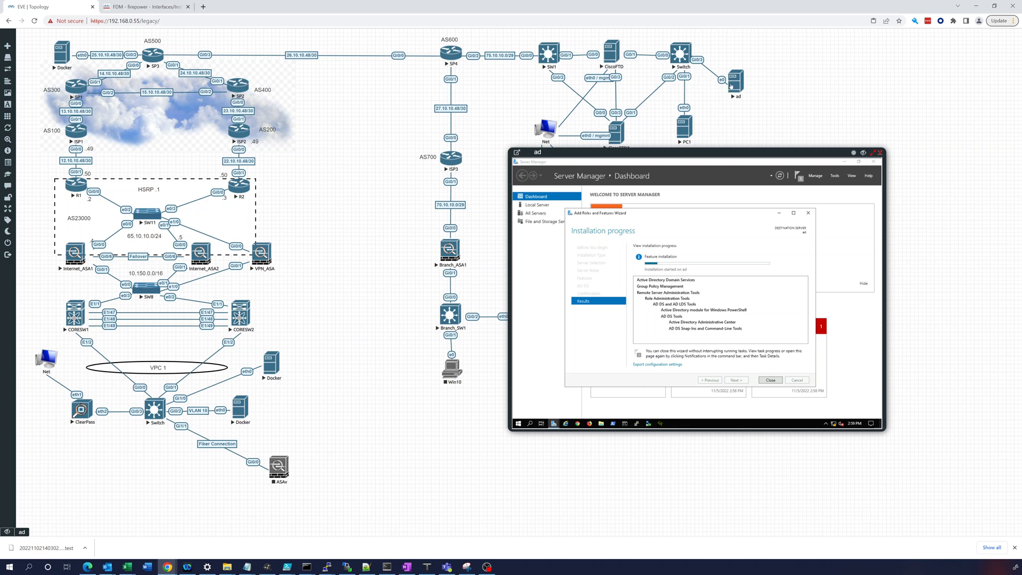
mouse_move(725, 112)
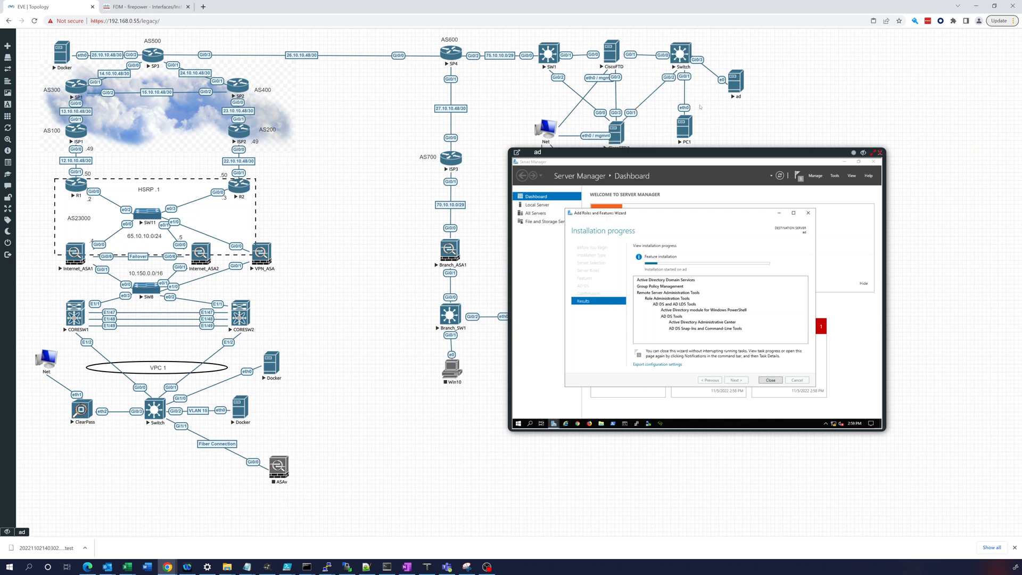
mouse_move(716, 151)
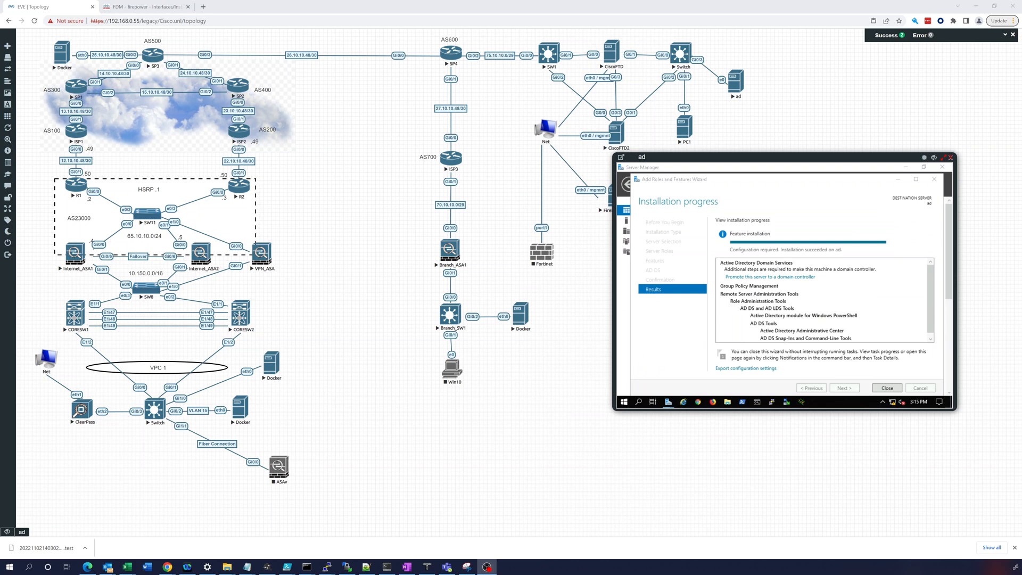
mouse_move(781, 279)
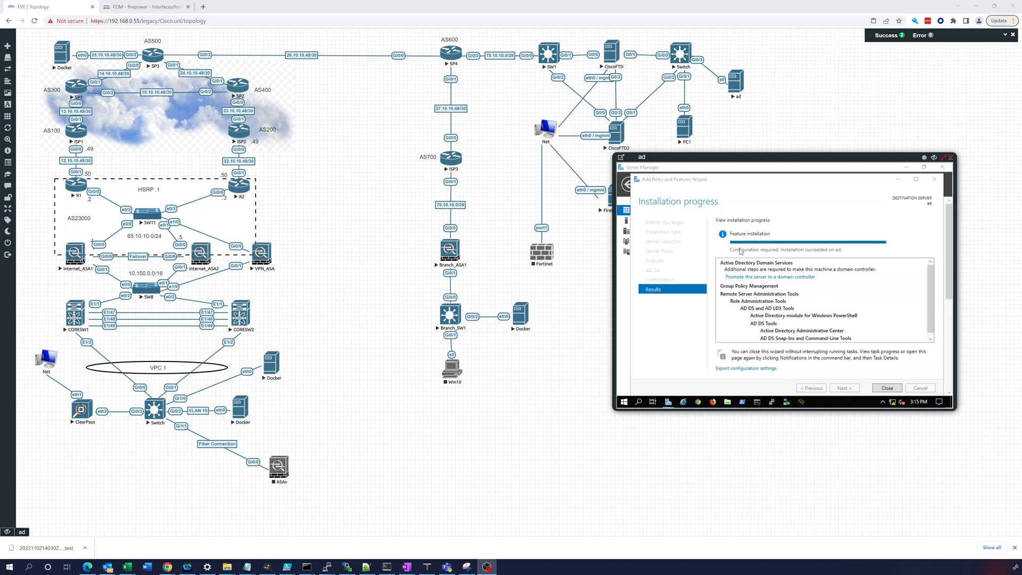
mouse_move(777, 277)
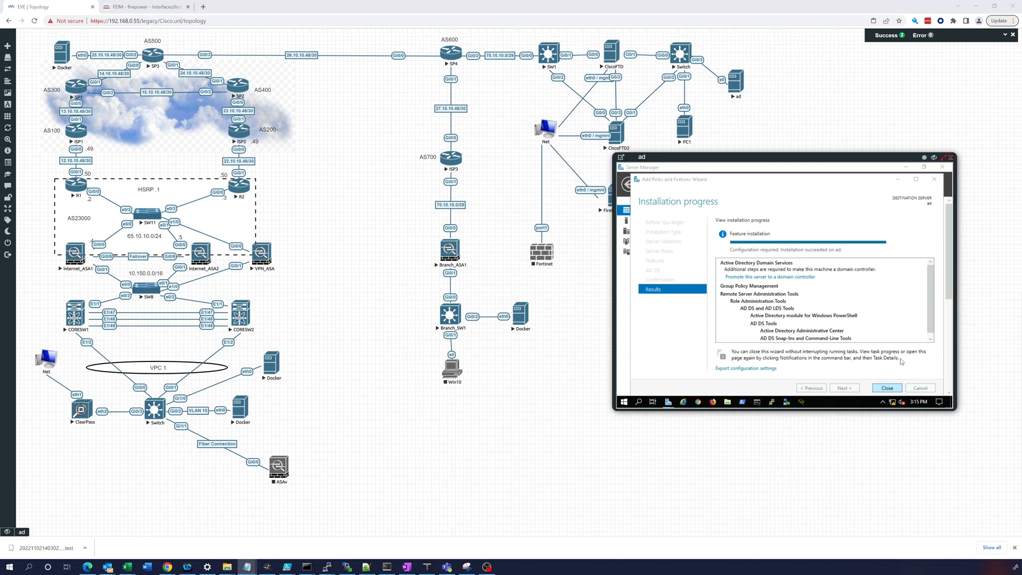
Close the finished wizard and open Server Manager's pending notifications.
left_click(887, 387)
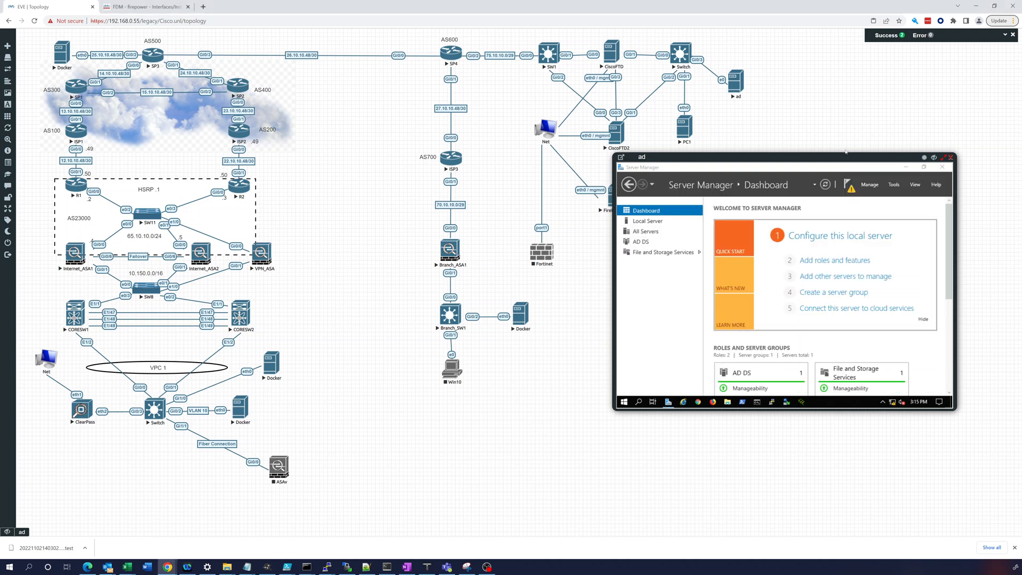
left_click(849, 186)
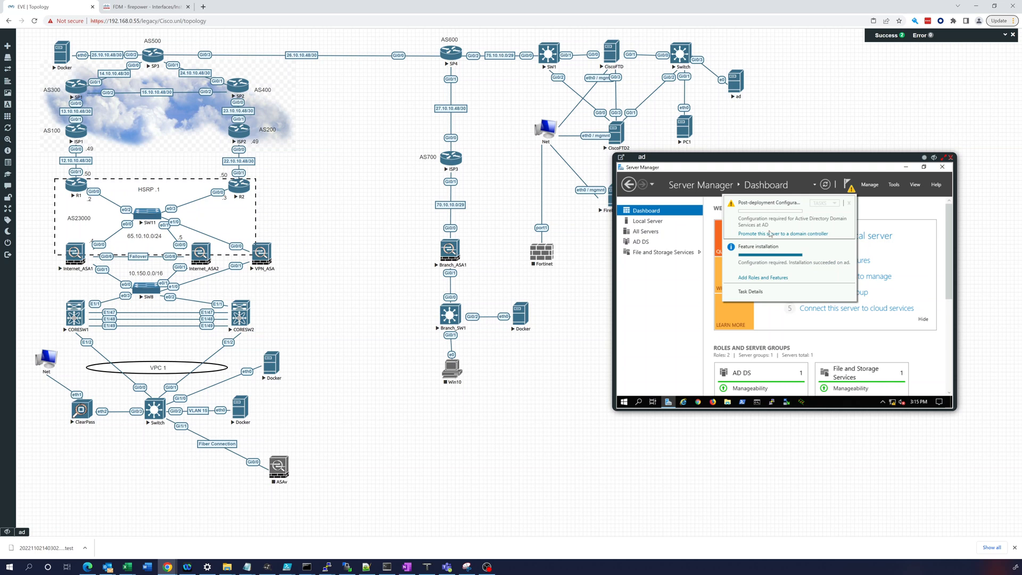
mouse_move(803, 234)
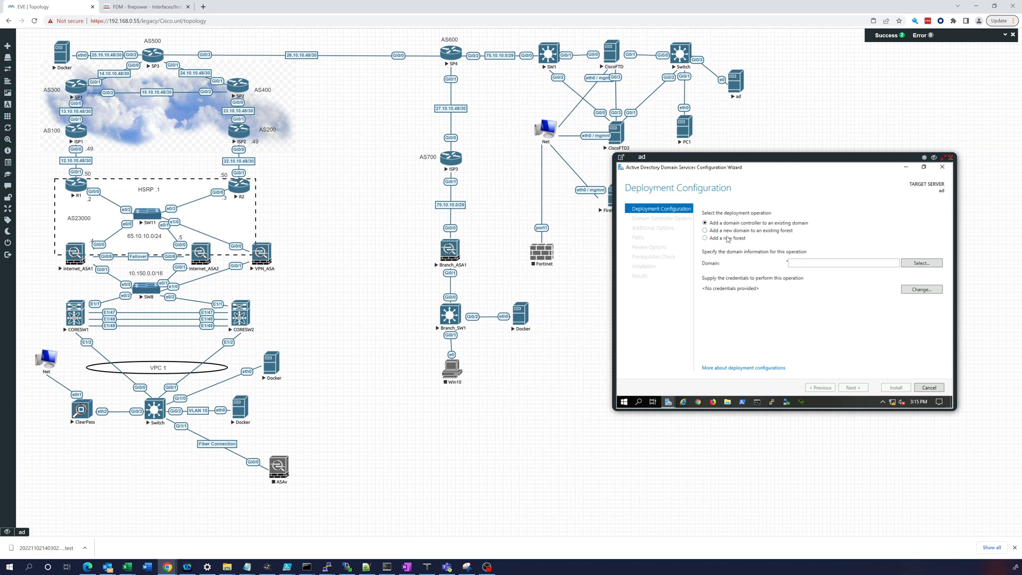
Add a new forest with root domain name chriseve.lab and continue to Domain Controller Options.
left_click(704, 239)
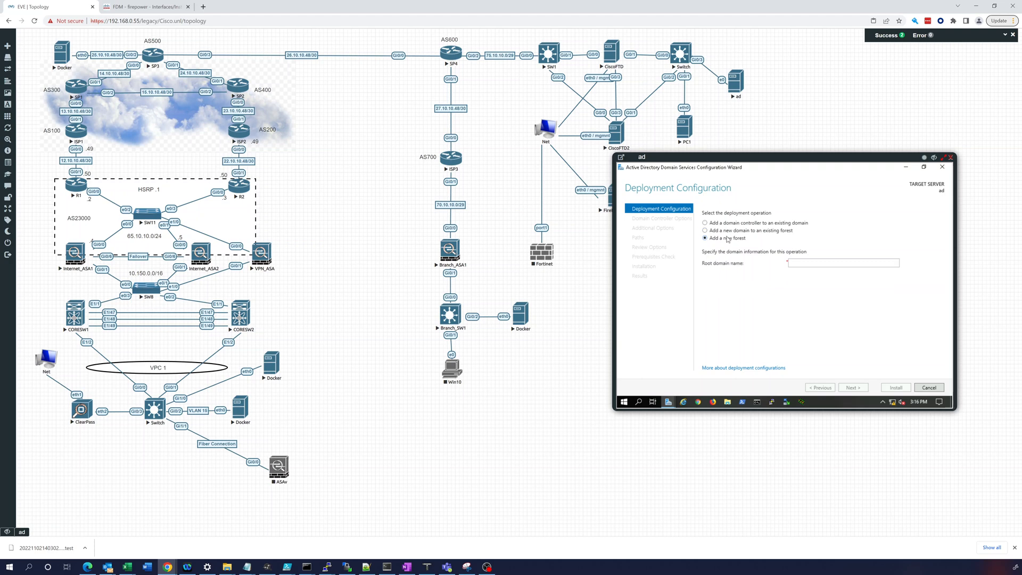
left_click(842, 263)
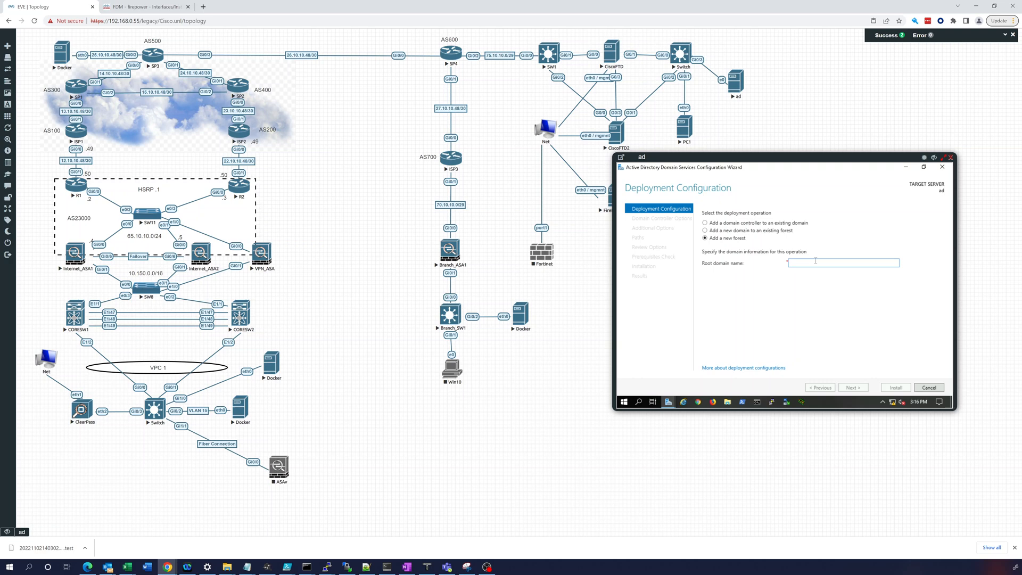
type("chriseve.lab")
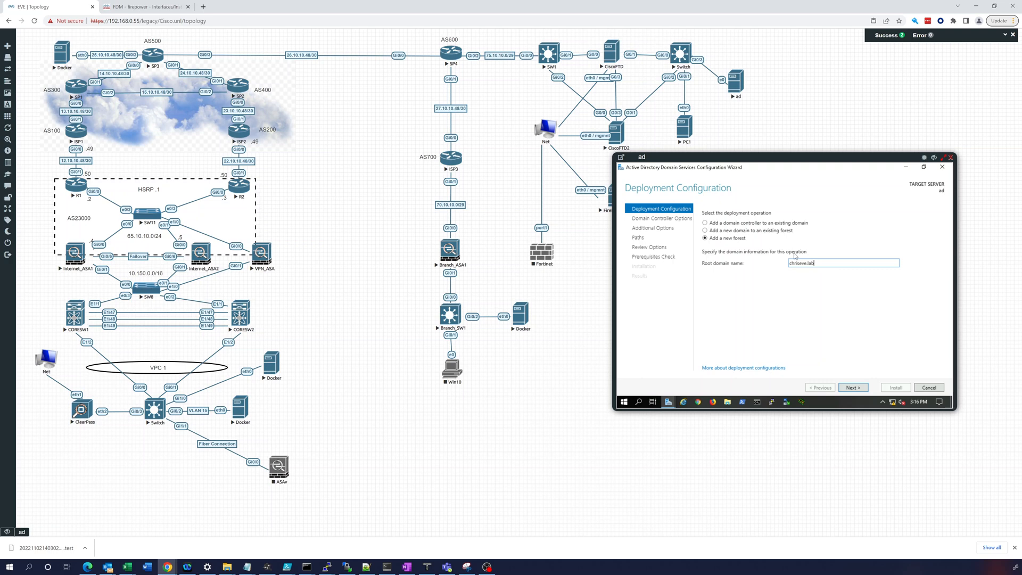
left_click(854, 387)
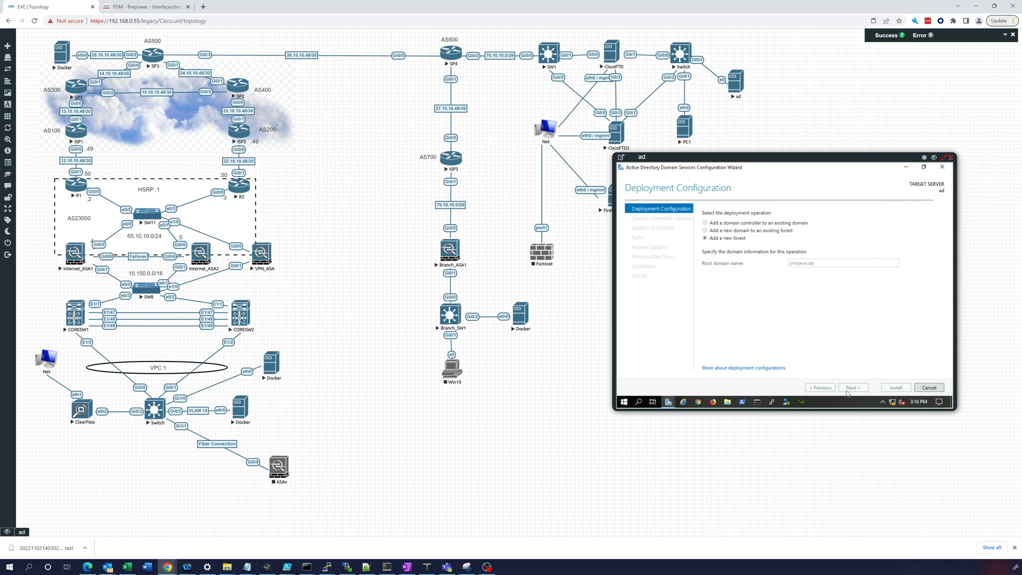
left_click(854, 387)
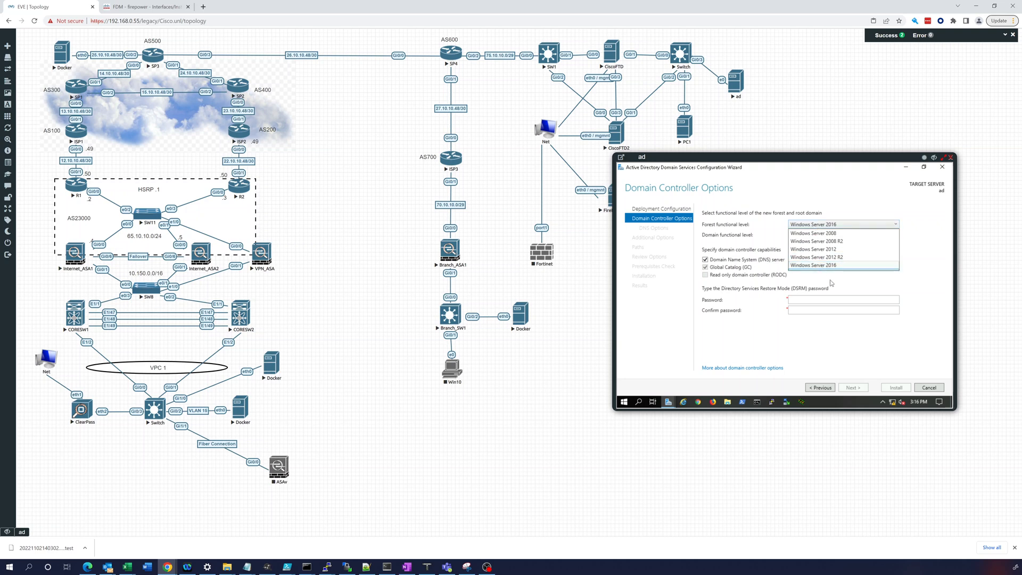
Keep Windows Server 2016 forest level, enter the DSRM password and continue to DNS Options.
left_click(813, 264)
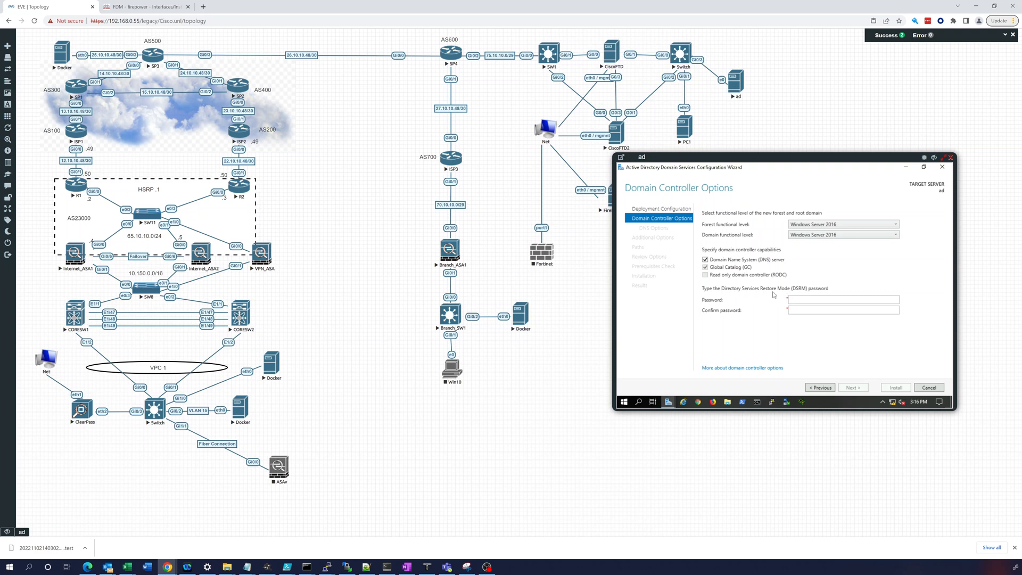
left_click(843, 299)
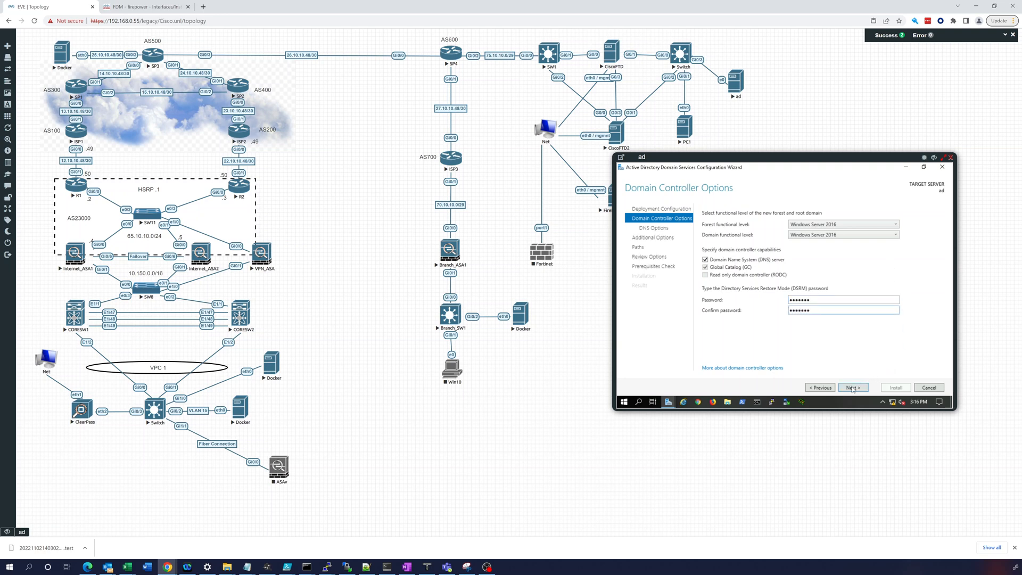
left_click(852, 387)
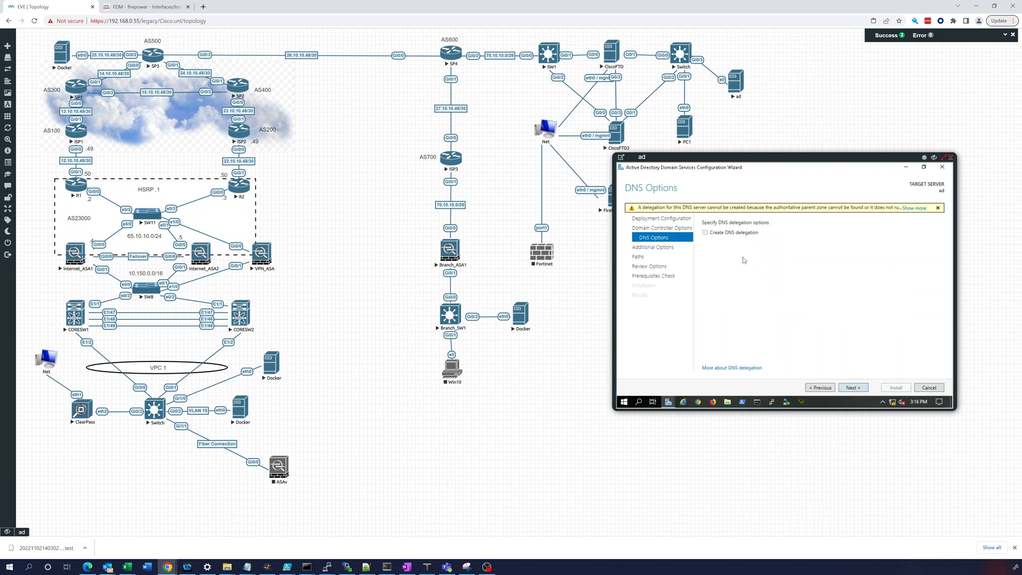
Skip DNS delegation, keep NetBIOS name CHRISEVE, accept default database, log and SYSVOL paths.
left_click(853, 387)
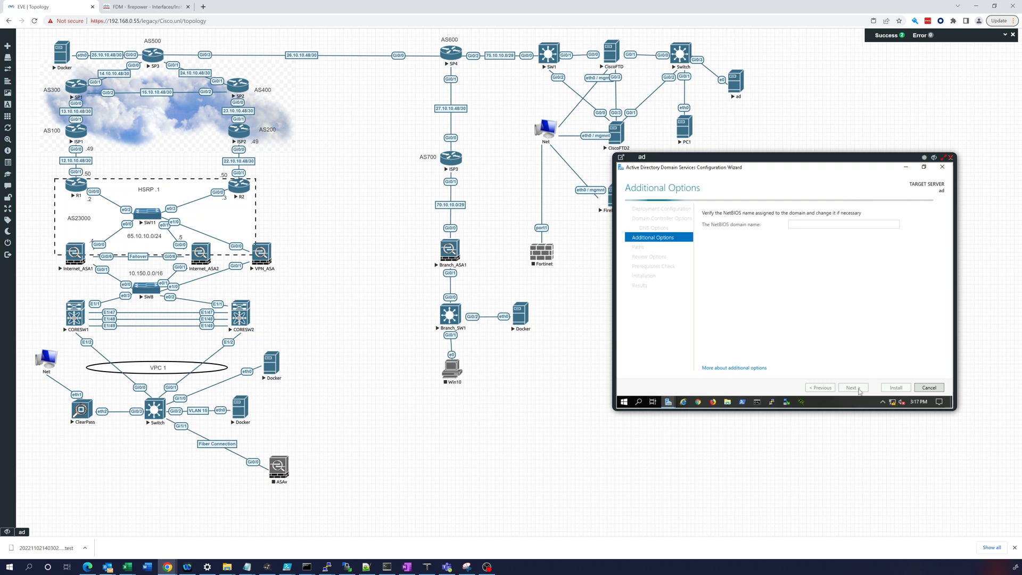
type("CHRISEVE")
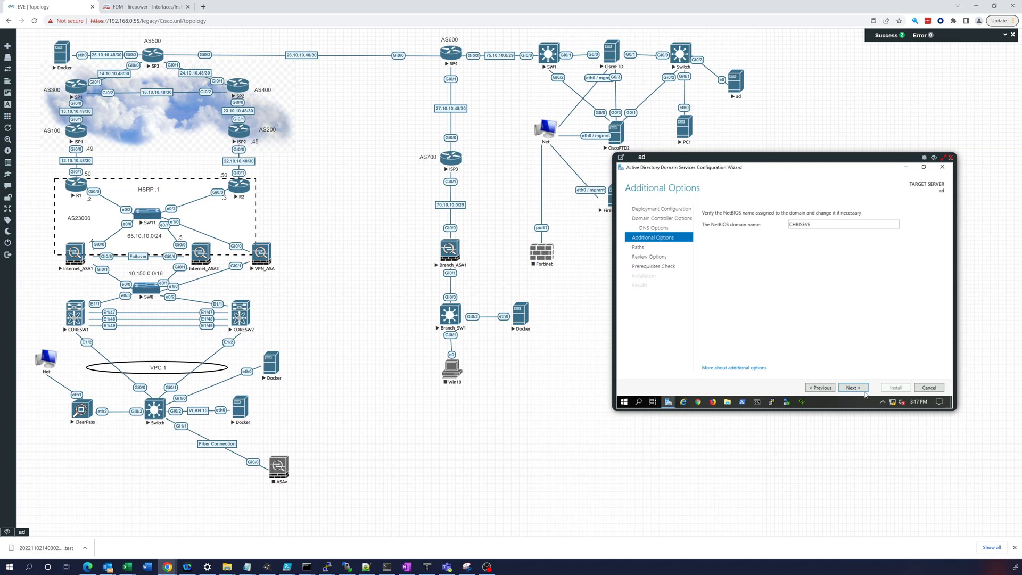
left_click(854, 387)
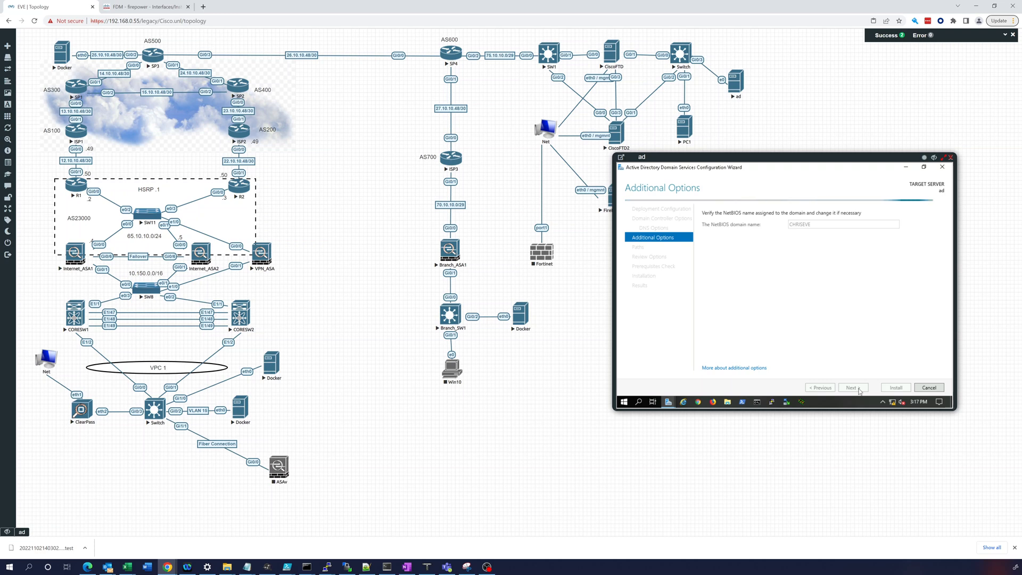
left_click(853, 387)
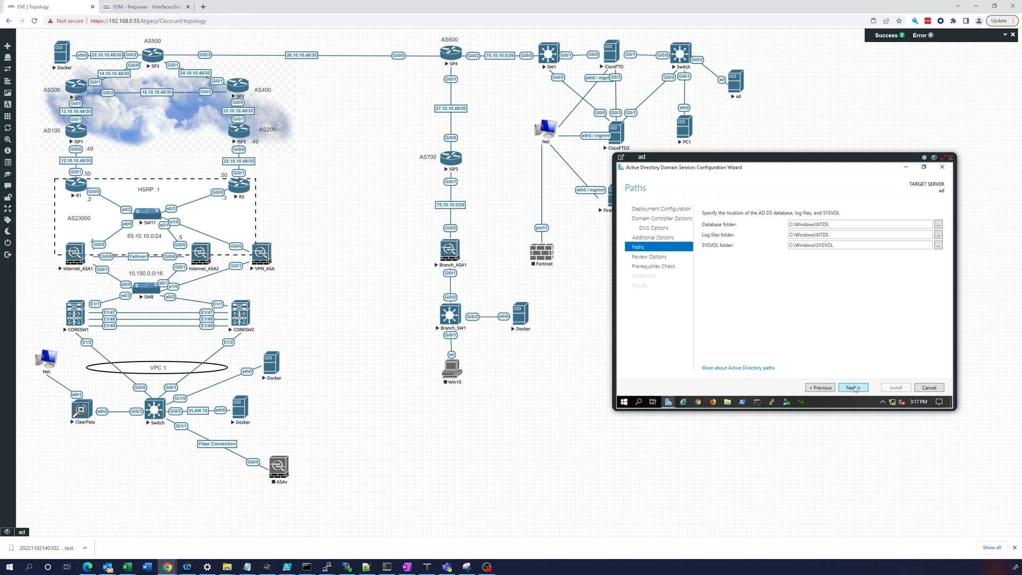
left_click(854, 387)
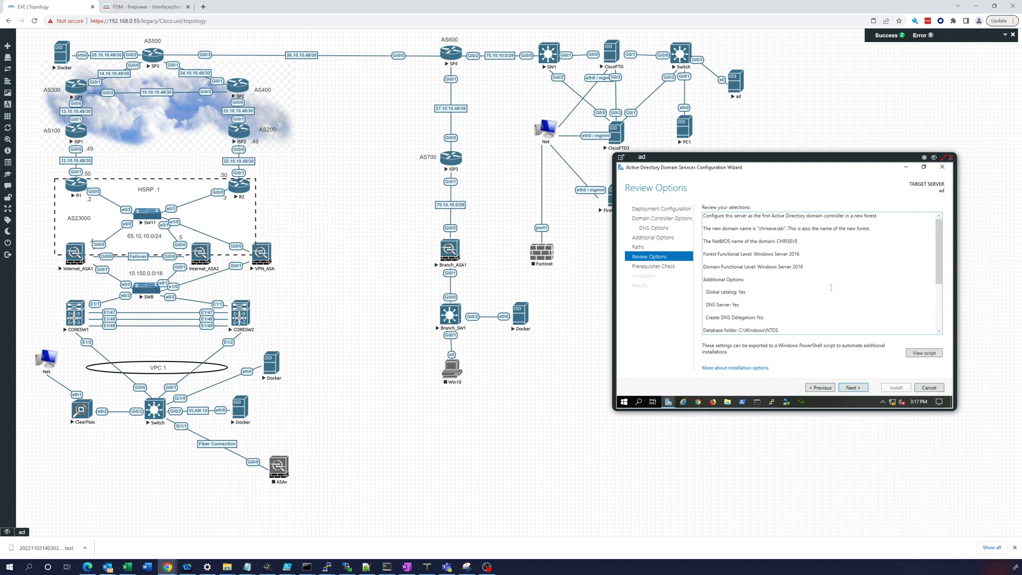
mouse_move(830, 308)
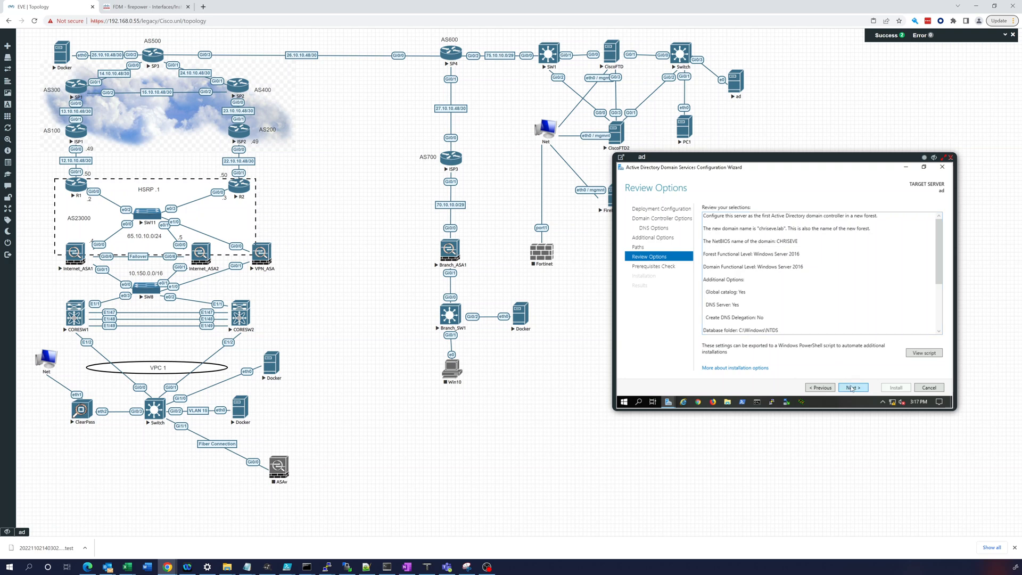
Confirm the reviewed selections and run the prerequisites check.
left_click(853, 387)
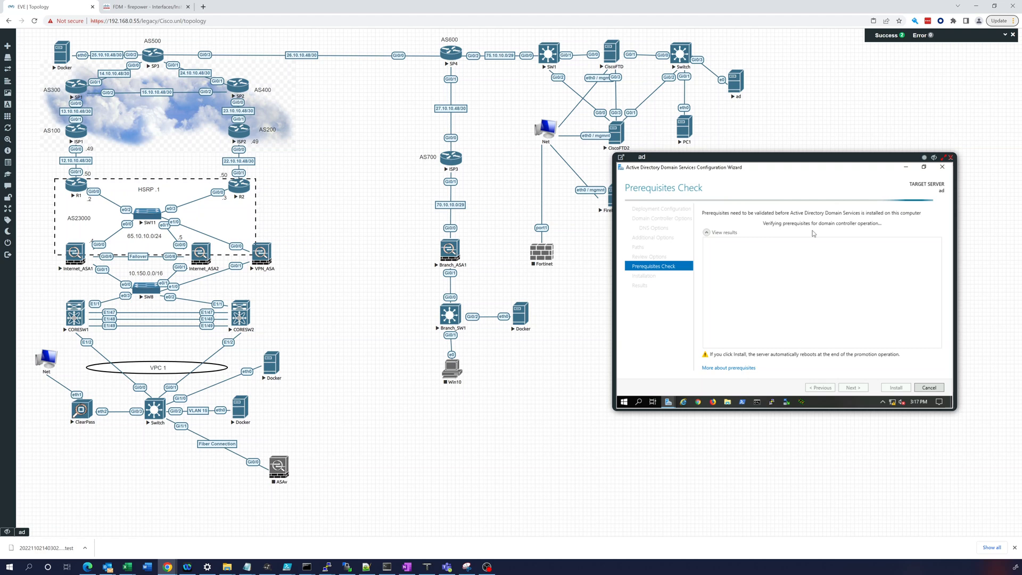
mouse_move(801, 230)
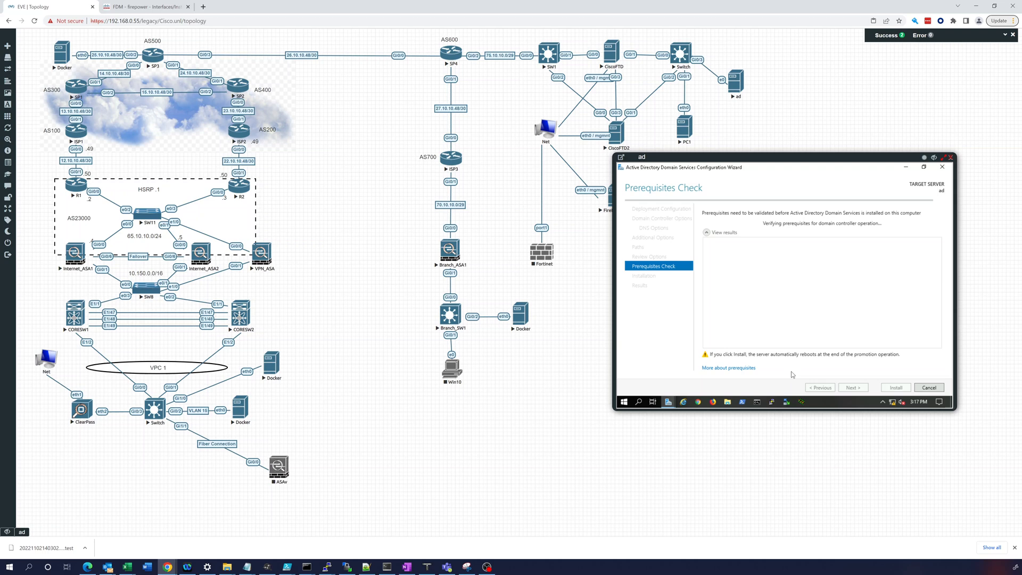
mouse_move(736, 307)
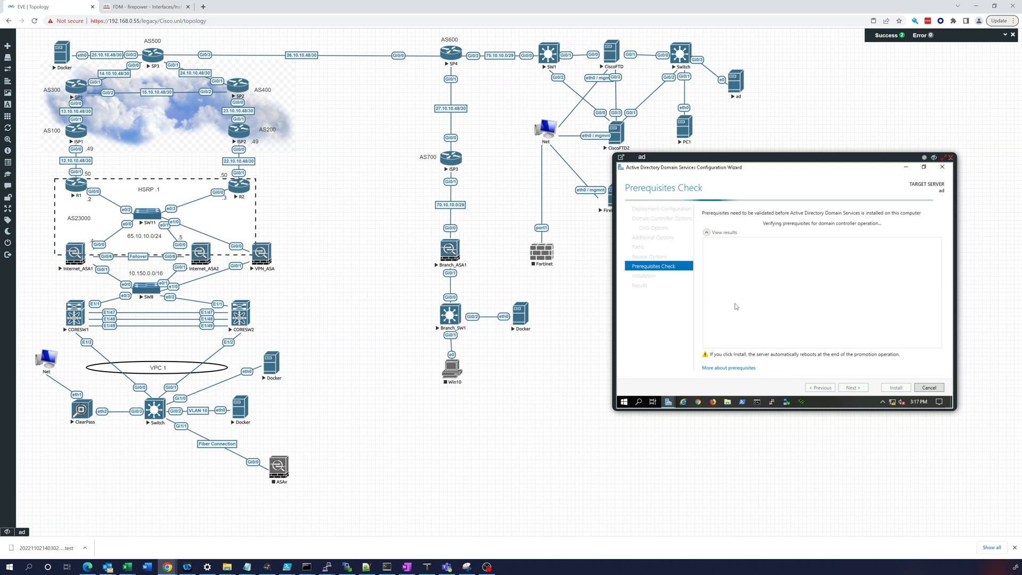
mouse_move(726, 307)
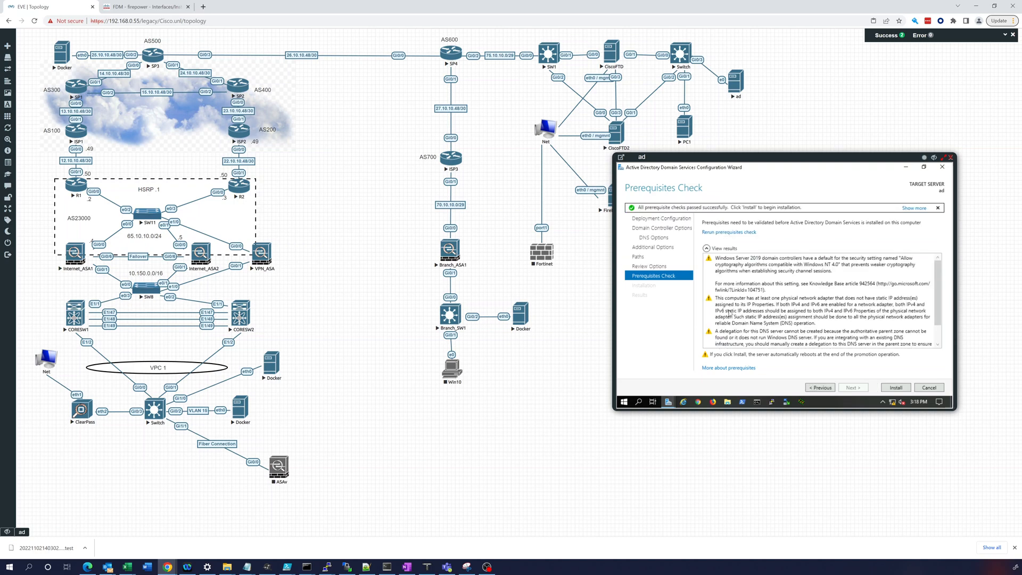
mouse_move(757, 276)
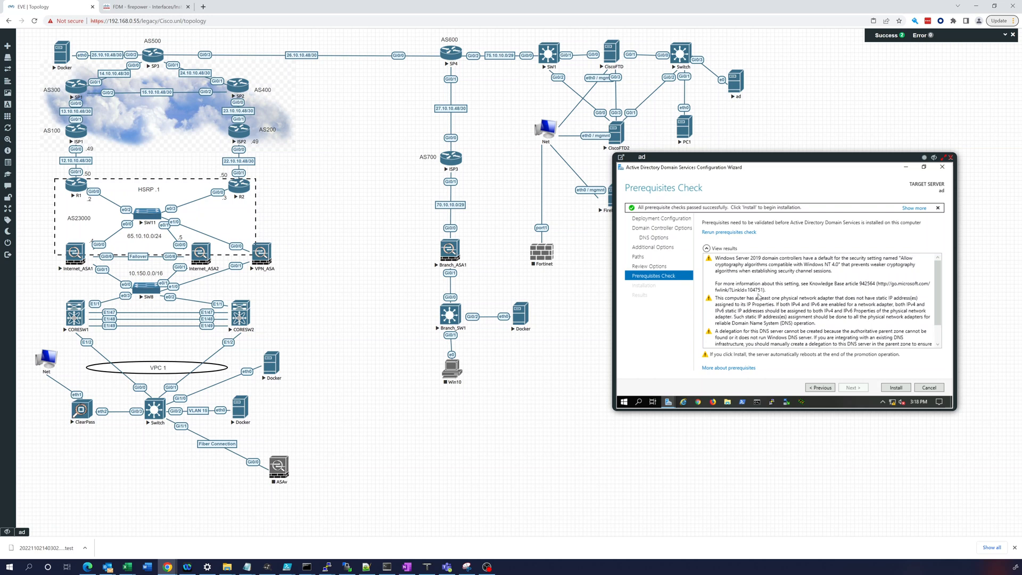
mouse_move(682, 215)
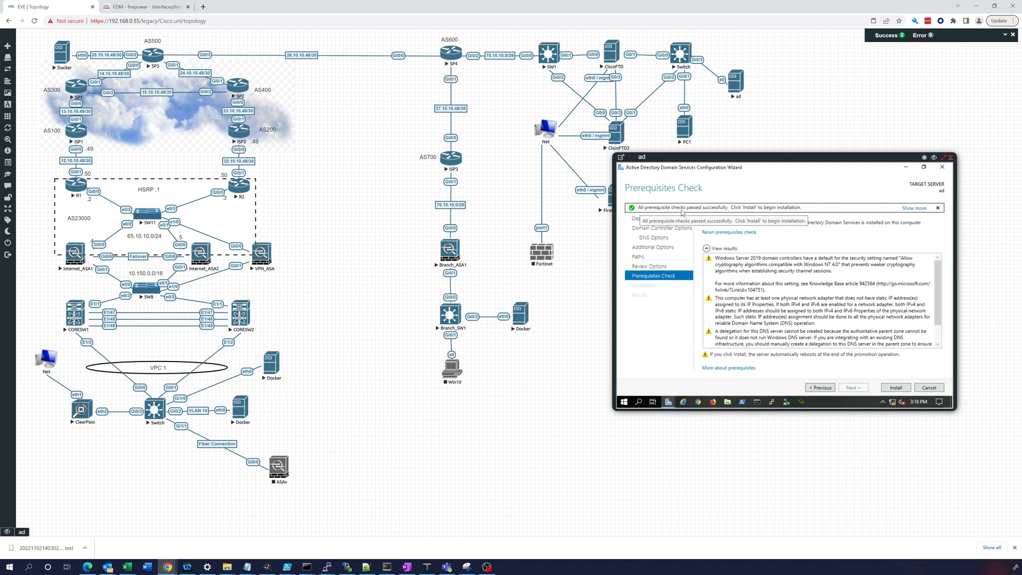
mouse_move(779, 211)
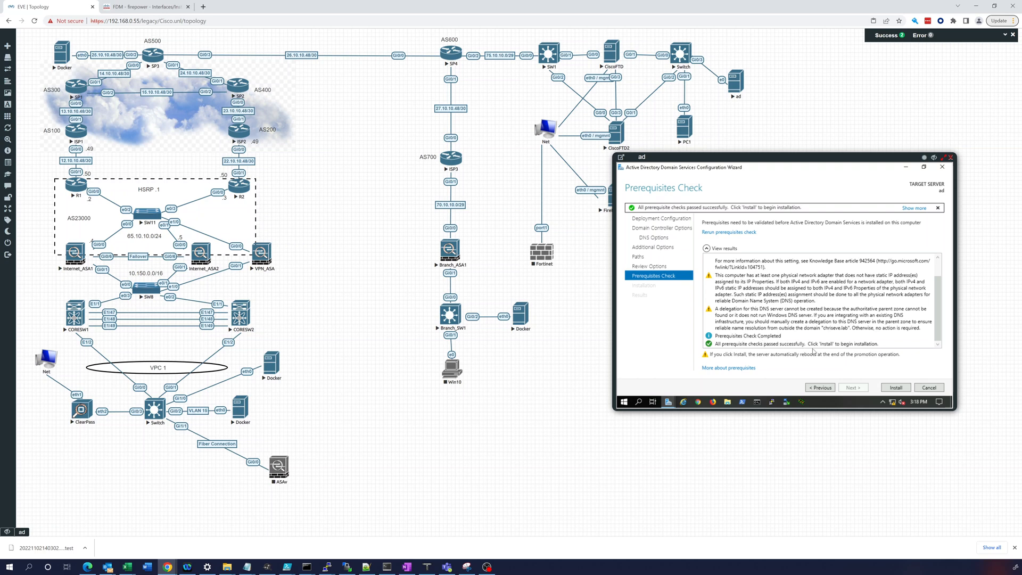
Start installing the domain controller on ad once the prerequisite checks pass.
left_click(894, 387)
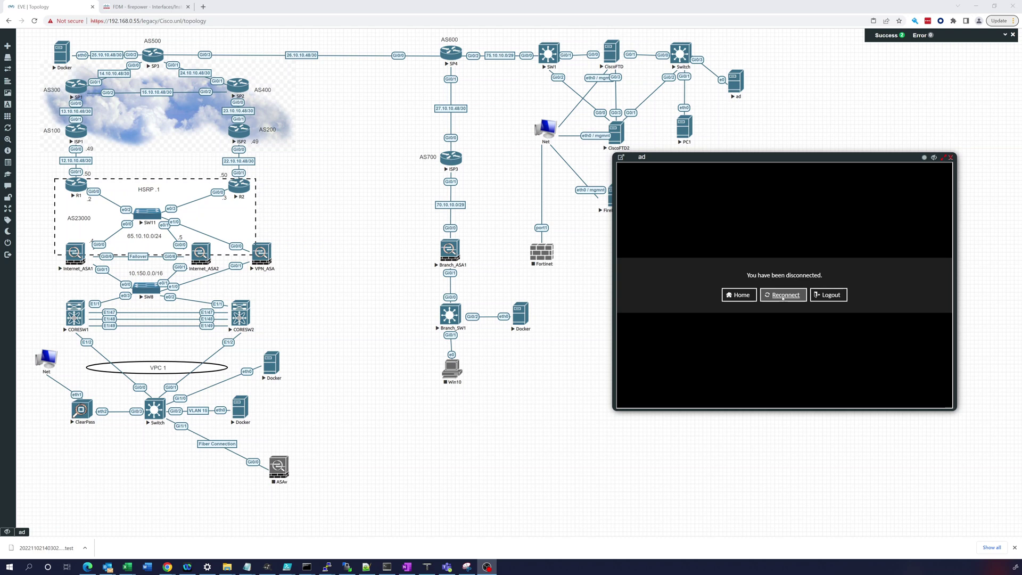
Reconnect to the ad server's console while it reboots after promotion.
left_click(783, 295)
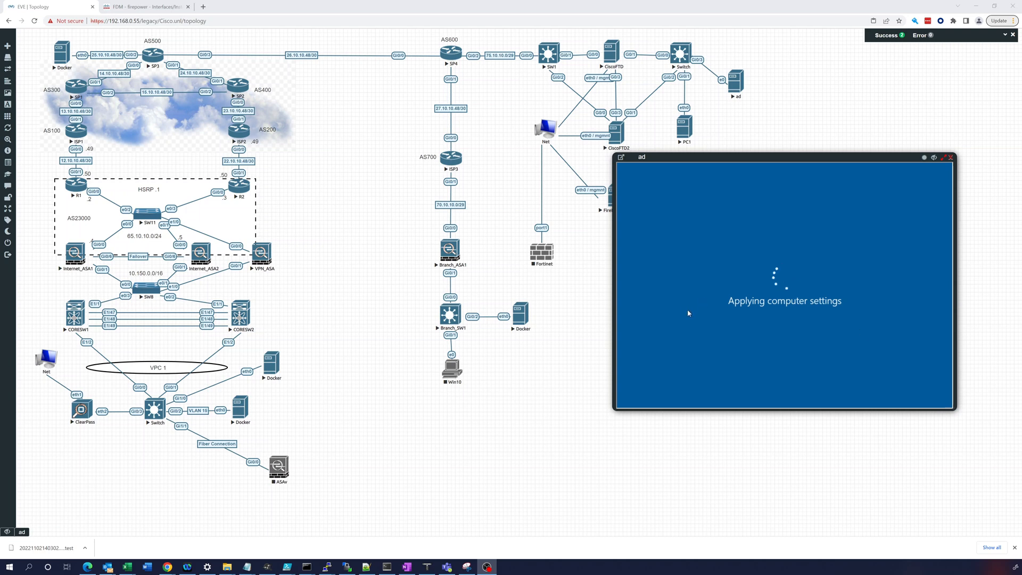
mouse_move(707, 307)
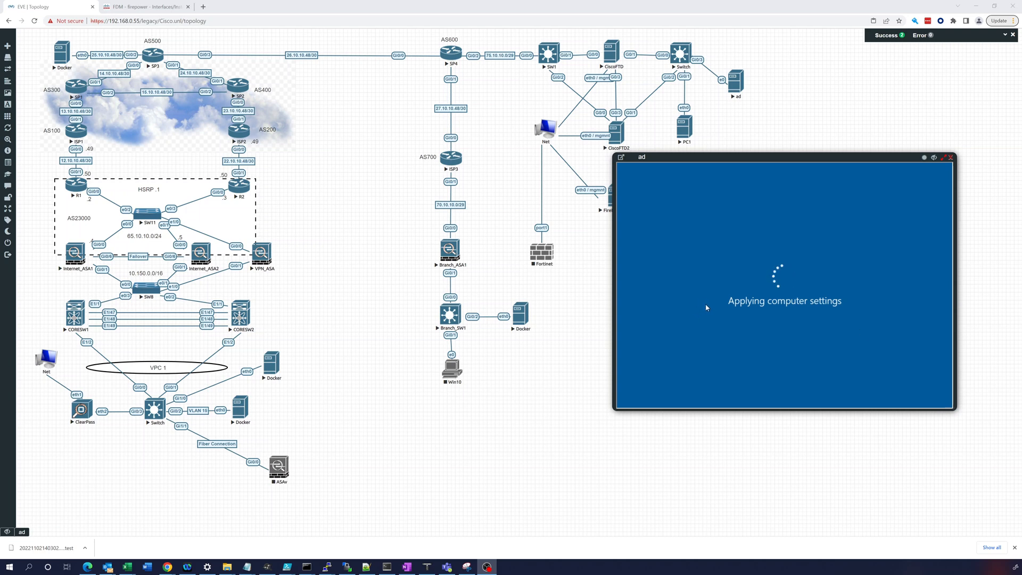
mouse_move(703, 307)
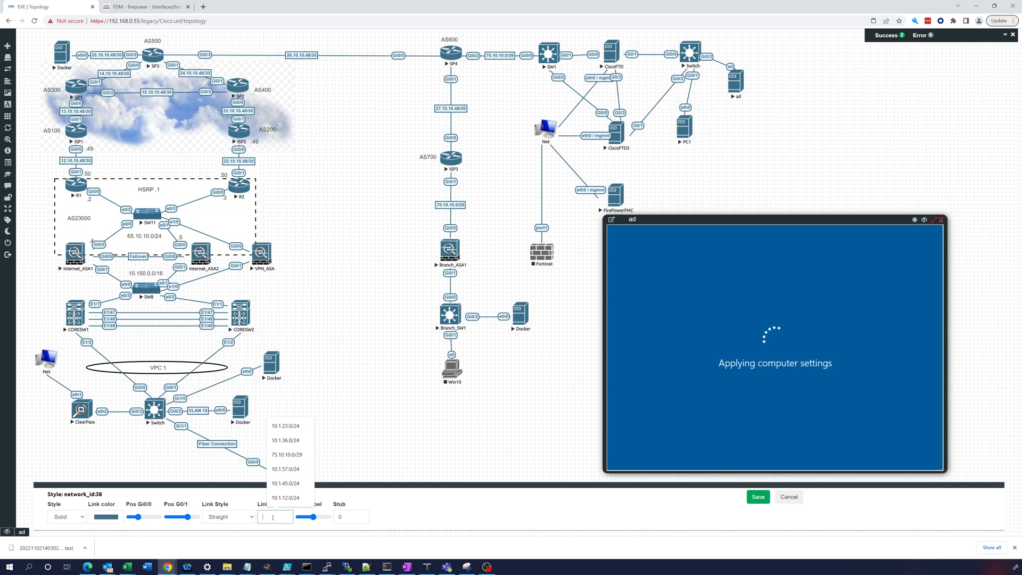
Label the firewall-to-switch link 10.170.10.0/24.
type("10.17")
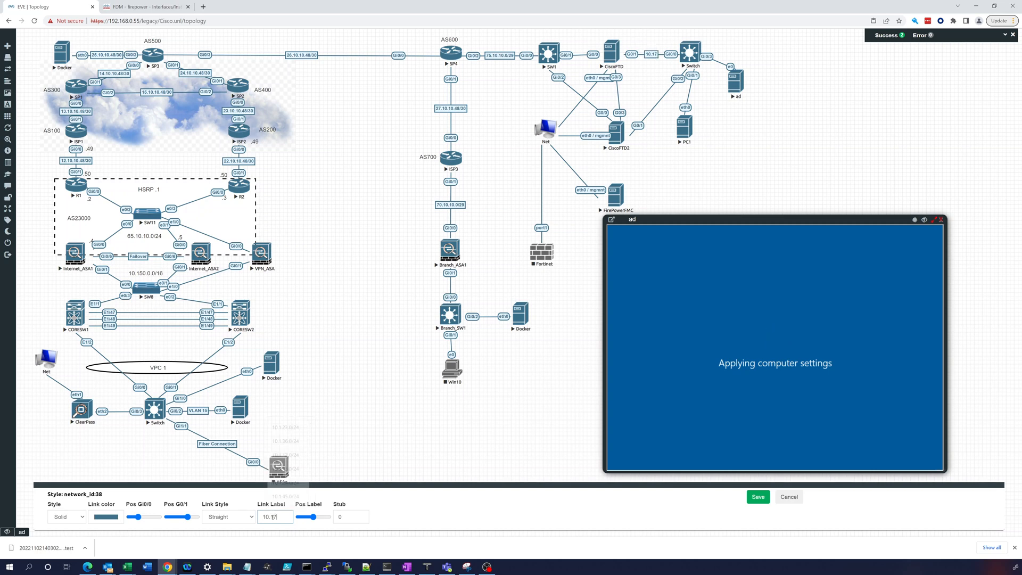
type("0.10.0")
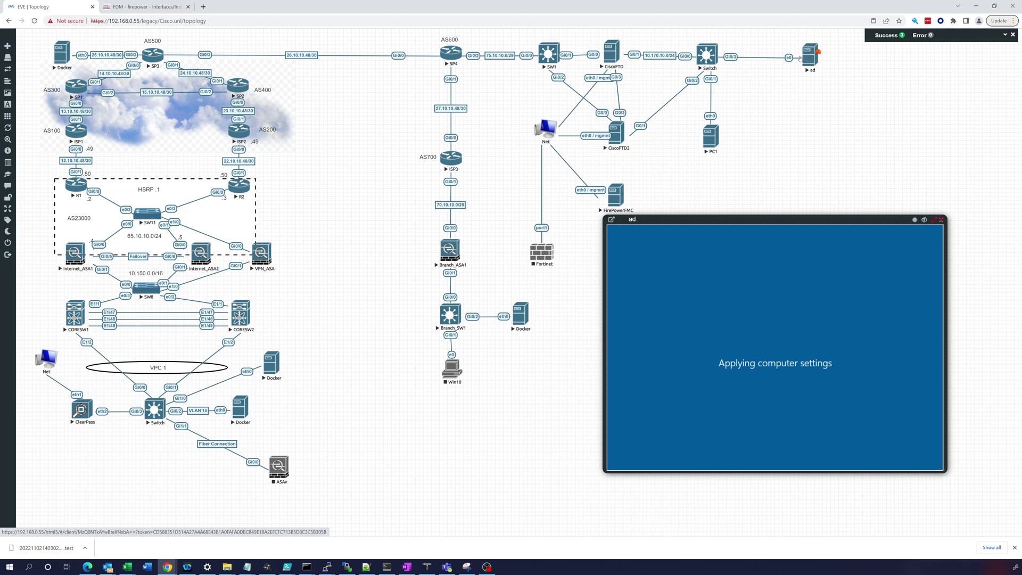
Label the switch-to-ad link 10.170.10.100 and save it.
right_click(794, 58)
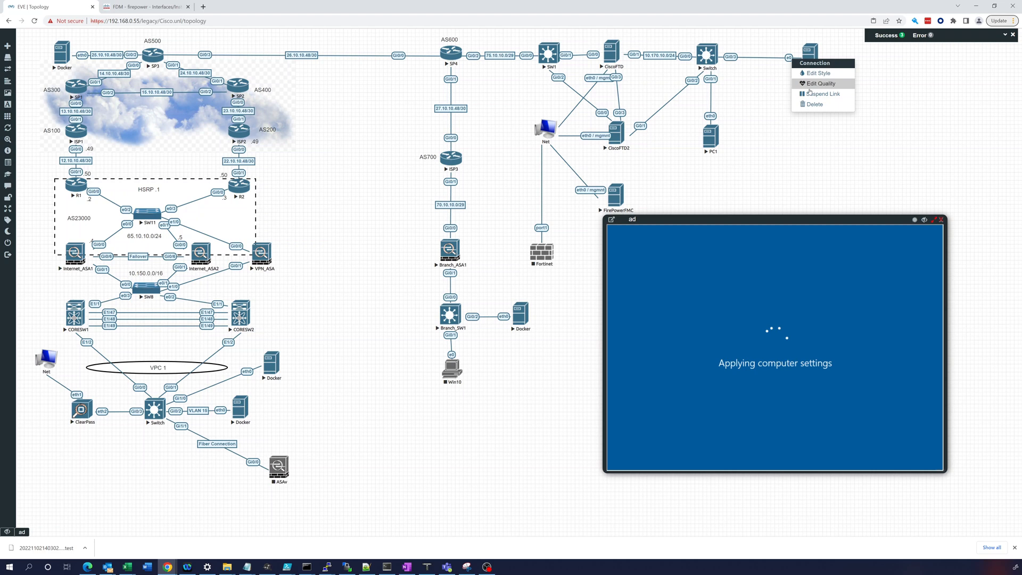
left_click(818, 73)
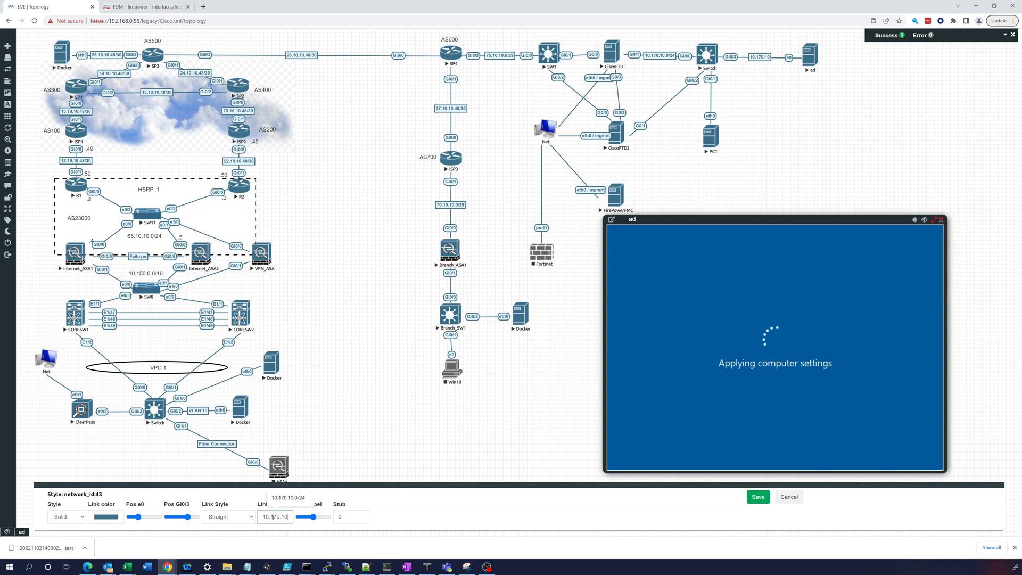
left_click(758, 496)
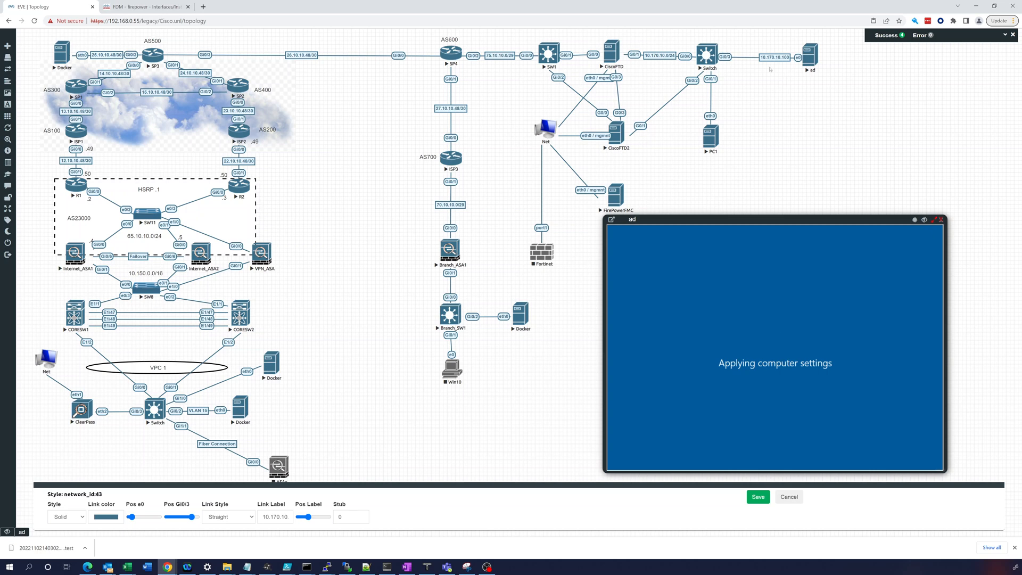
mouse_move(801, 281)
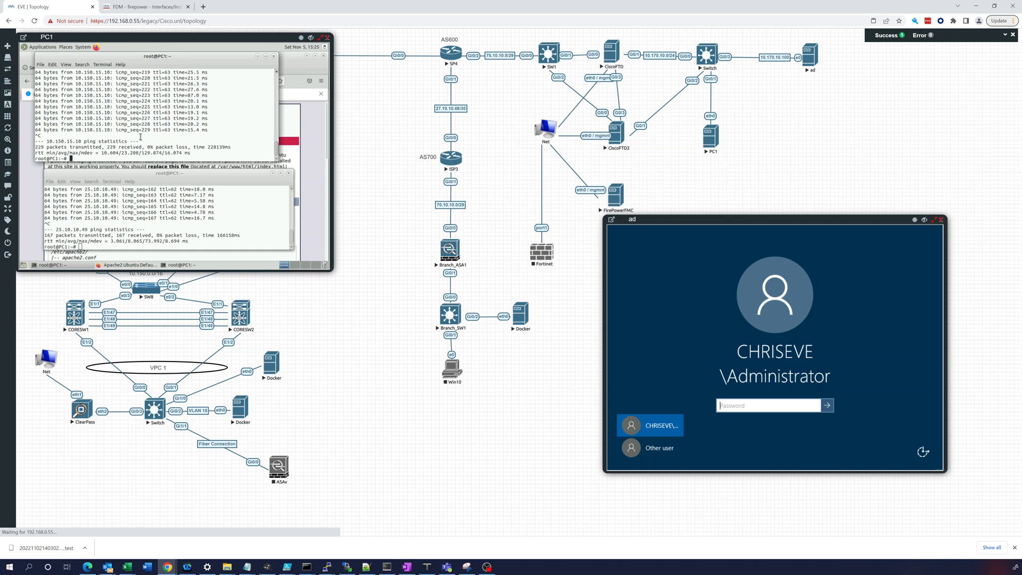
Run 'ip addr' in PC1's terminal to check its addresses, then close PC1's console.
type("ip addr")
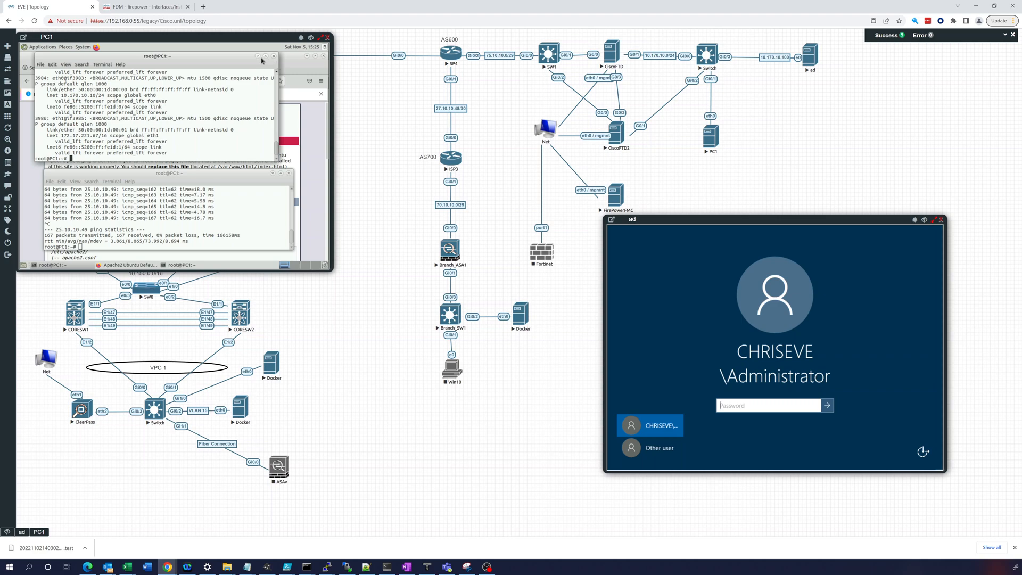
mouse_move(300, 48)
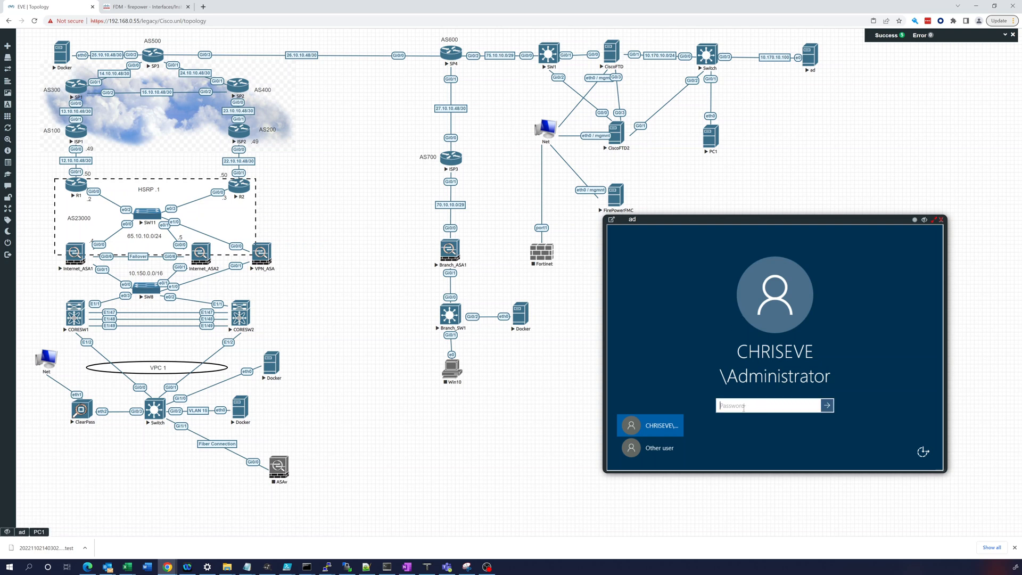
type("••••")
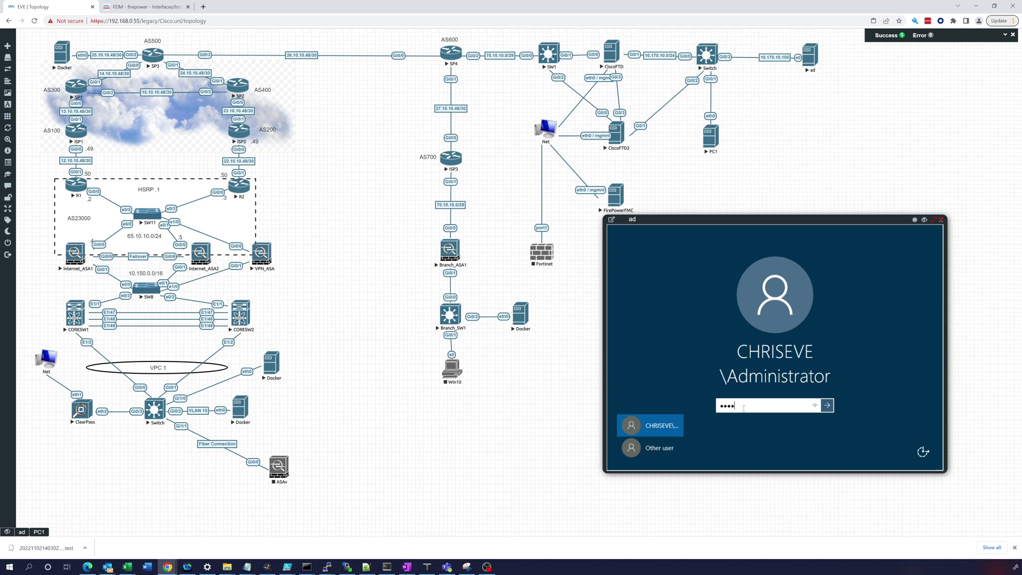
left_click(826, 405)
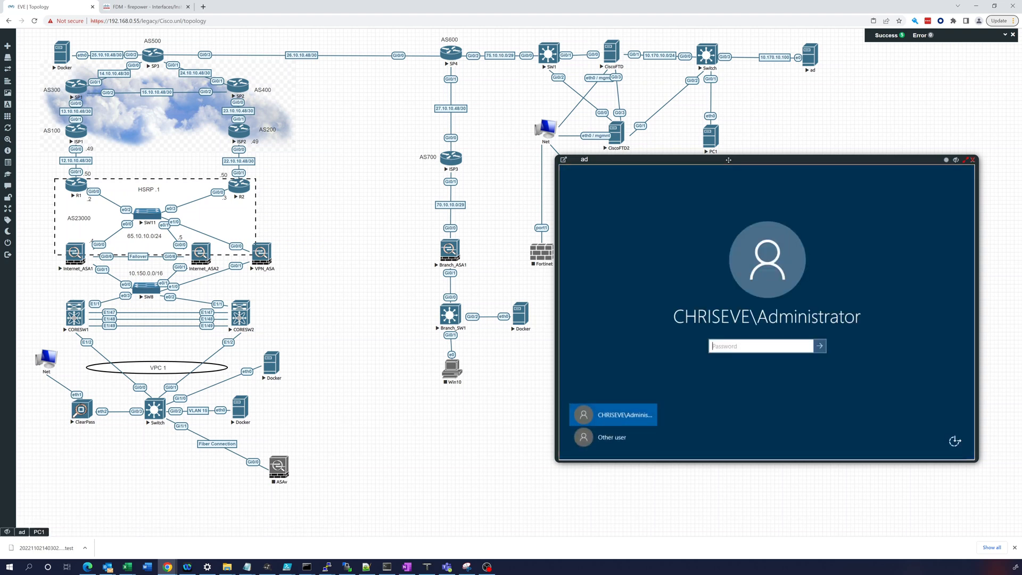
Sign in to the ad server as CHRISEVE\Administrator.
left_click(758, 346)
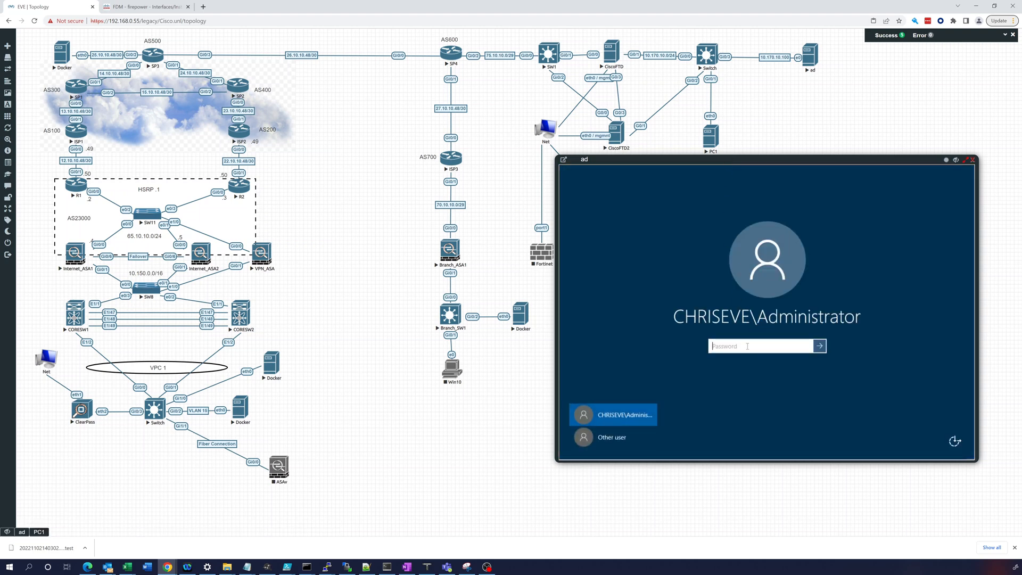
type("••")
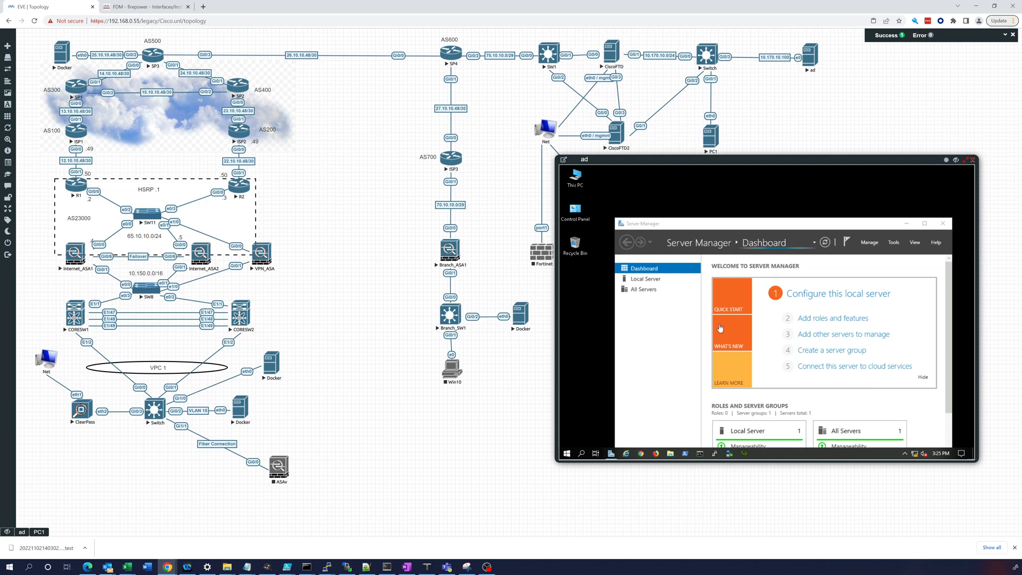
mouse_move(893, 248)
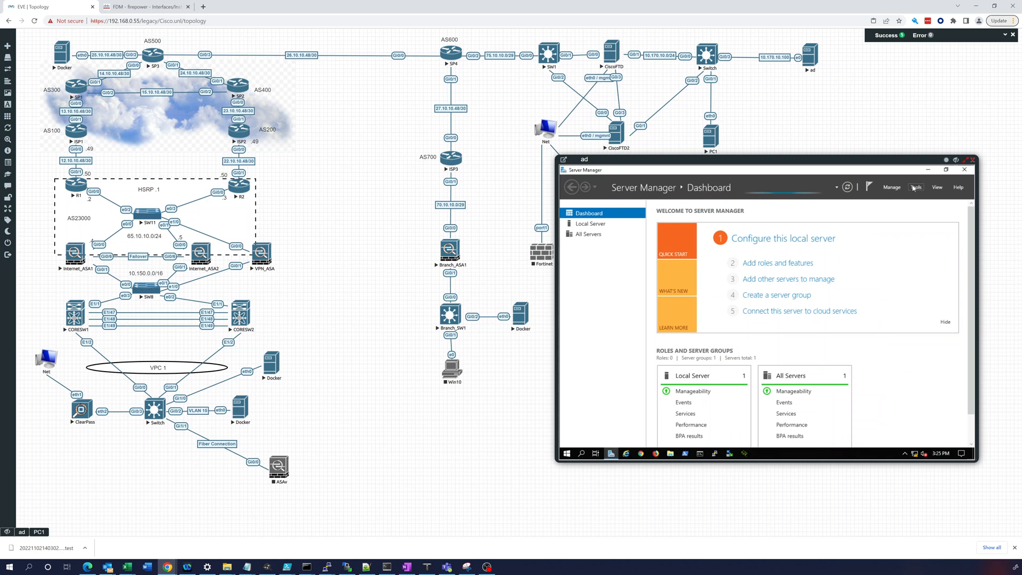
Launch DNS Manager from Server Manager's Tools menu on the ad server.
left_click(915, 187)
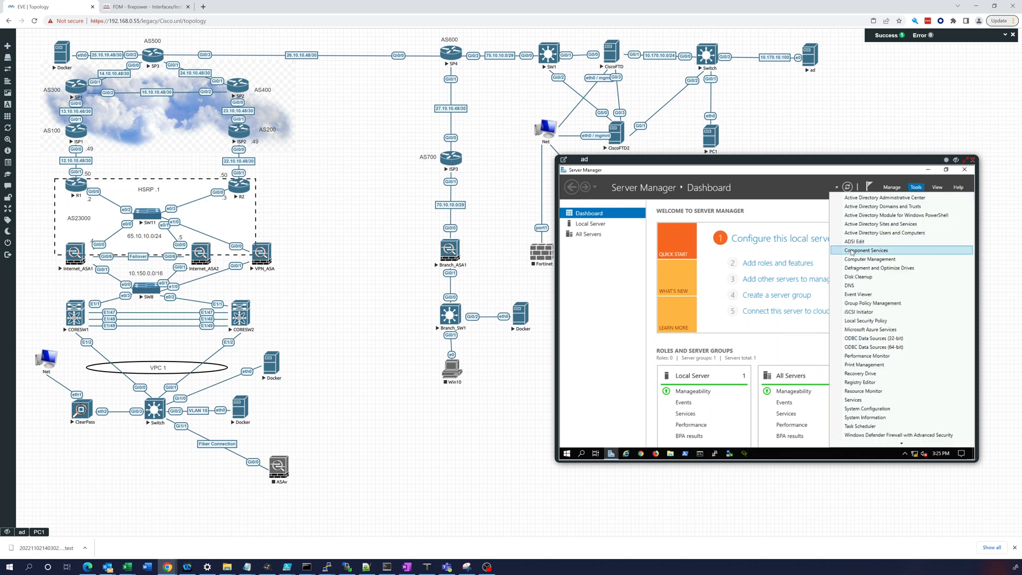
left_click(866, 250)
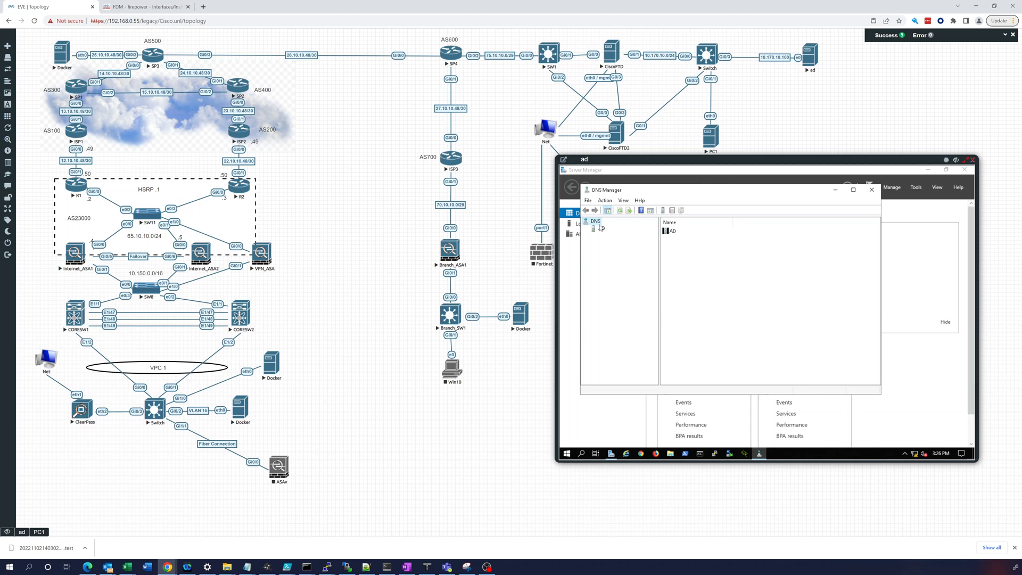
Show the records of the chriseve.lab forward lookup zone under the AD server.
left_click(586, 228)
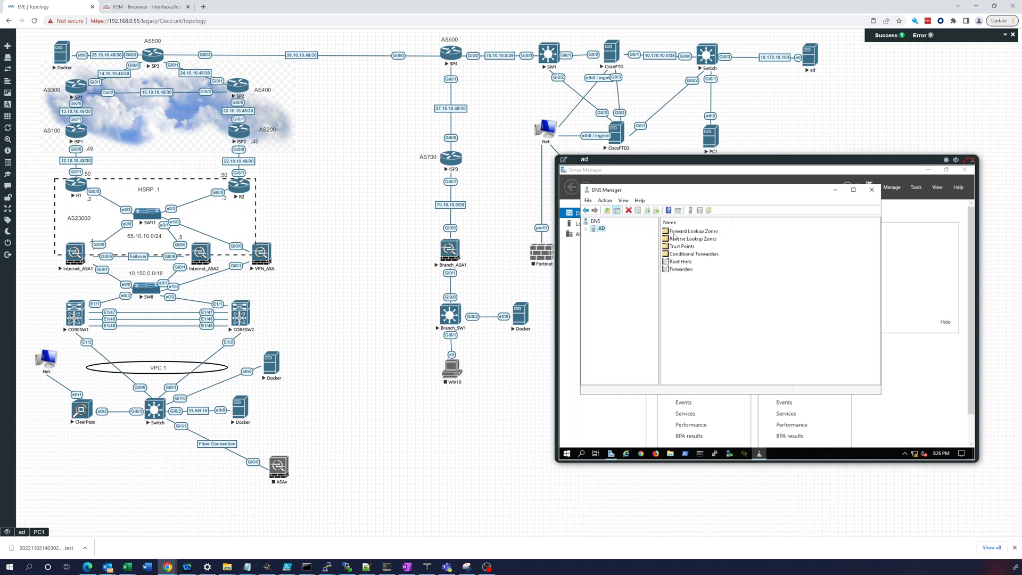
left_click(593, 236)
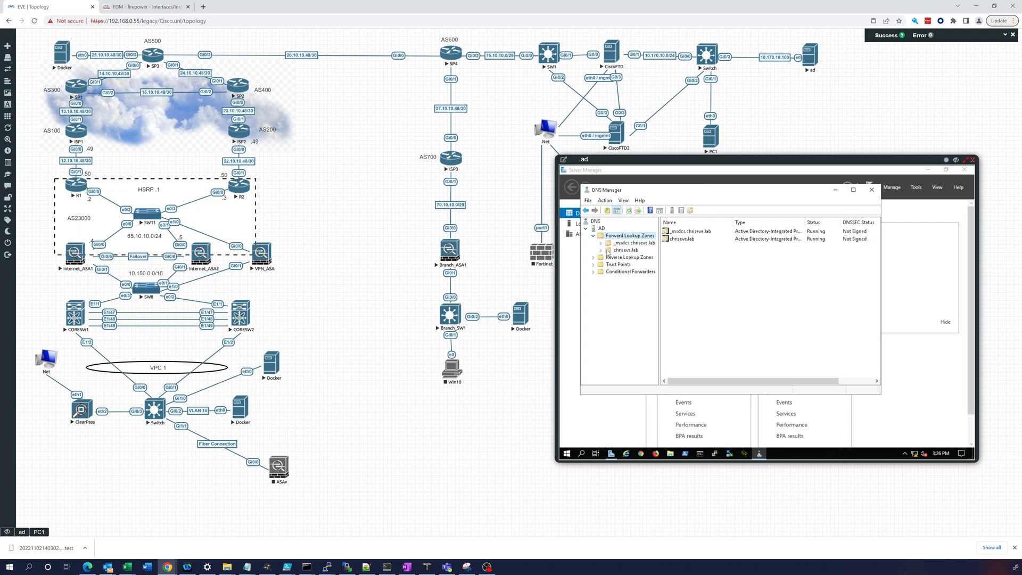
left_click(625, 249)
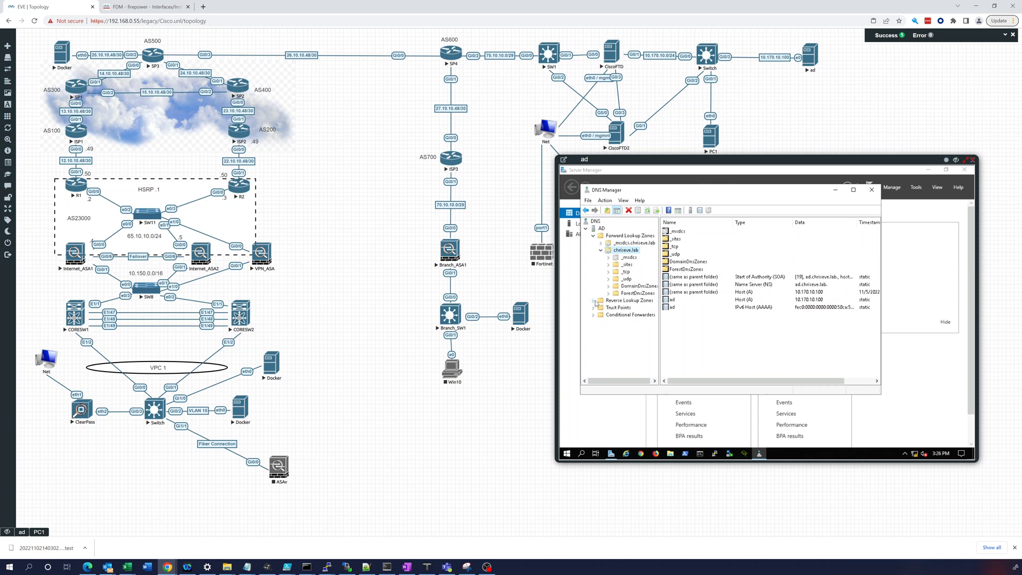
Start a new AD-integrated primary IPv4 reverse lookup zone replicated to the domain's DNS servers.
right_click(628, 300)
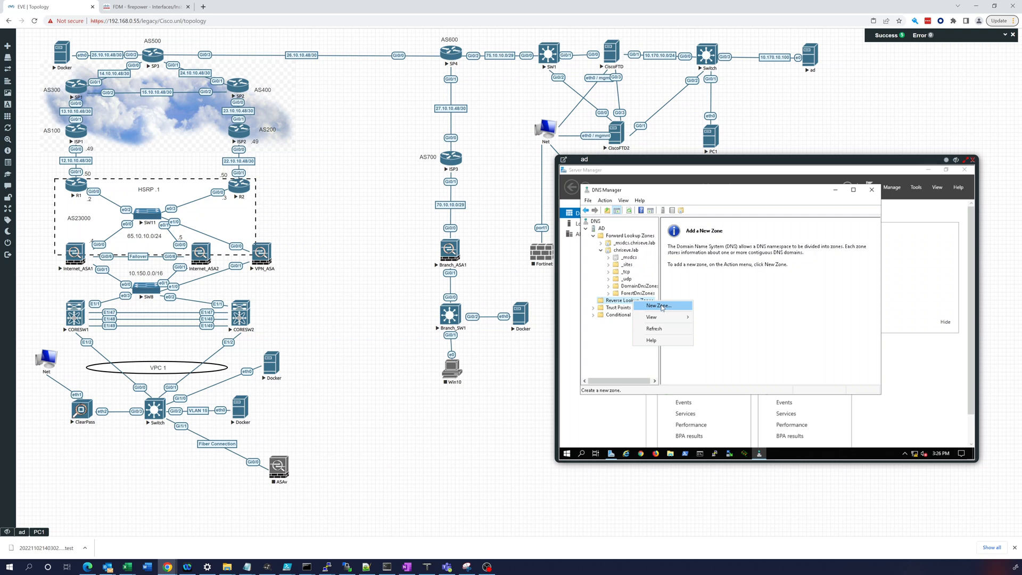
left_click(658, 305)
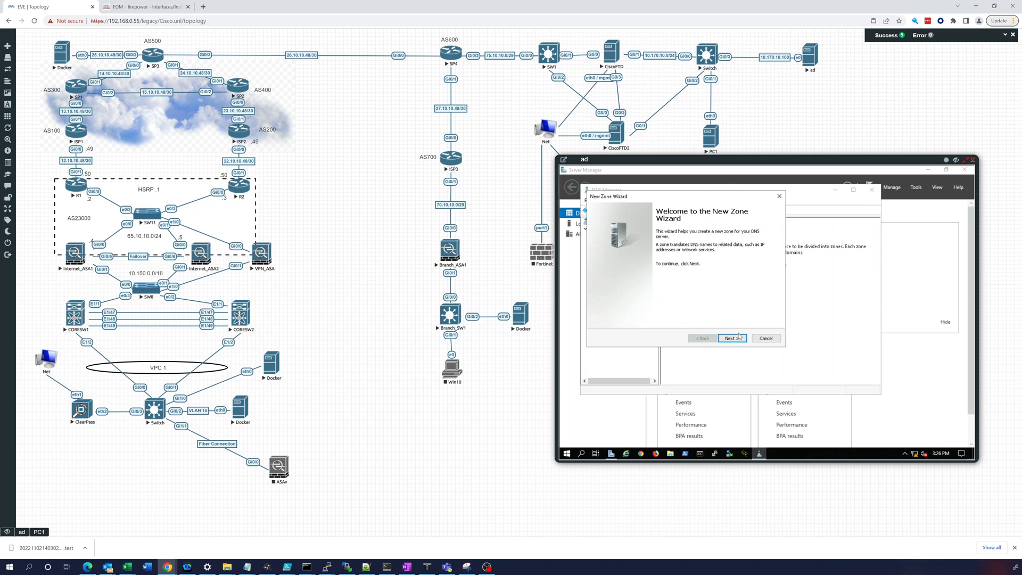
left_click(733, 338)
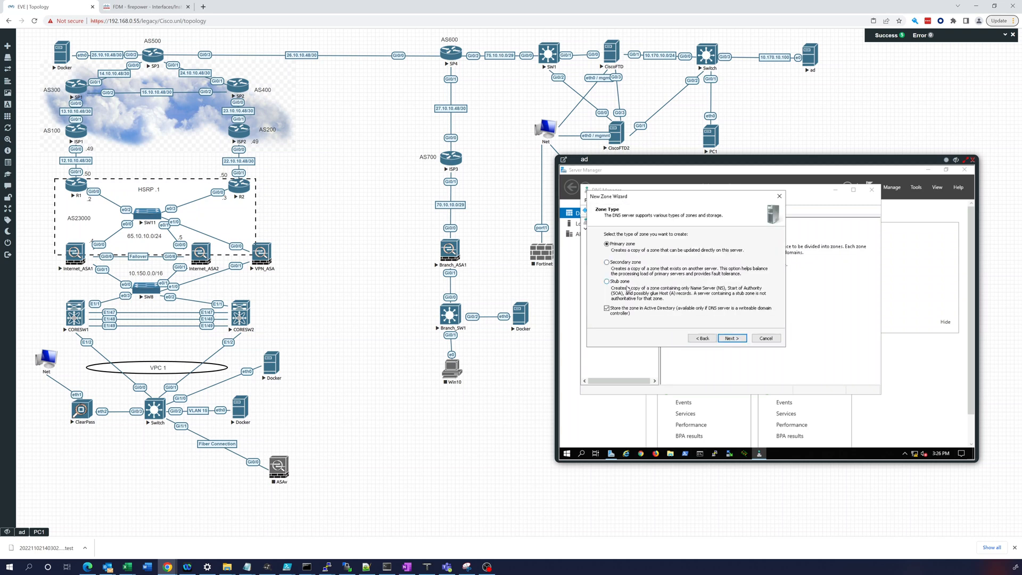
left_click(733, 339)
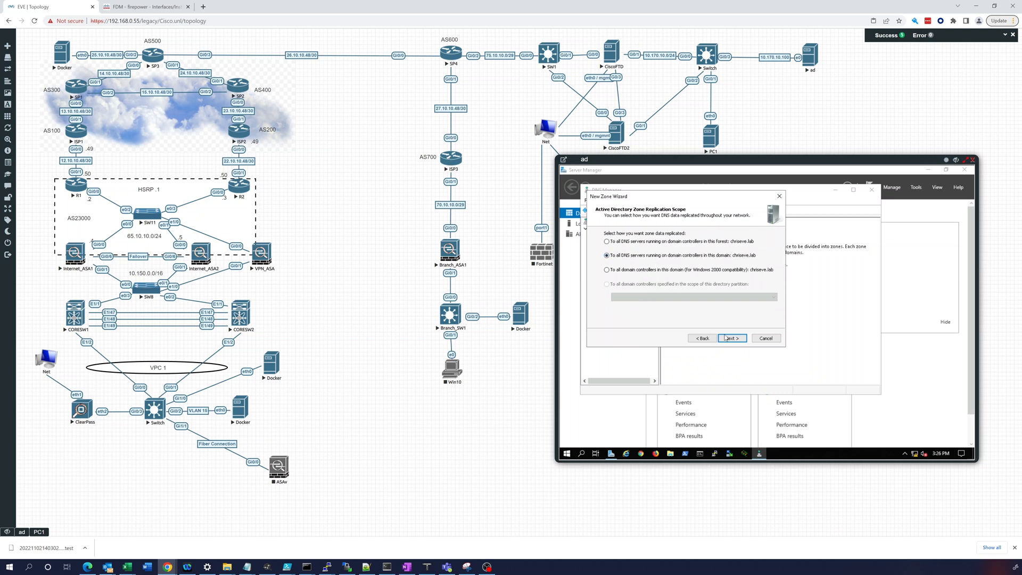
left_click(731, 338)
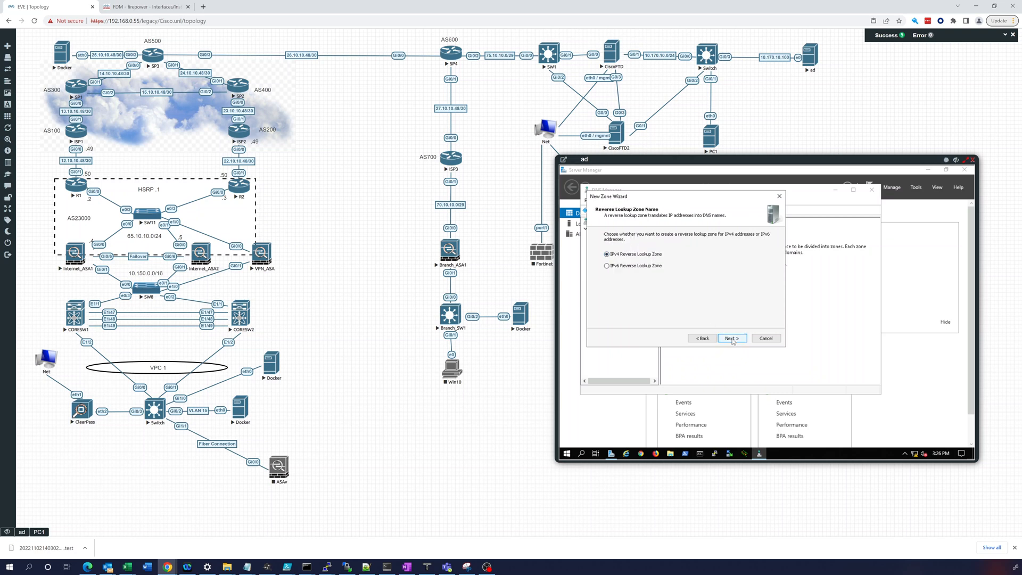
left_click(731, 338)
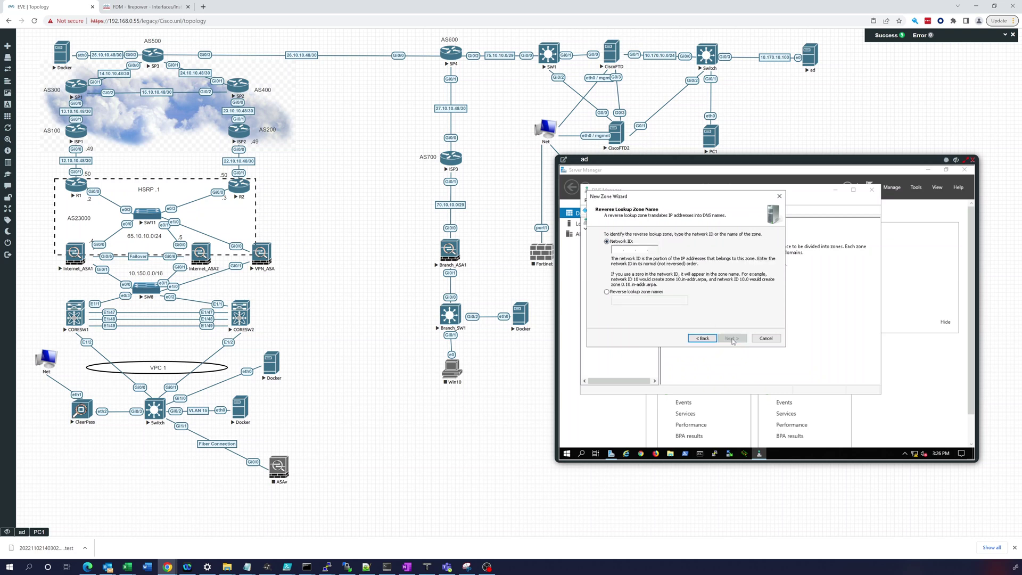
Set network ID 10.170.10, allow nonsecure and secure dynamic updates, and finish the zone.
left_click(630, 248)
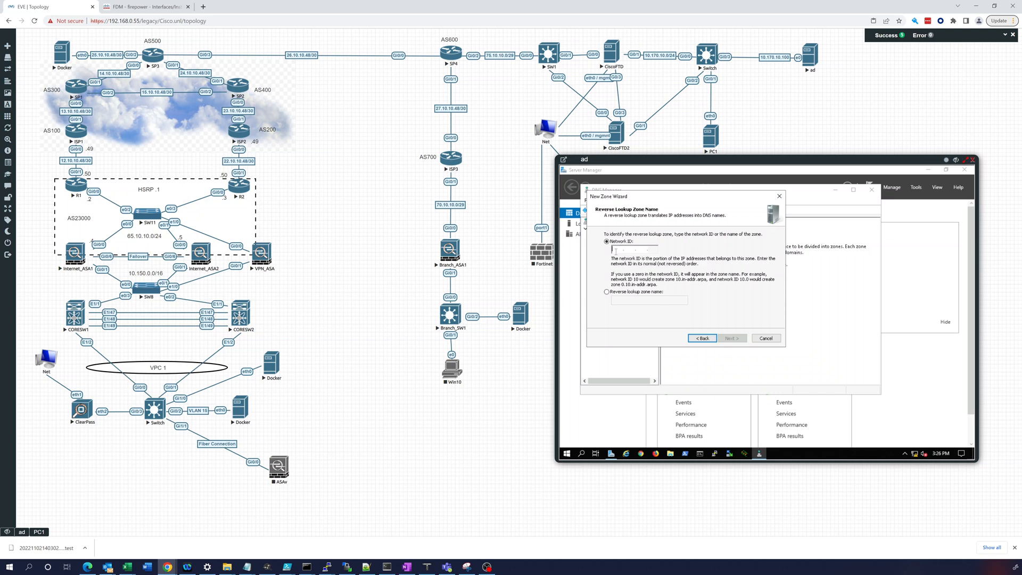
type("10 .170 .10 .")
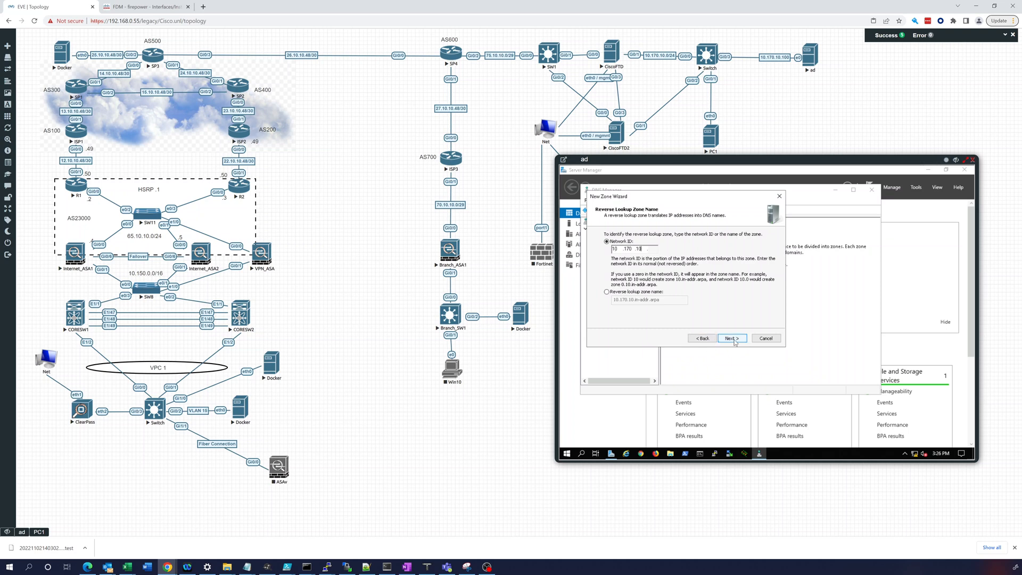
left_click(733, 339)
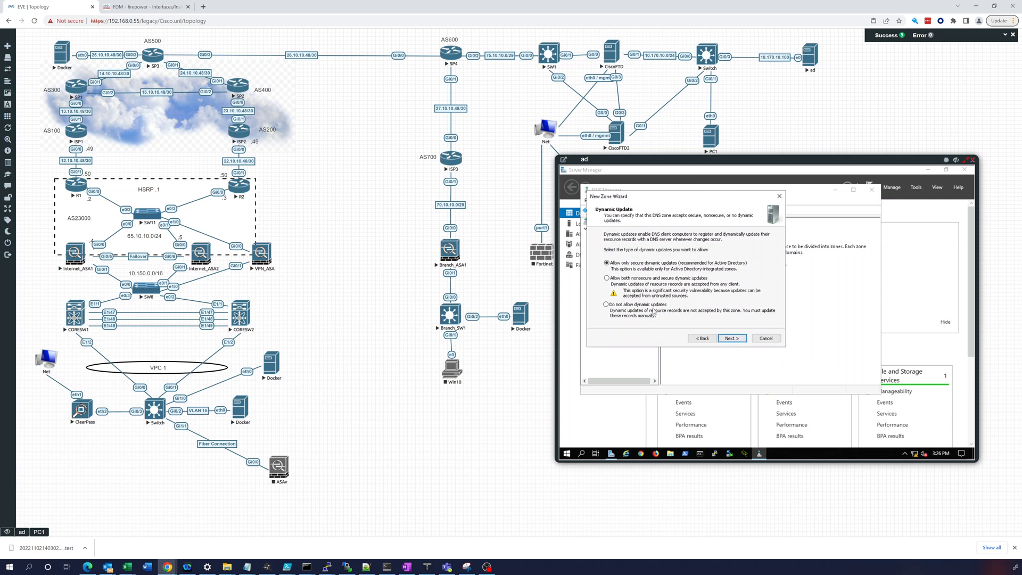
left_click(606, 278)
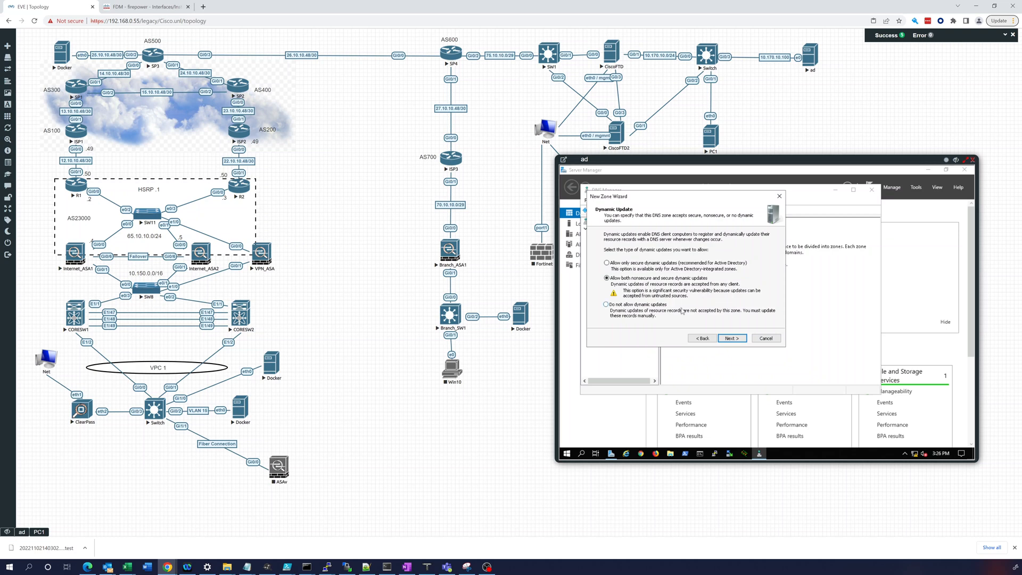
left_click(732, 339)
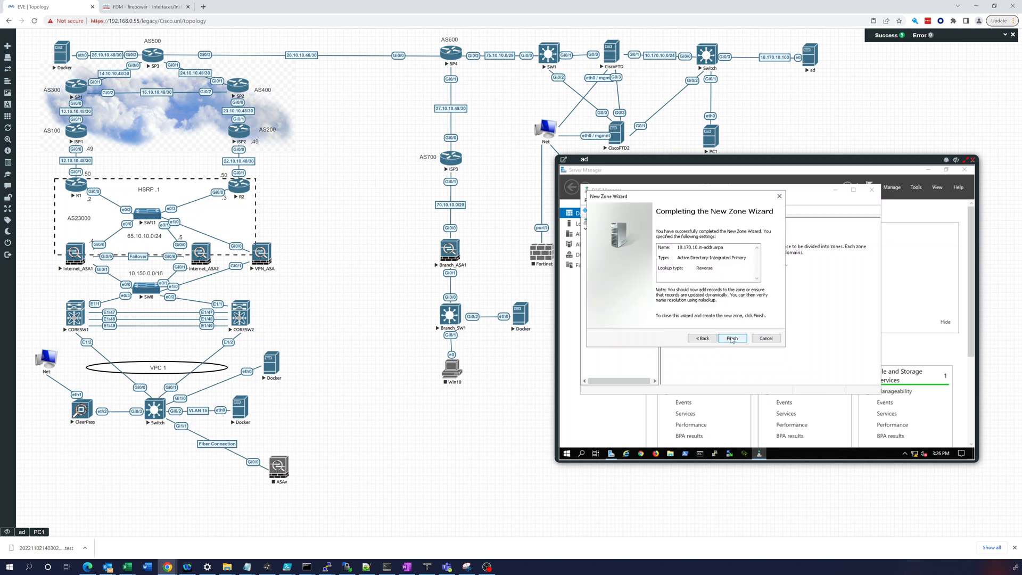
left_click(733, 338)
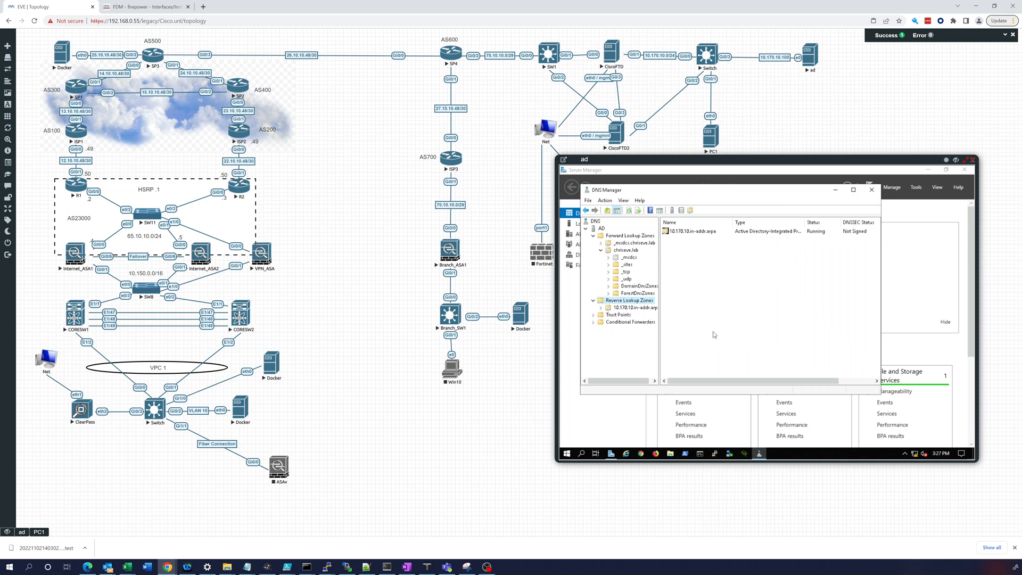
mouse_move(727, 367)
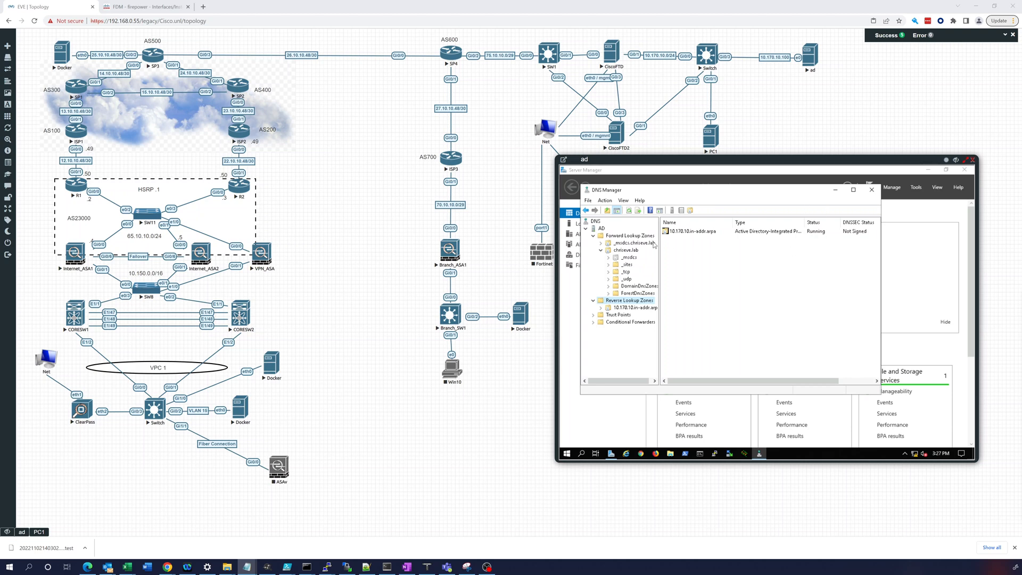
mouse_move(815, 329)
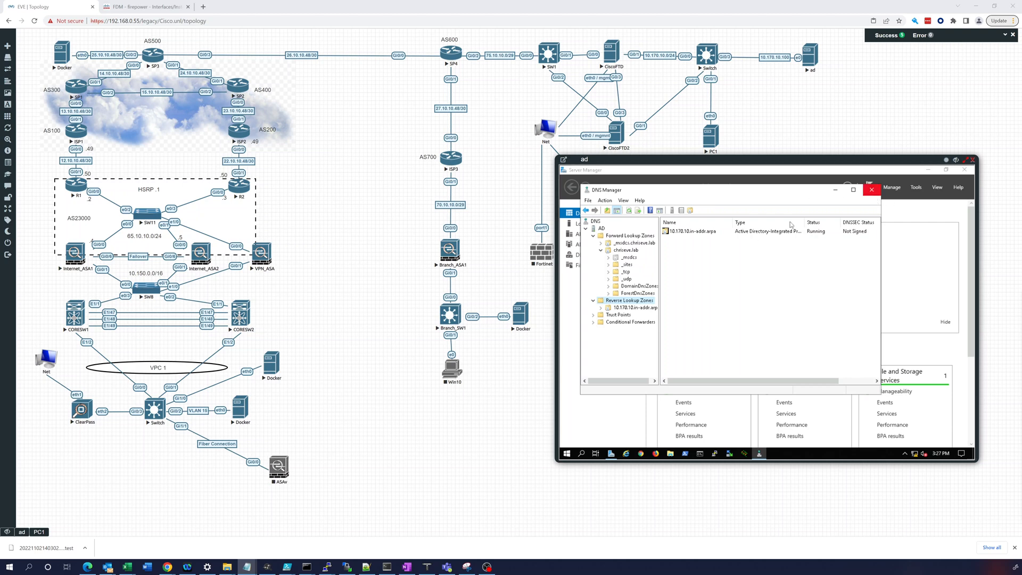
mouse_move(646, 263)
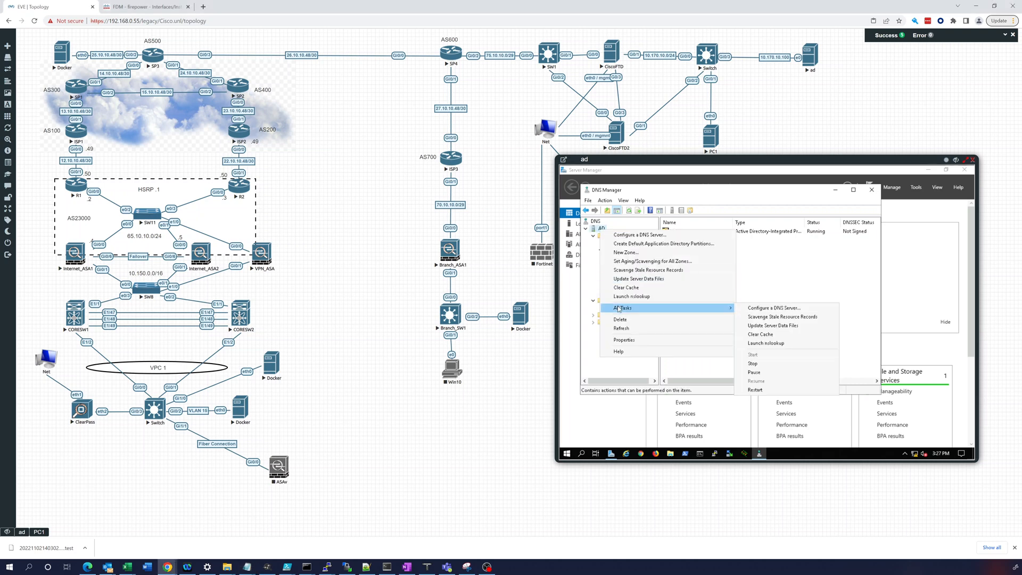
mouse_move(639, 279)
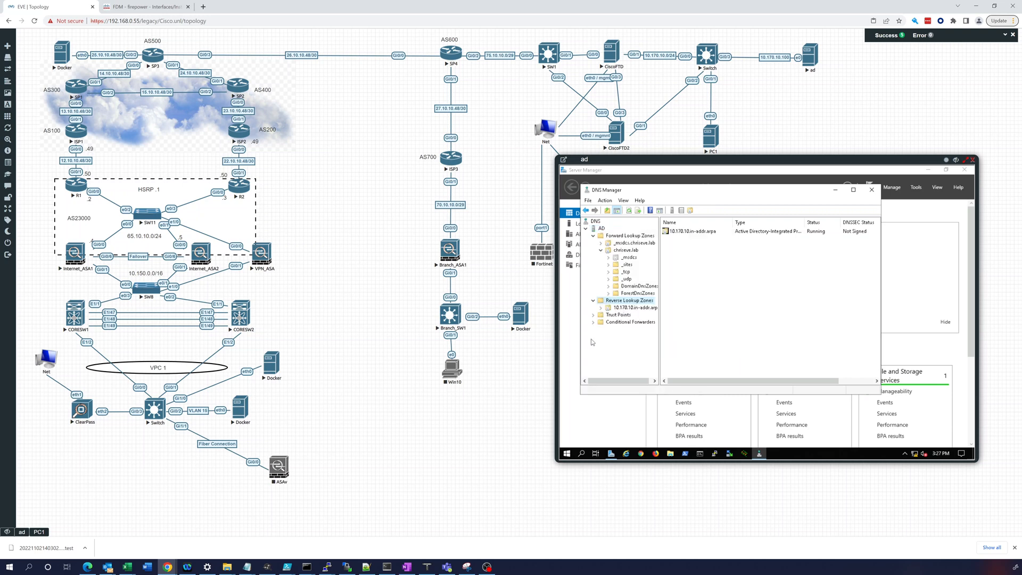
View the Conditional Forwarders folder and bring up its actions menu.
left_click(630, 321)
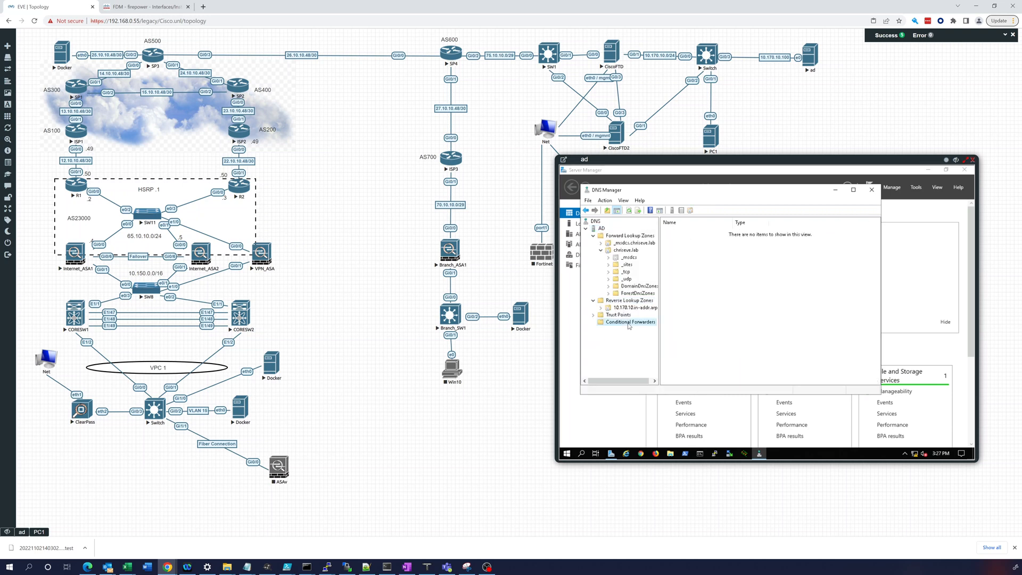
right_click(630, 322)
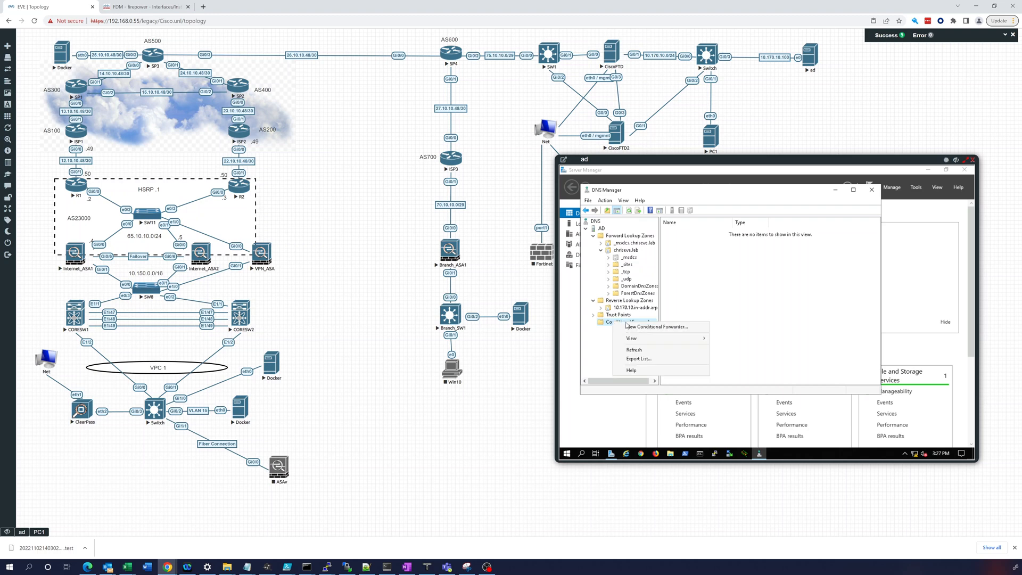
mouse_move(660, 327)
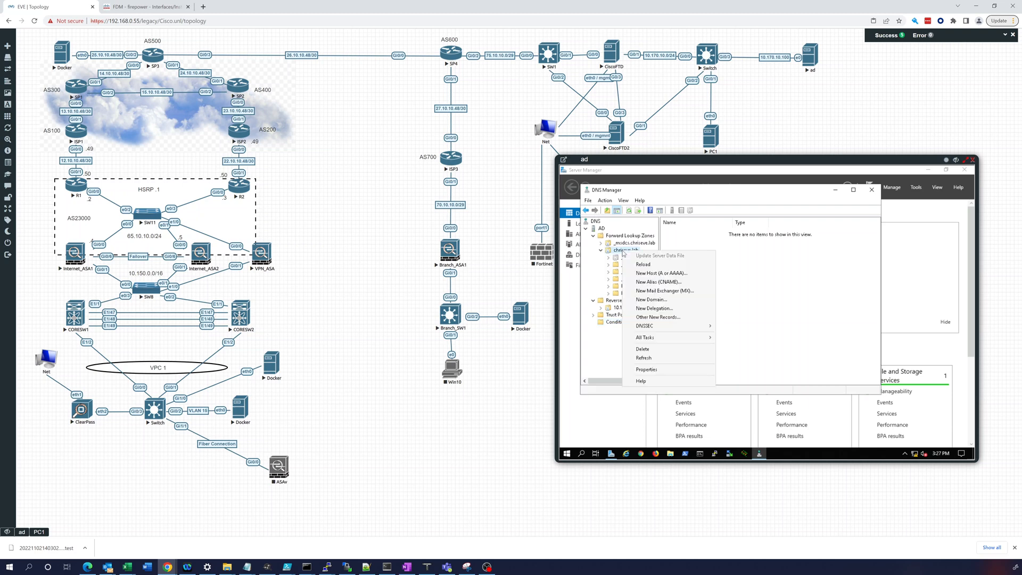
mouse_move(664, 291)
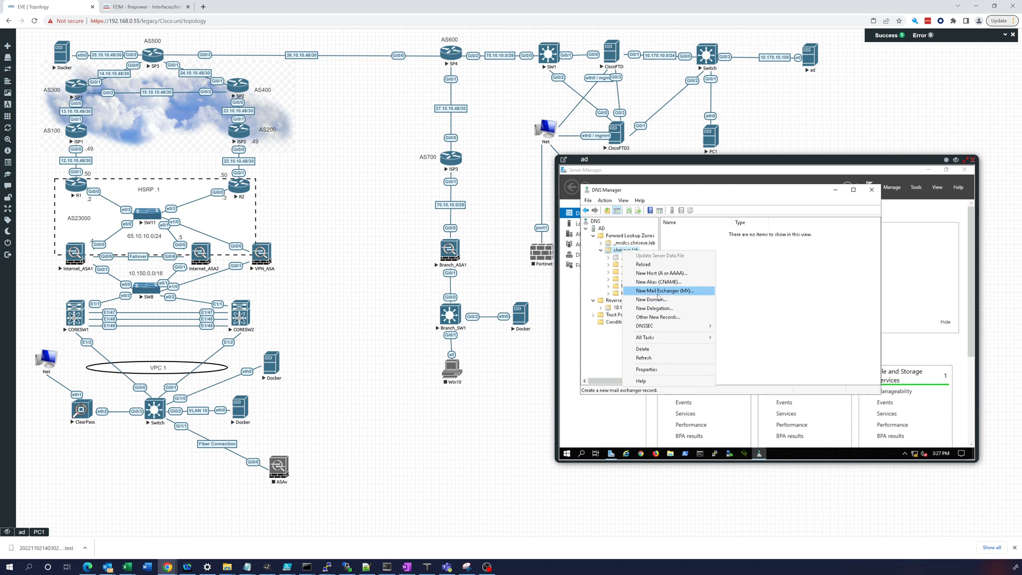
mouse_move(658, 337)
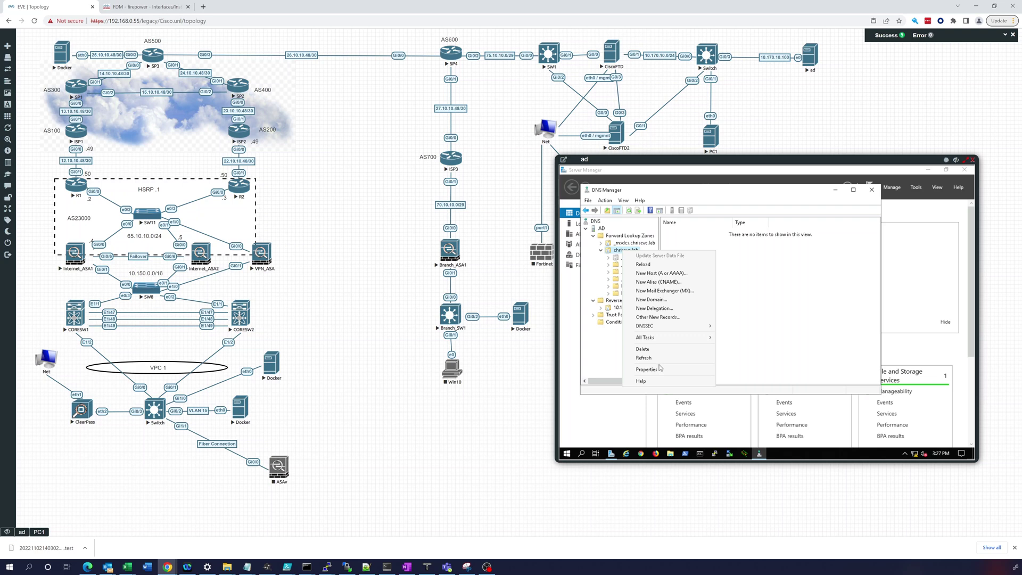
mouse_move(661, 272)
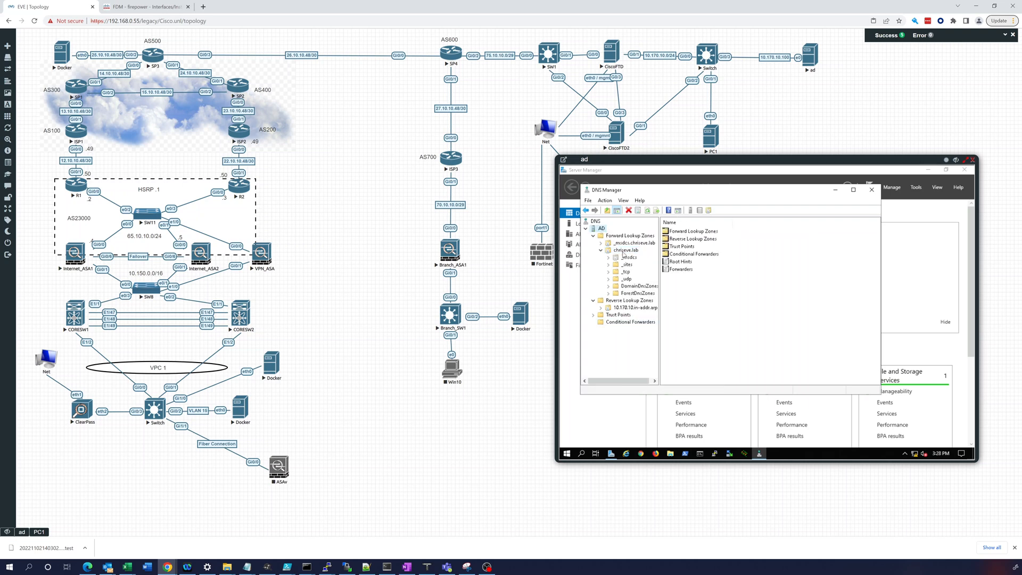
Reach the DNS server's forwarder list via its properties for editing.
left_click(623, 249)
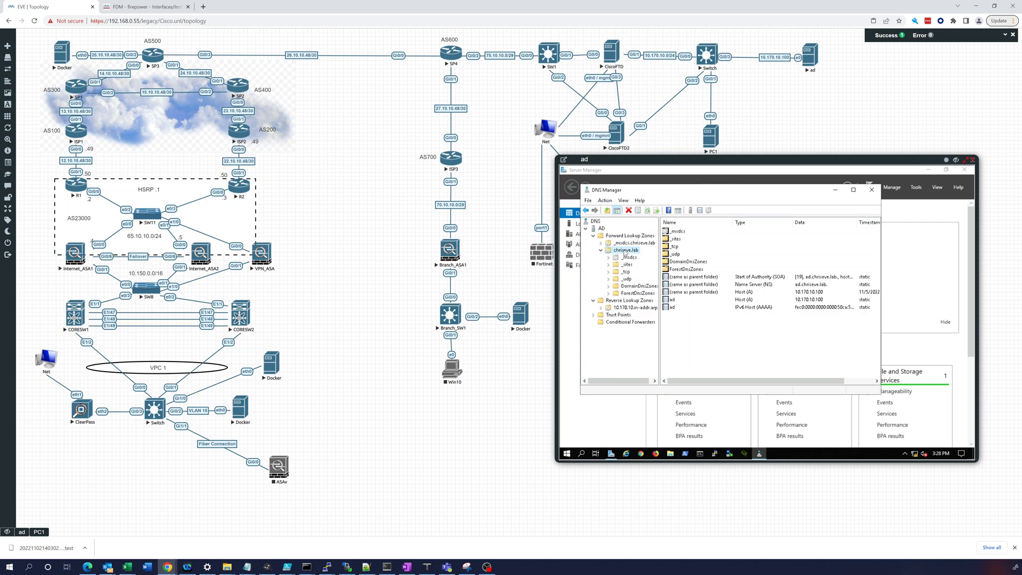
left_click(628, 235)
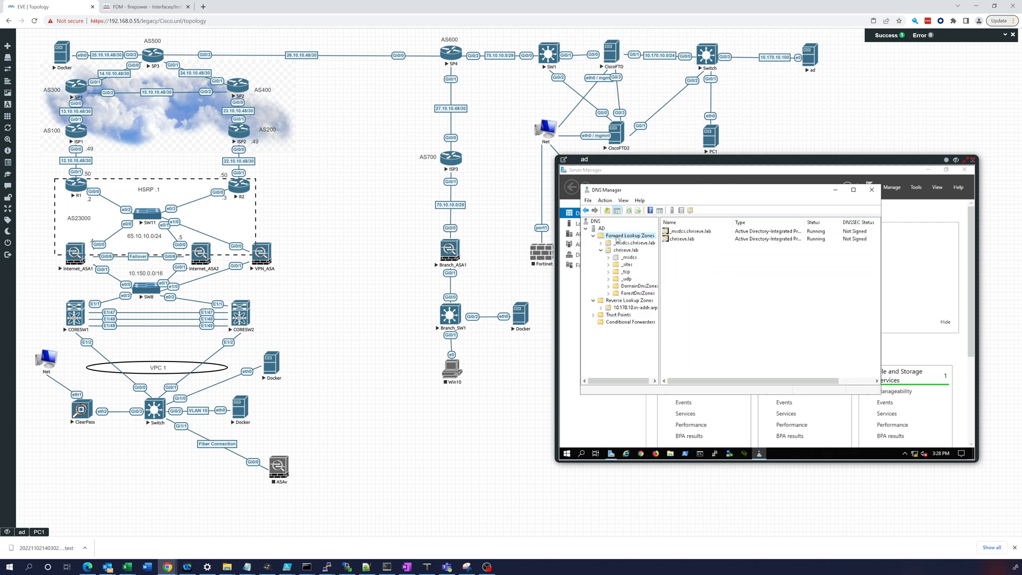
left_click(601, 228)
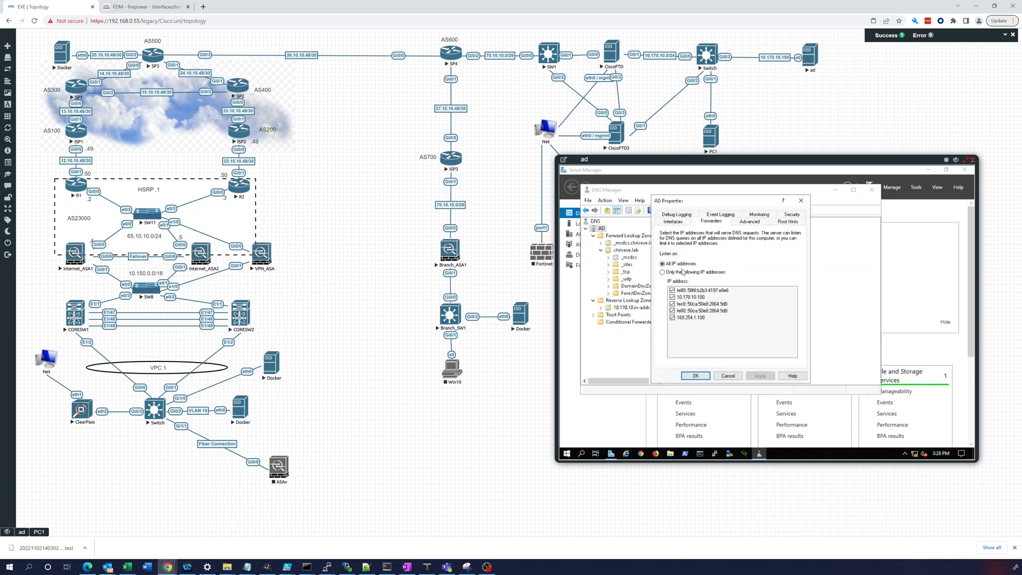
left_click(710, 221)
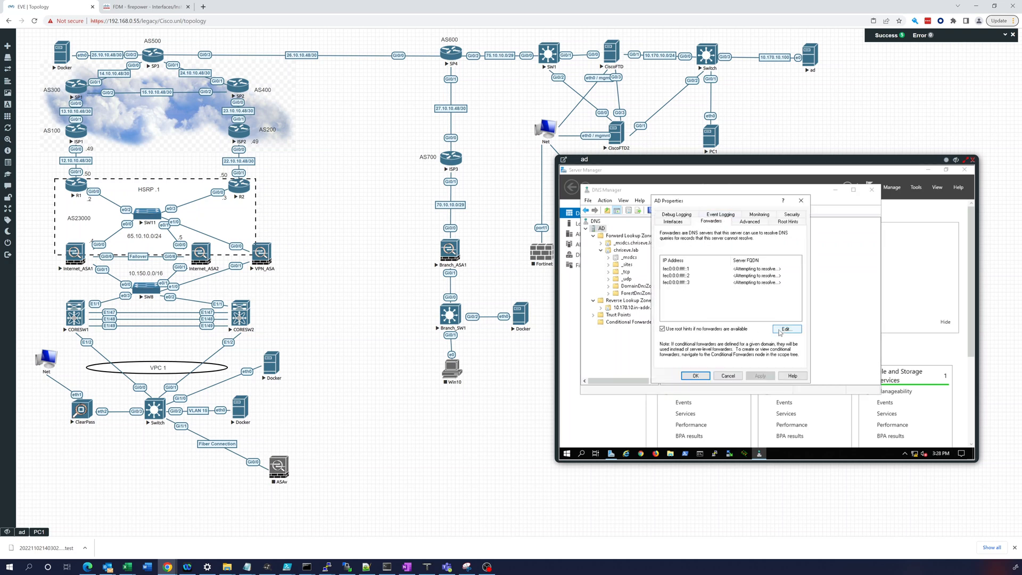
left_click(785, 328)
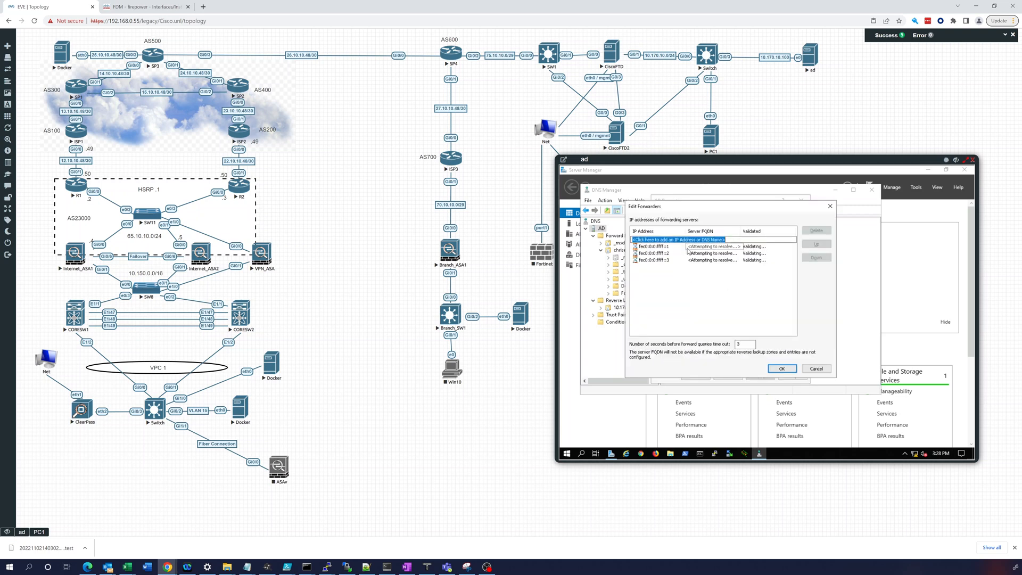
Add forwarders 8.8.8.8 and 8.8.4.4 and save the server properties.
type("8.8.")
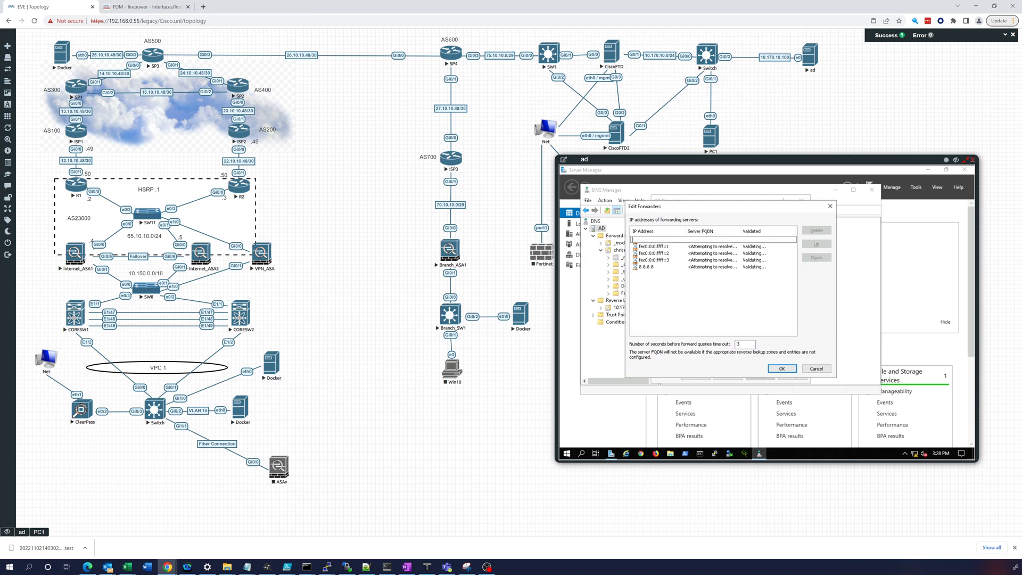
type("8.8.4.4")
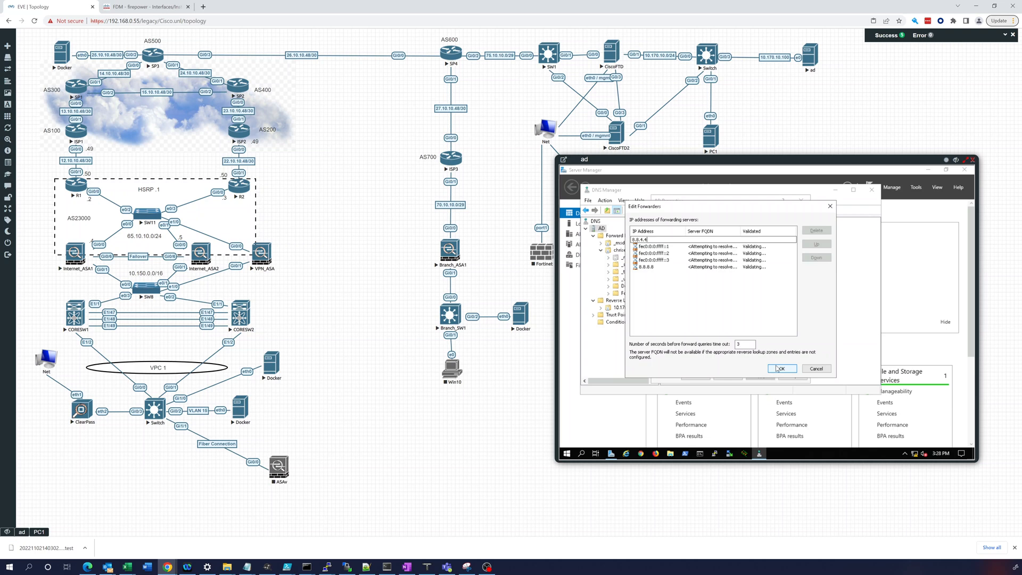
left_click(781, 368)
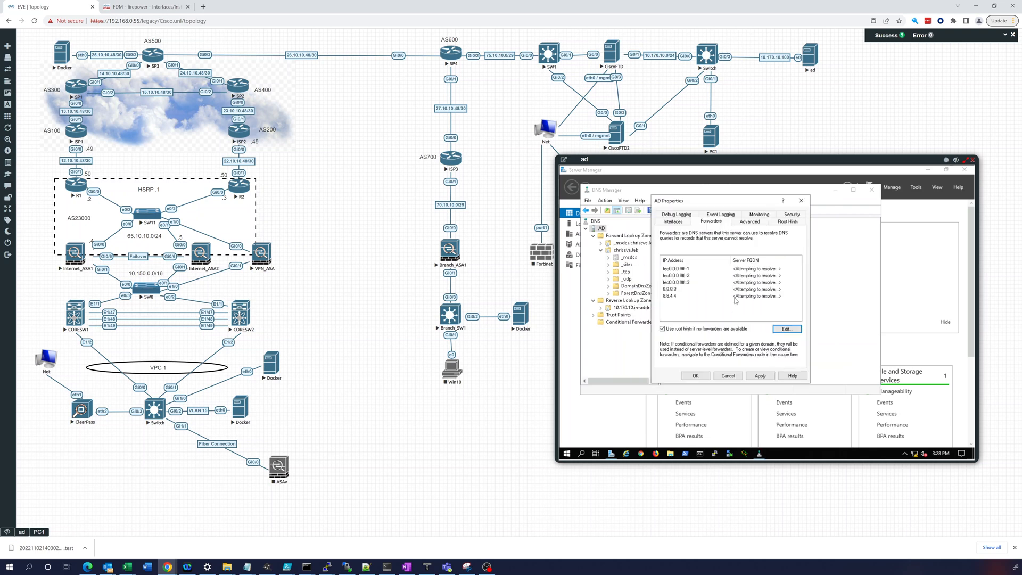
left_click(698, 282)
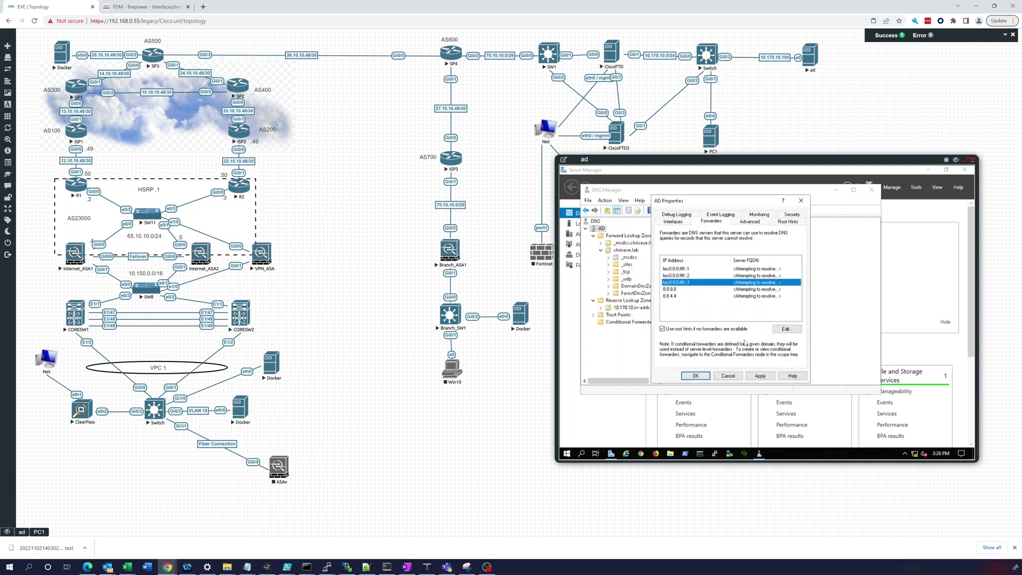
left_click(695, 375)
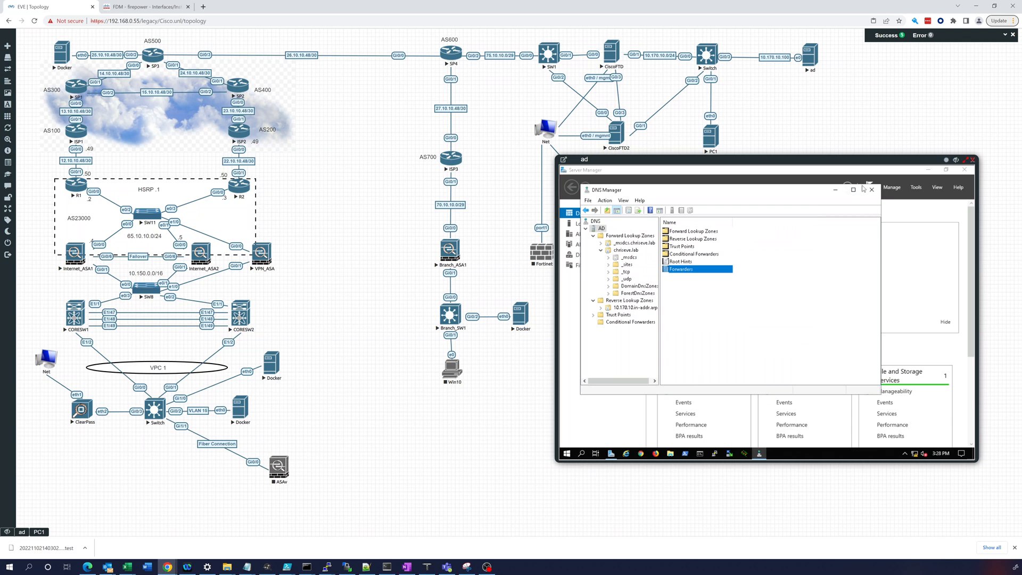
mouse_move(871, 190)
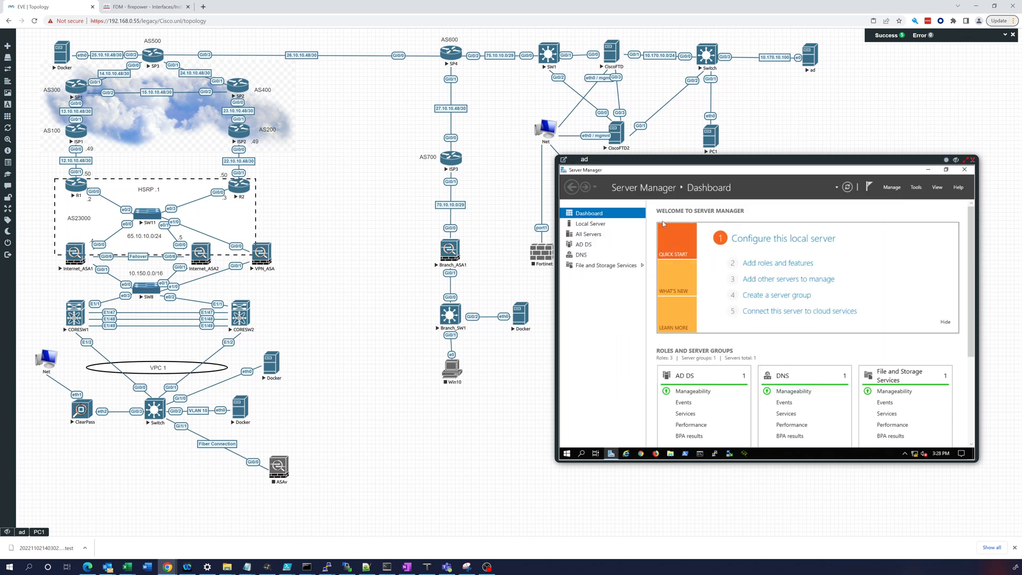
mouse_move(707, 227)
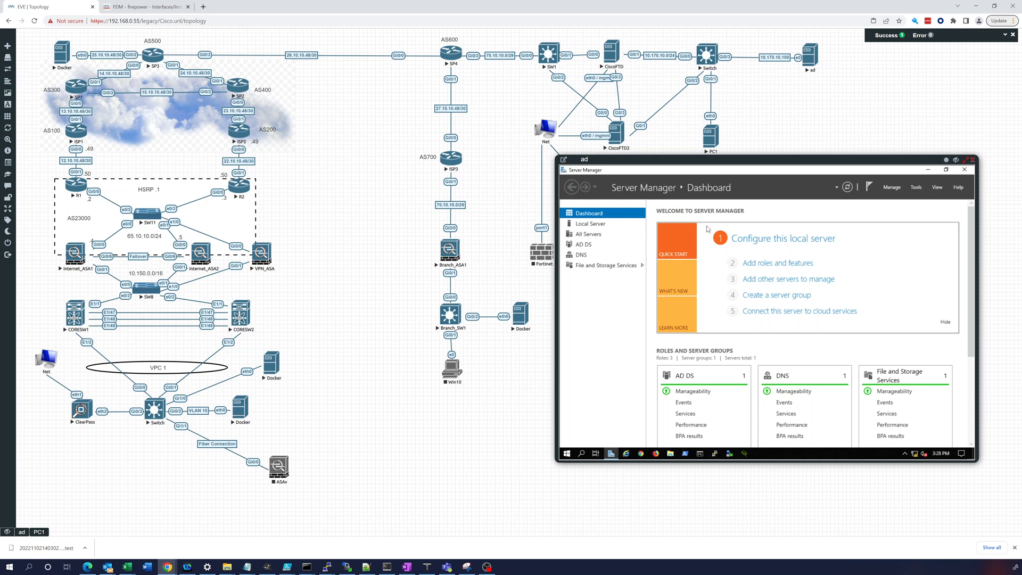
mouse_move(713, 256)
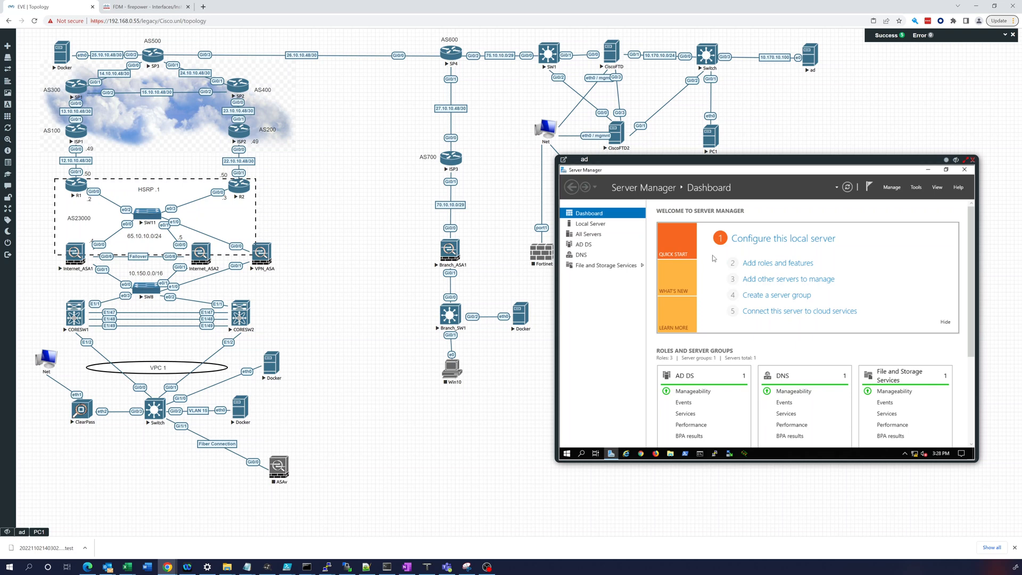
mouse_move(716, 266)
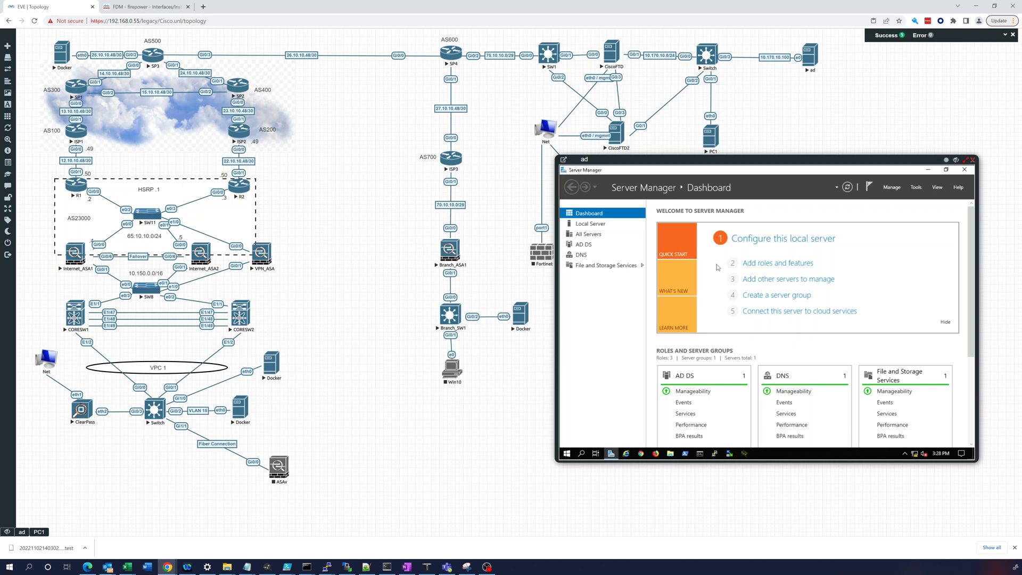
mouse_move(829, 334)
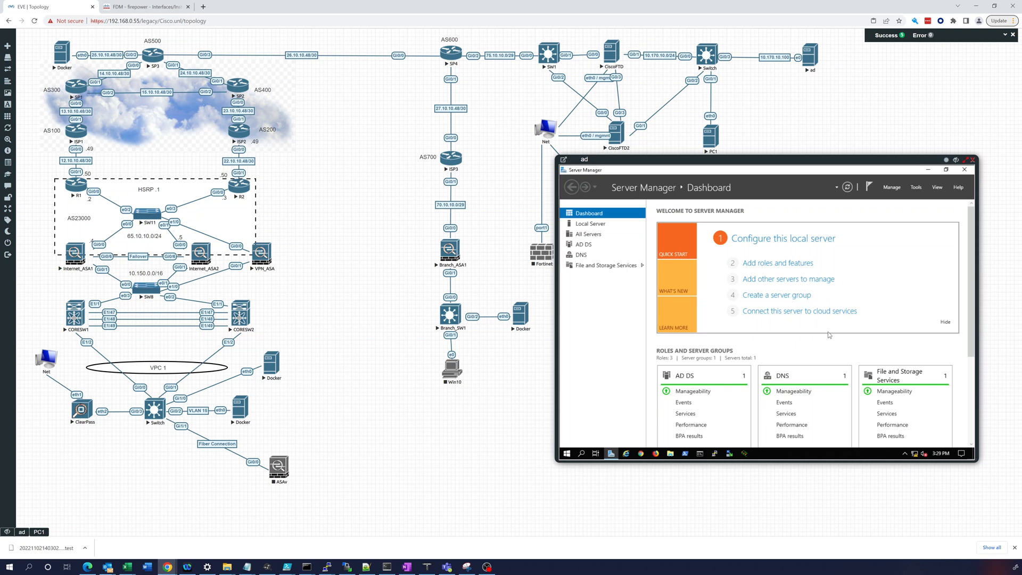